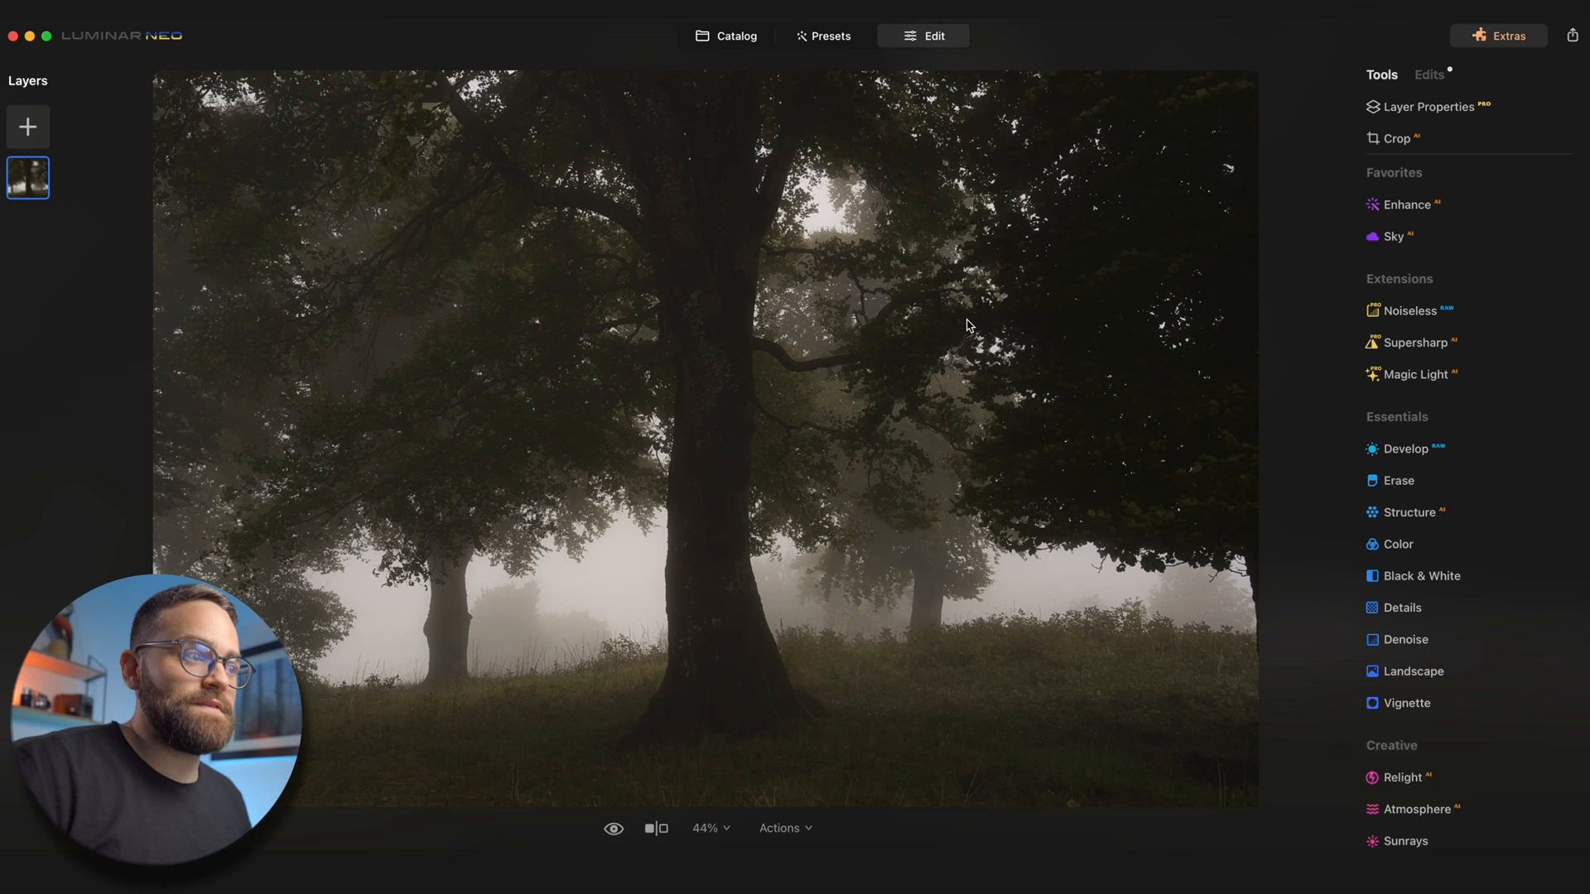
pyautogui.moveTo(880, 432)
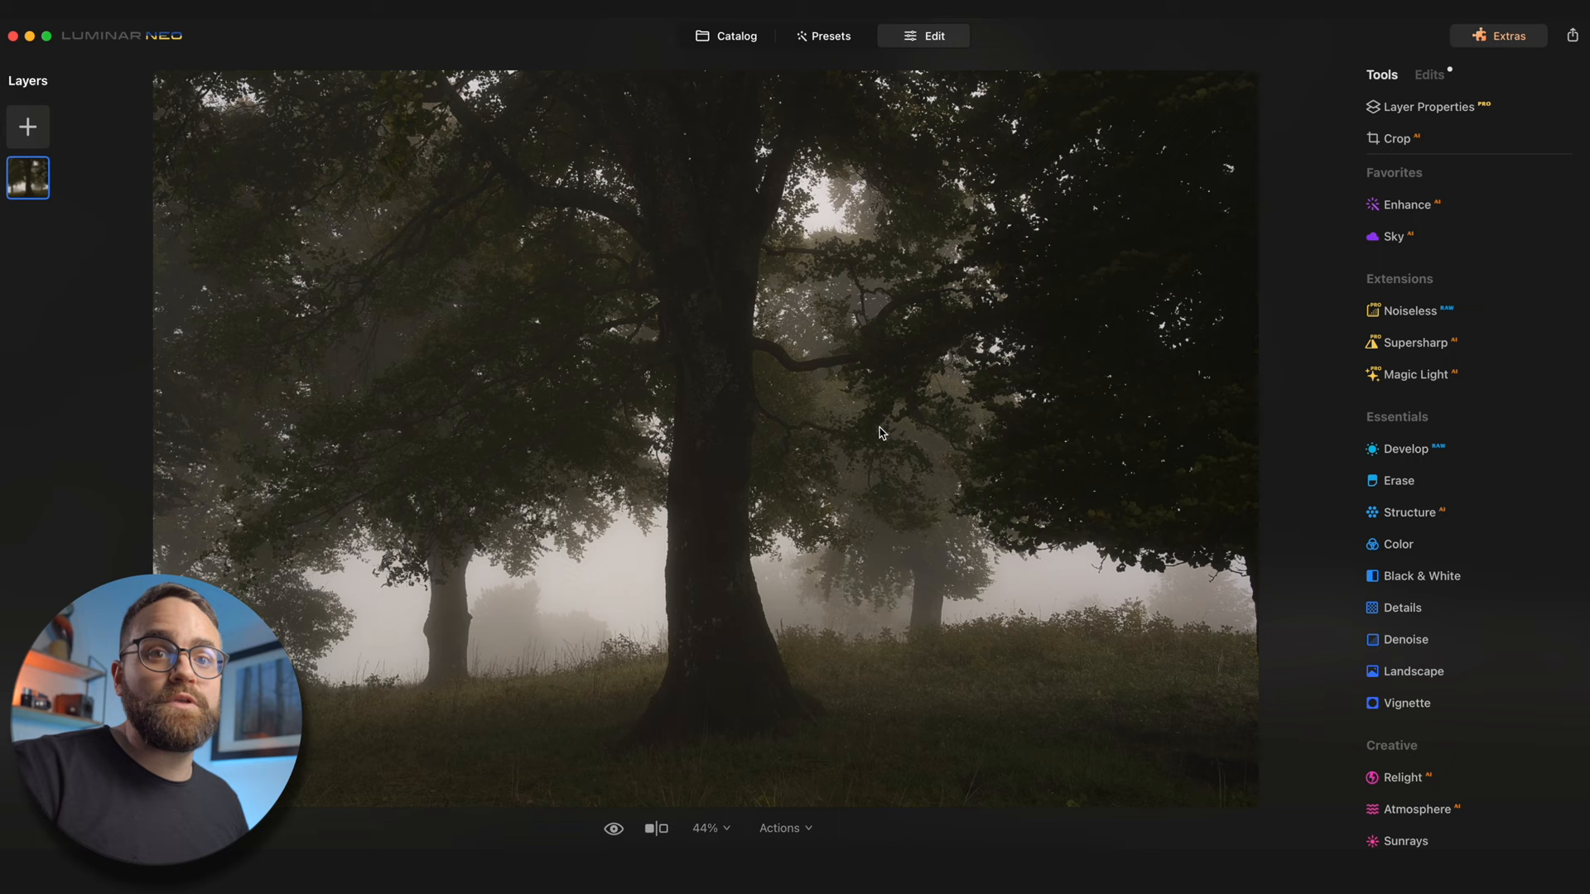
# Step: Boost the foggy forest photo's Accent to about 20 in Enhance AI
pyautogui.click(1406, 204)
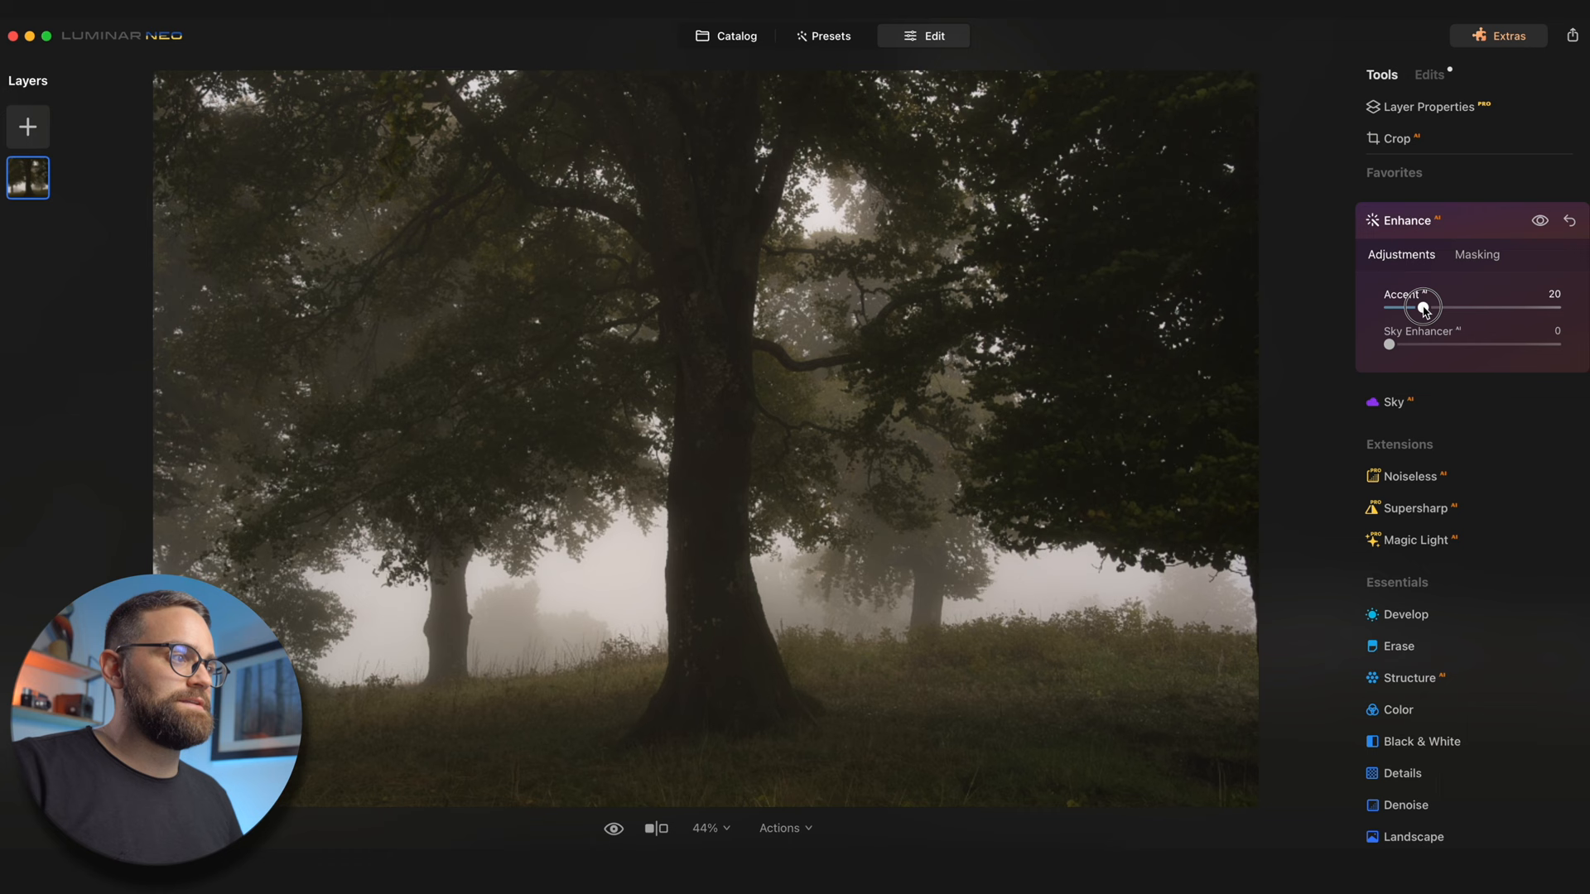
pyautogui.moveTo(1431, 306); pyautogui.dragTo(1524, 306)
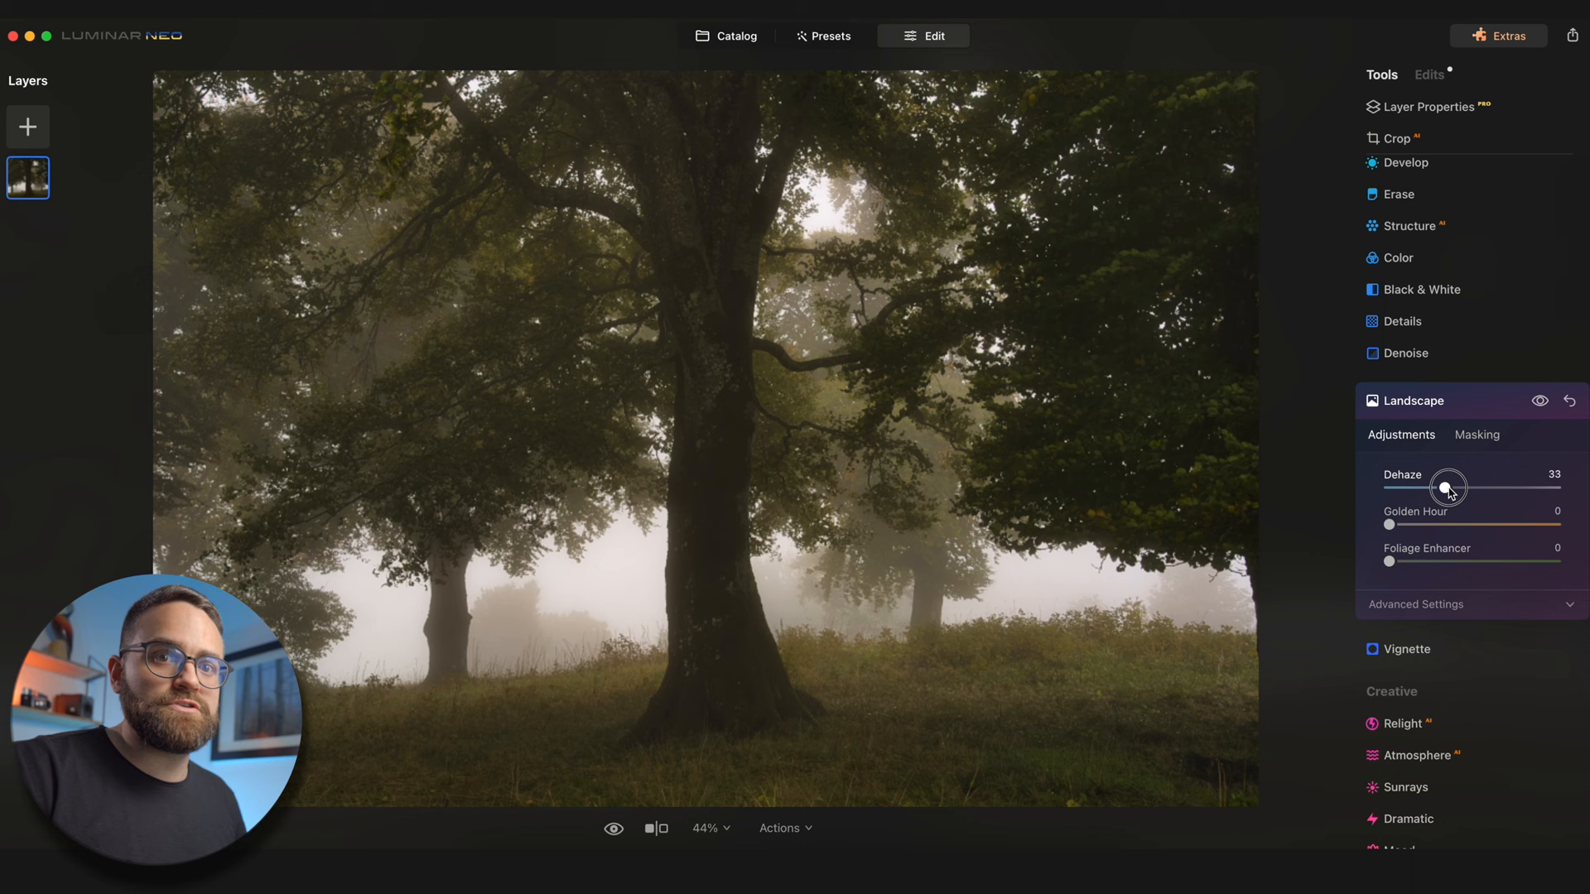
# Step: Set Dehaze to 39 and raise Golden Hour to 86 for a warm golden glow
pyautogui.moveTo(1416, 525); pyautogui.dragTo(1458, 525)
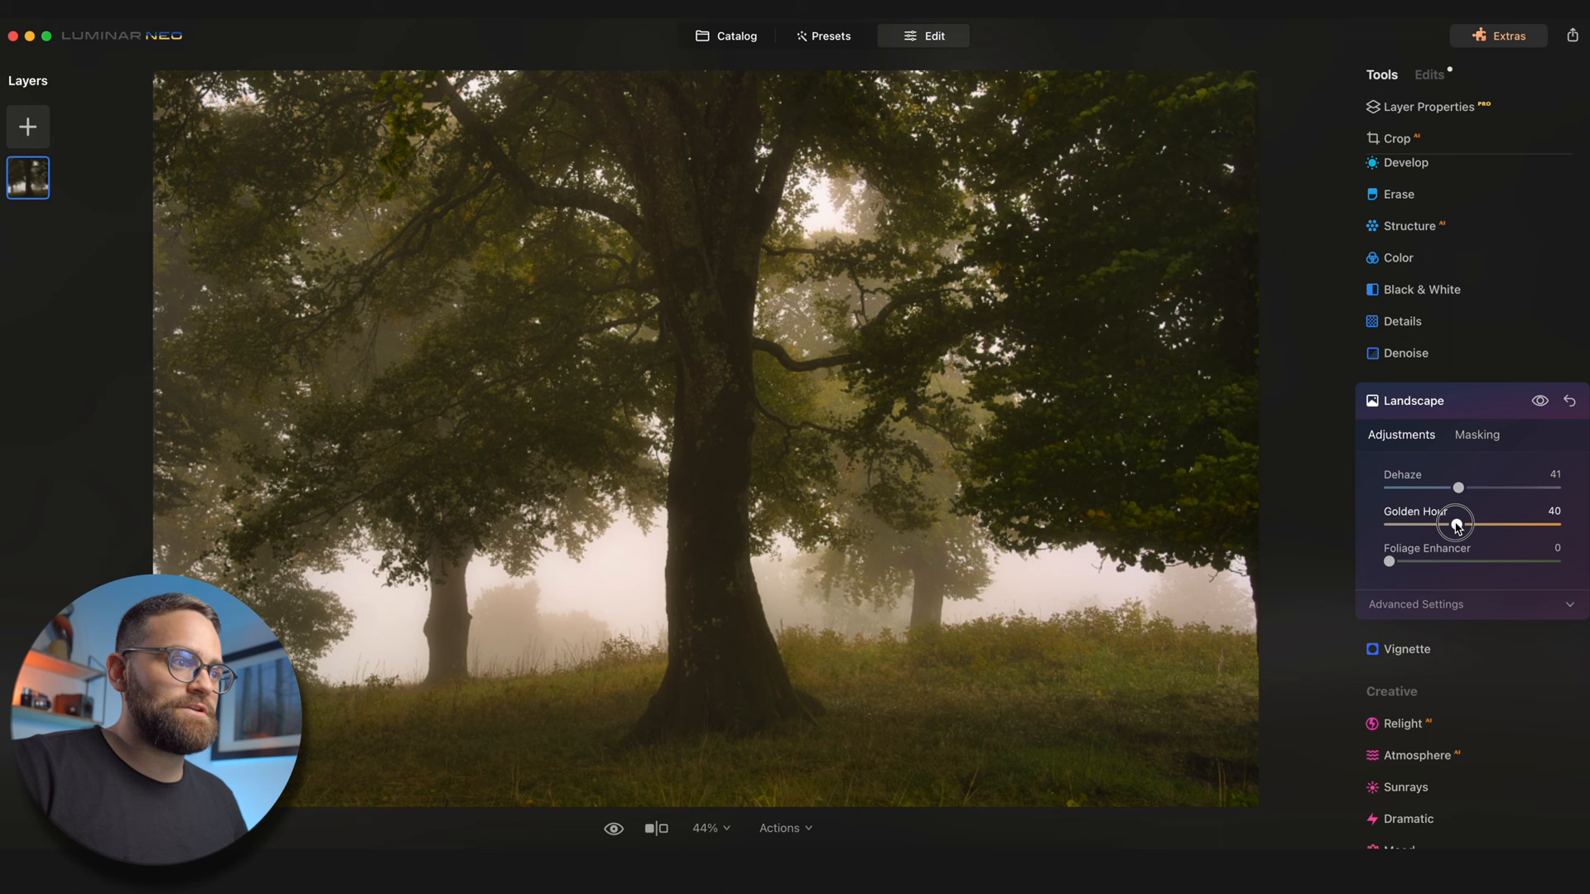
pyautogui.moveTo(1458, 525); pyautogui.dragTo(1520, 525)
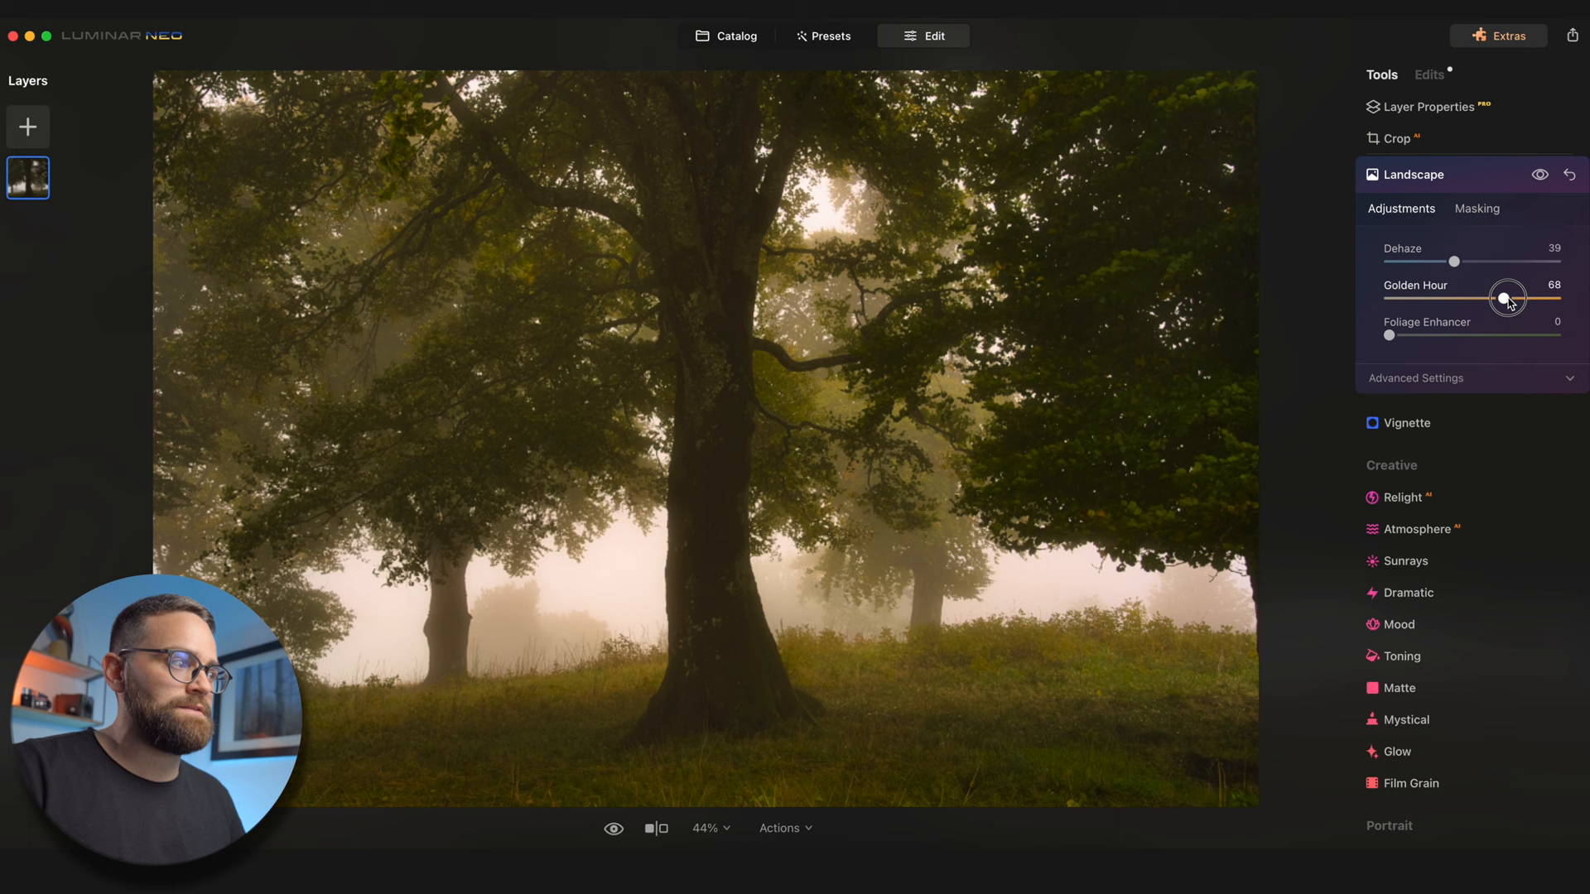
pyautogui.moveTo(1388, 333); pyautogui.dragTo(1445, 333)
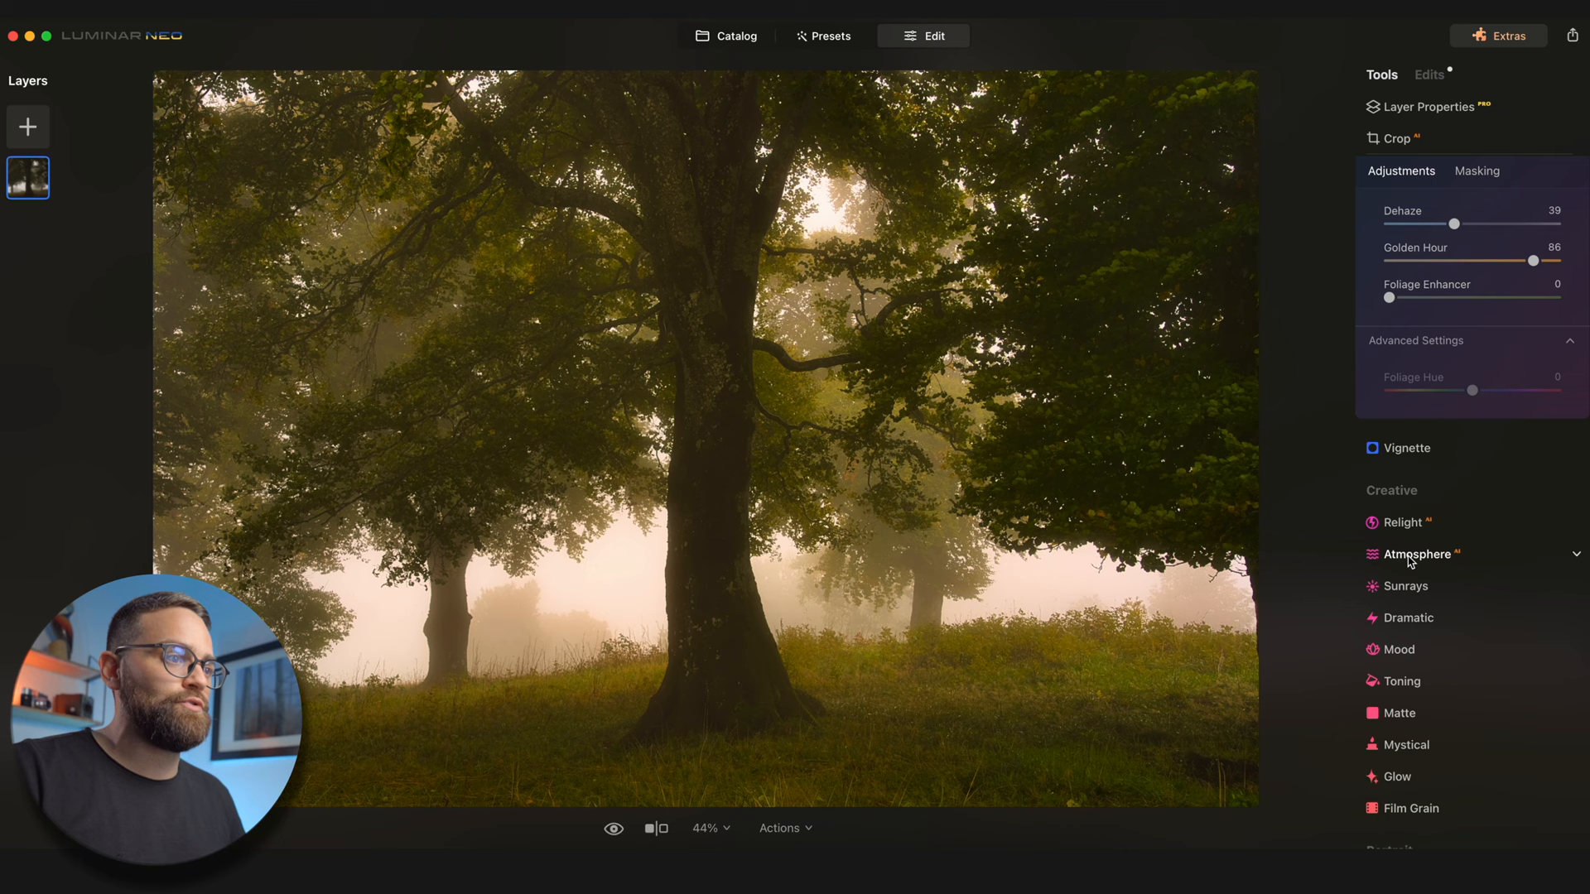
# Step: Apply the Cinematic Toning Anaheim LUT at Amount 44, Contrast 29, Saturation 17
pyautogui.click(1399, 649)
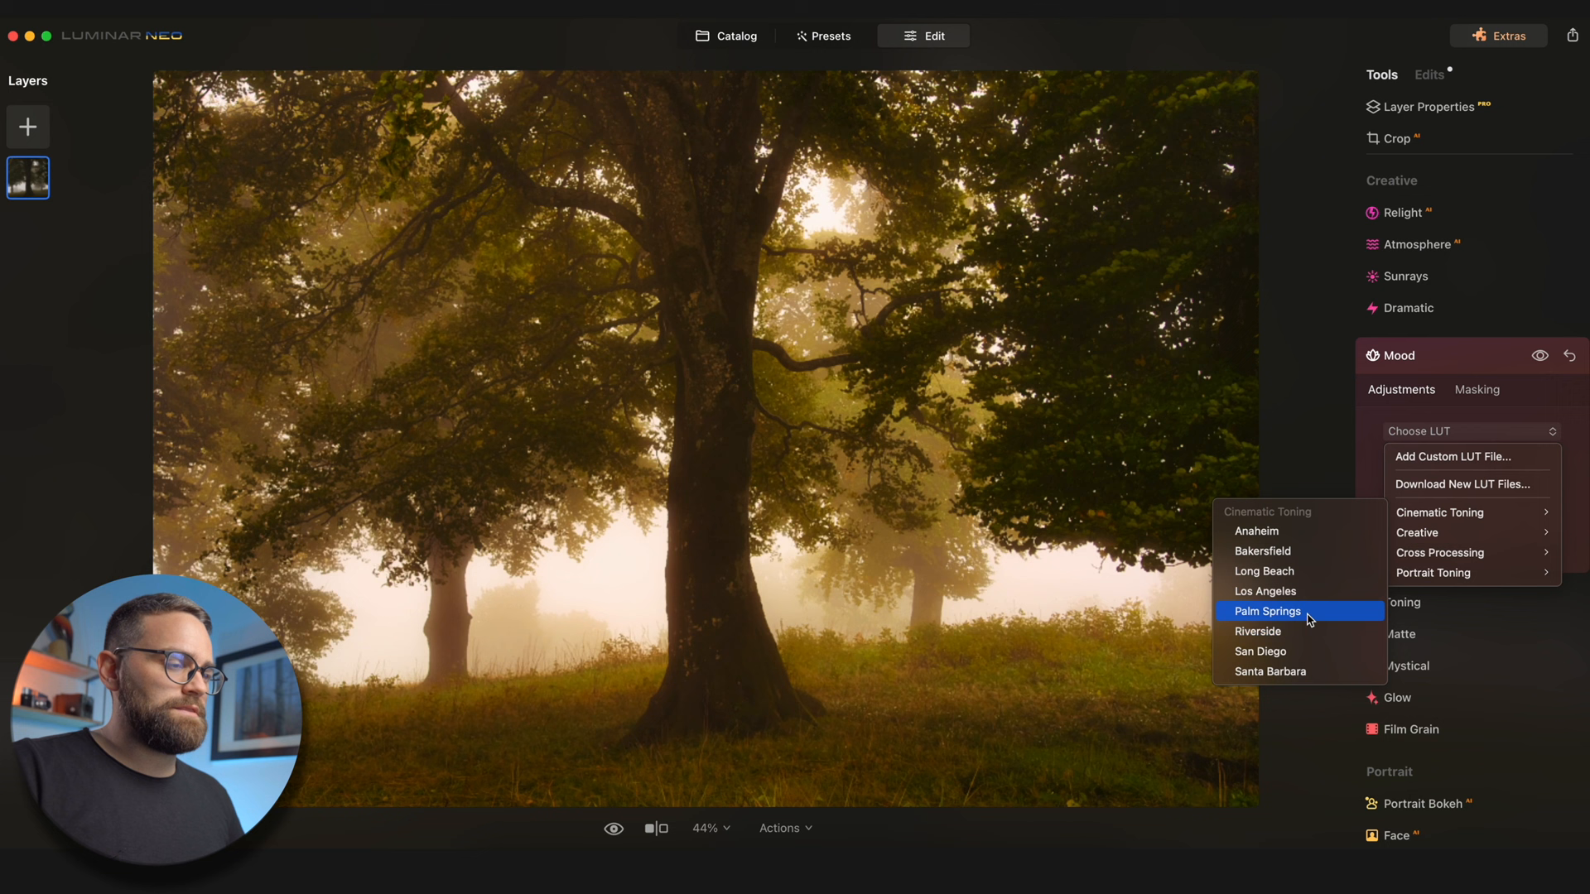
pyautogui.click(1255, 532)
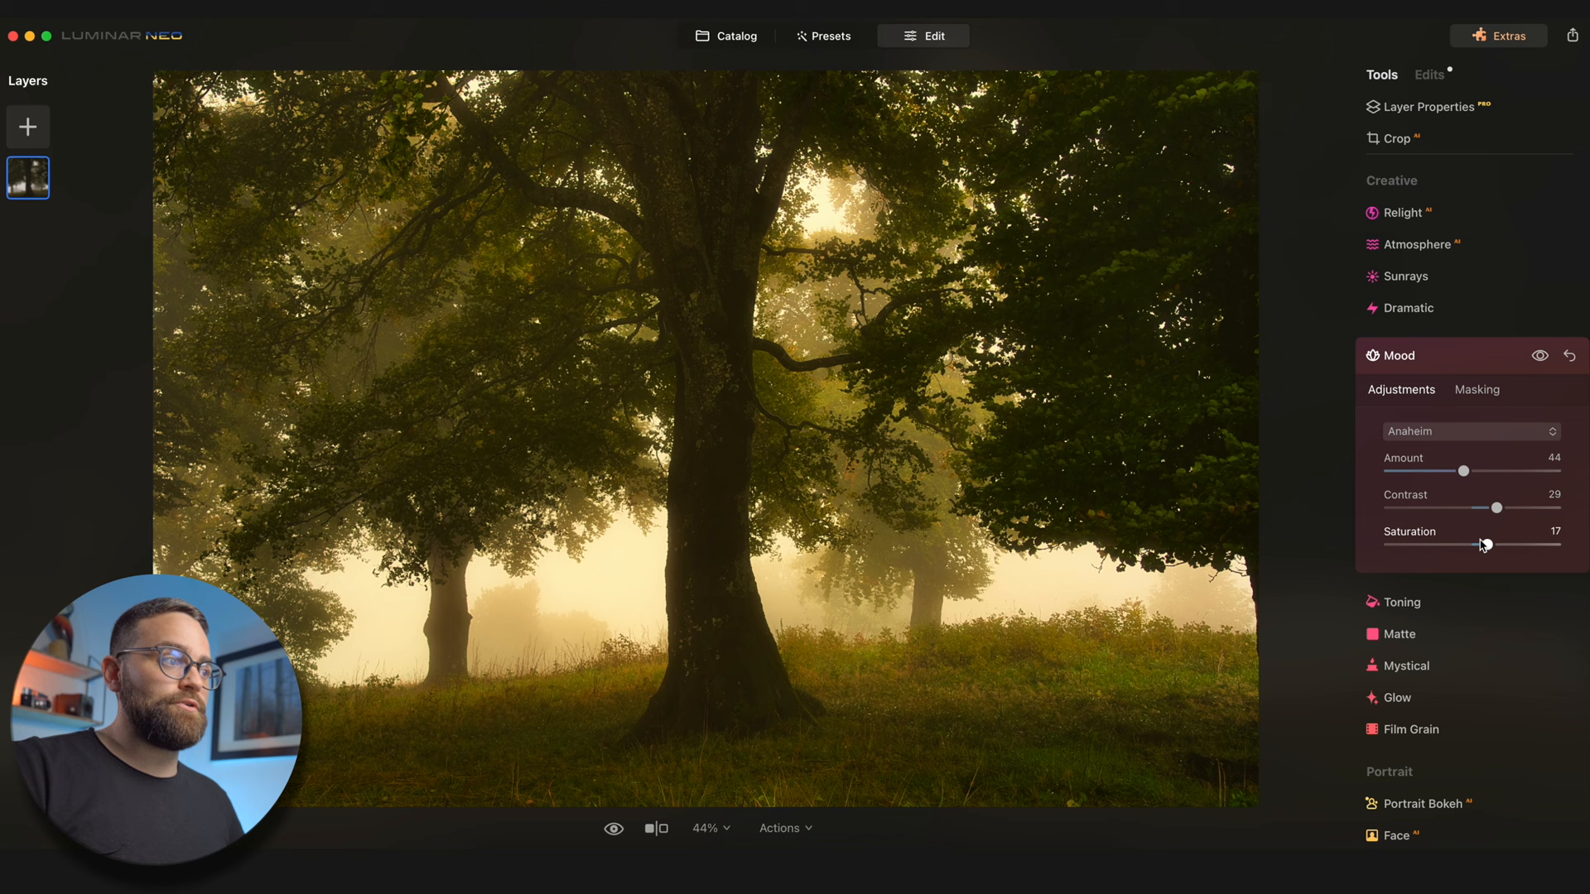
pyautogui.click(1398, 697)
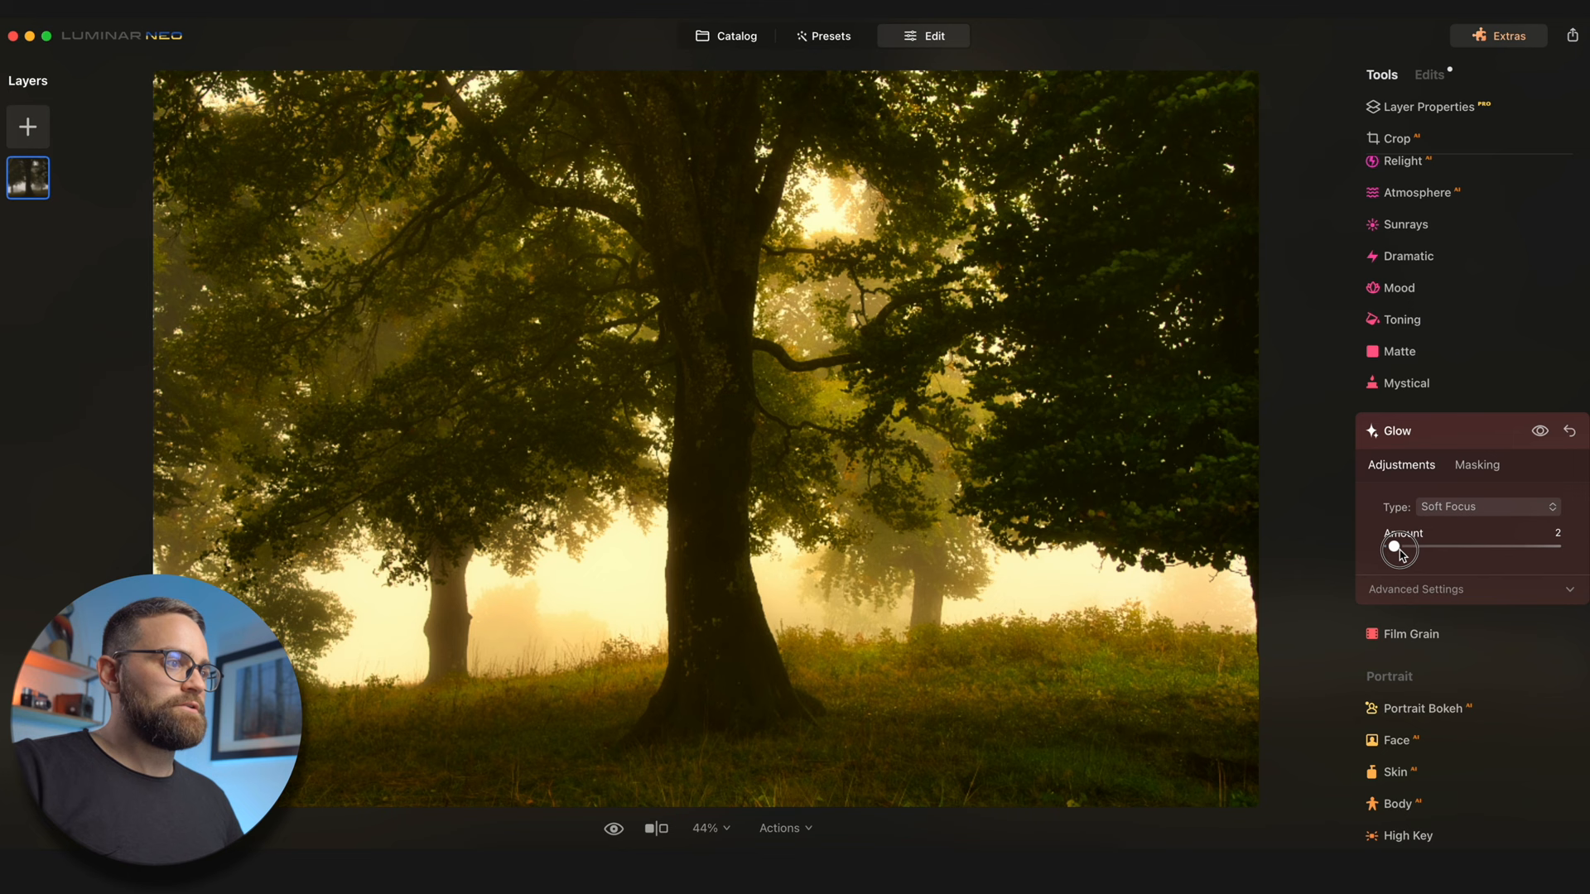
# Step: Set Glow amount to 16, preview other glow types, and keep Soft Focus
pyautogui.moveTo(1398, 546); pyautogui.dragTo(1418, 547)
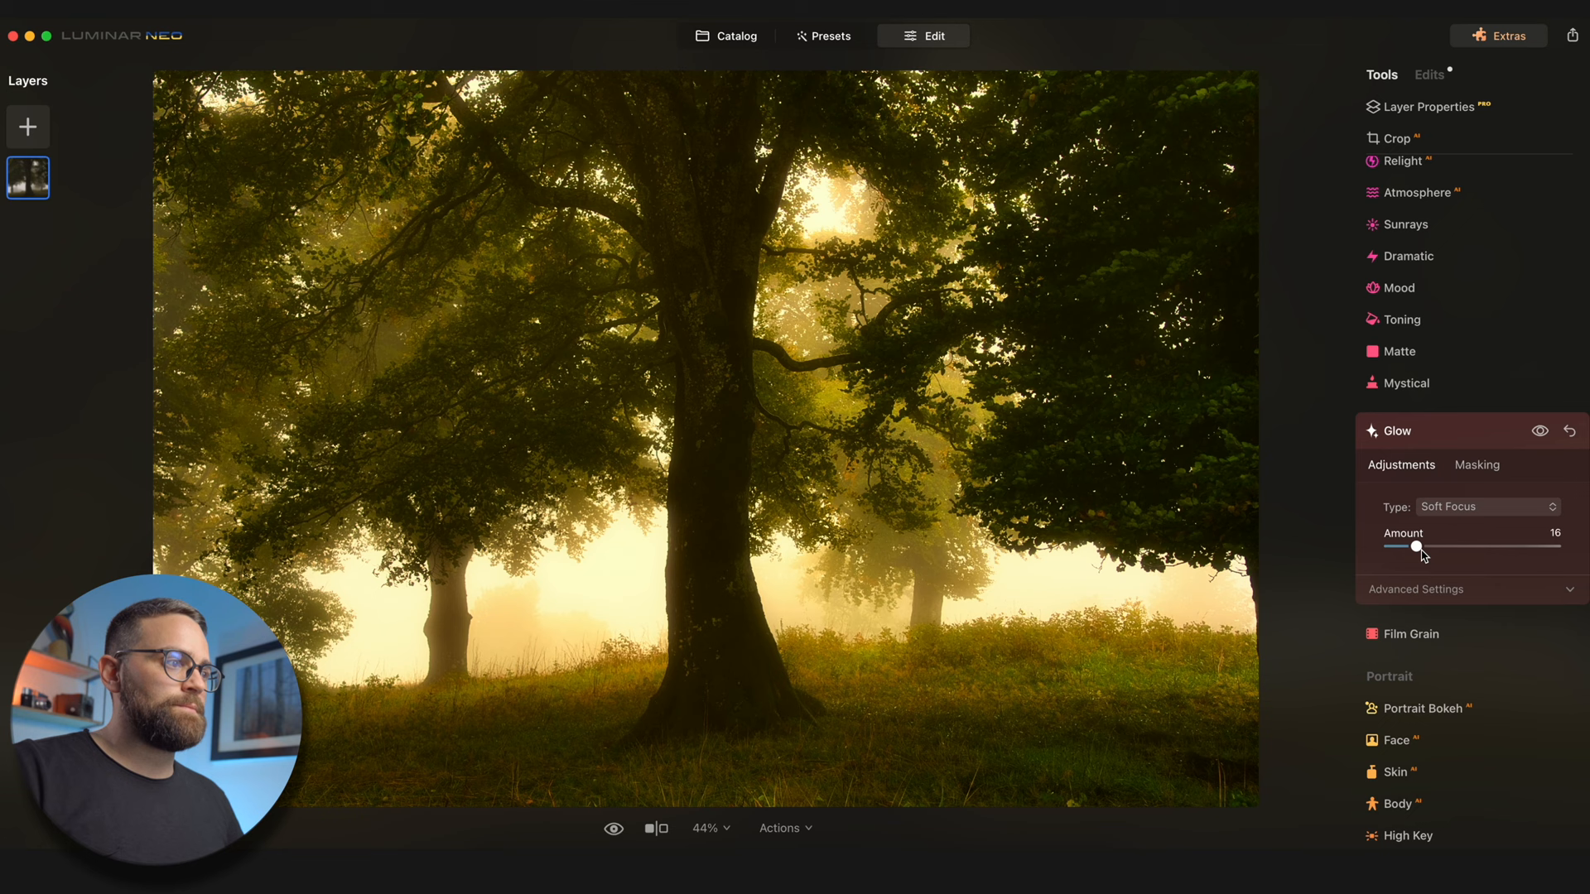
pyautogui.click(1486, 507)
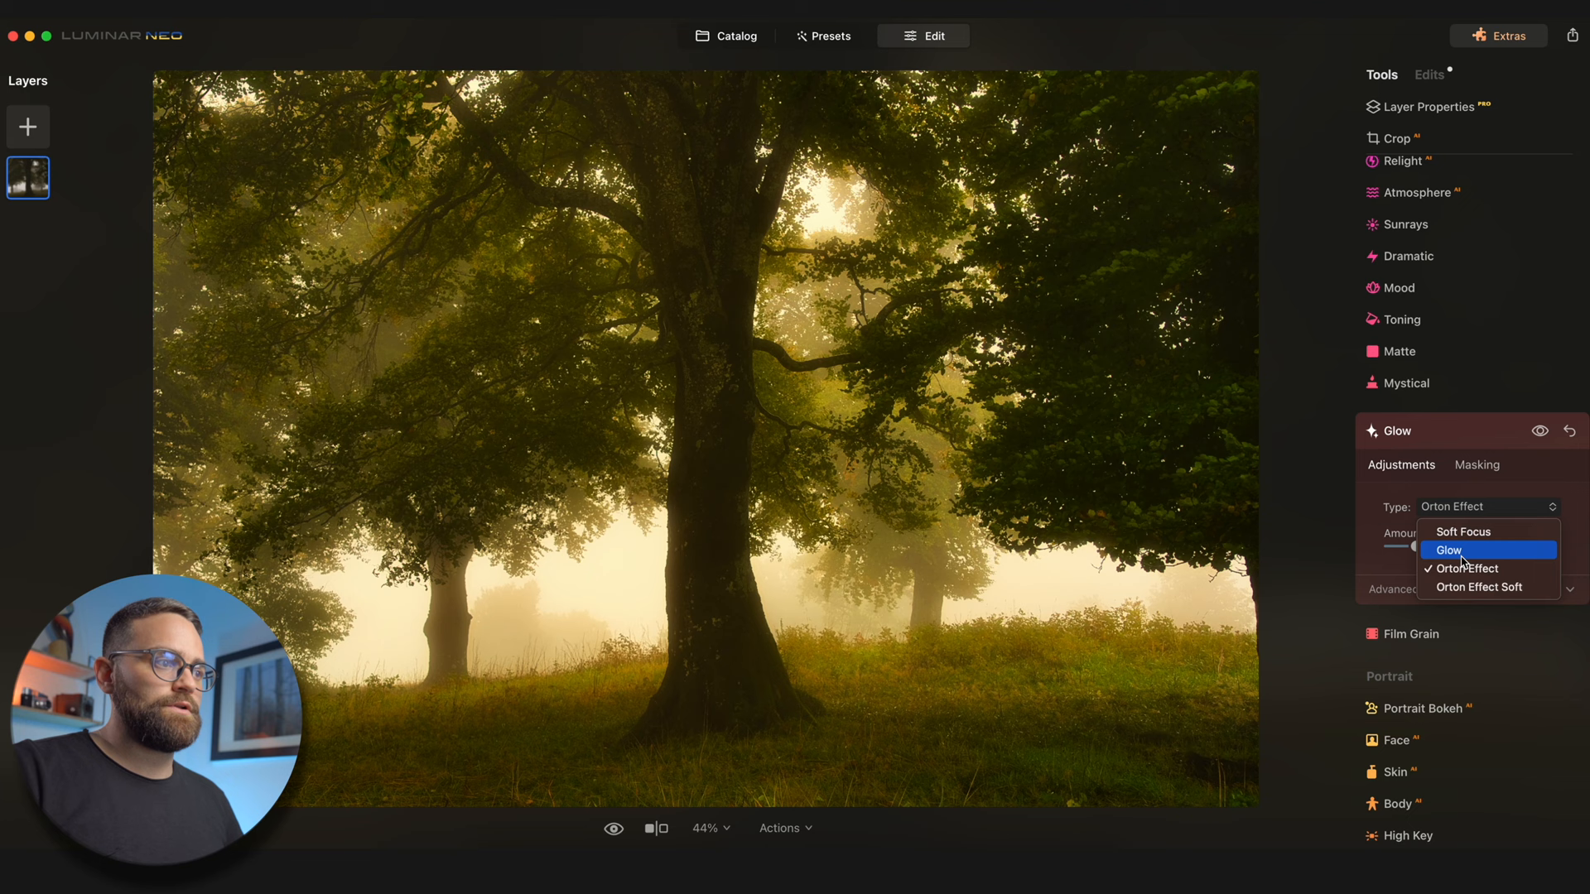
pyautogui.click(1462, 532)
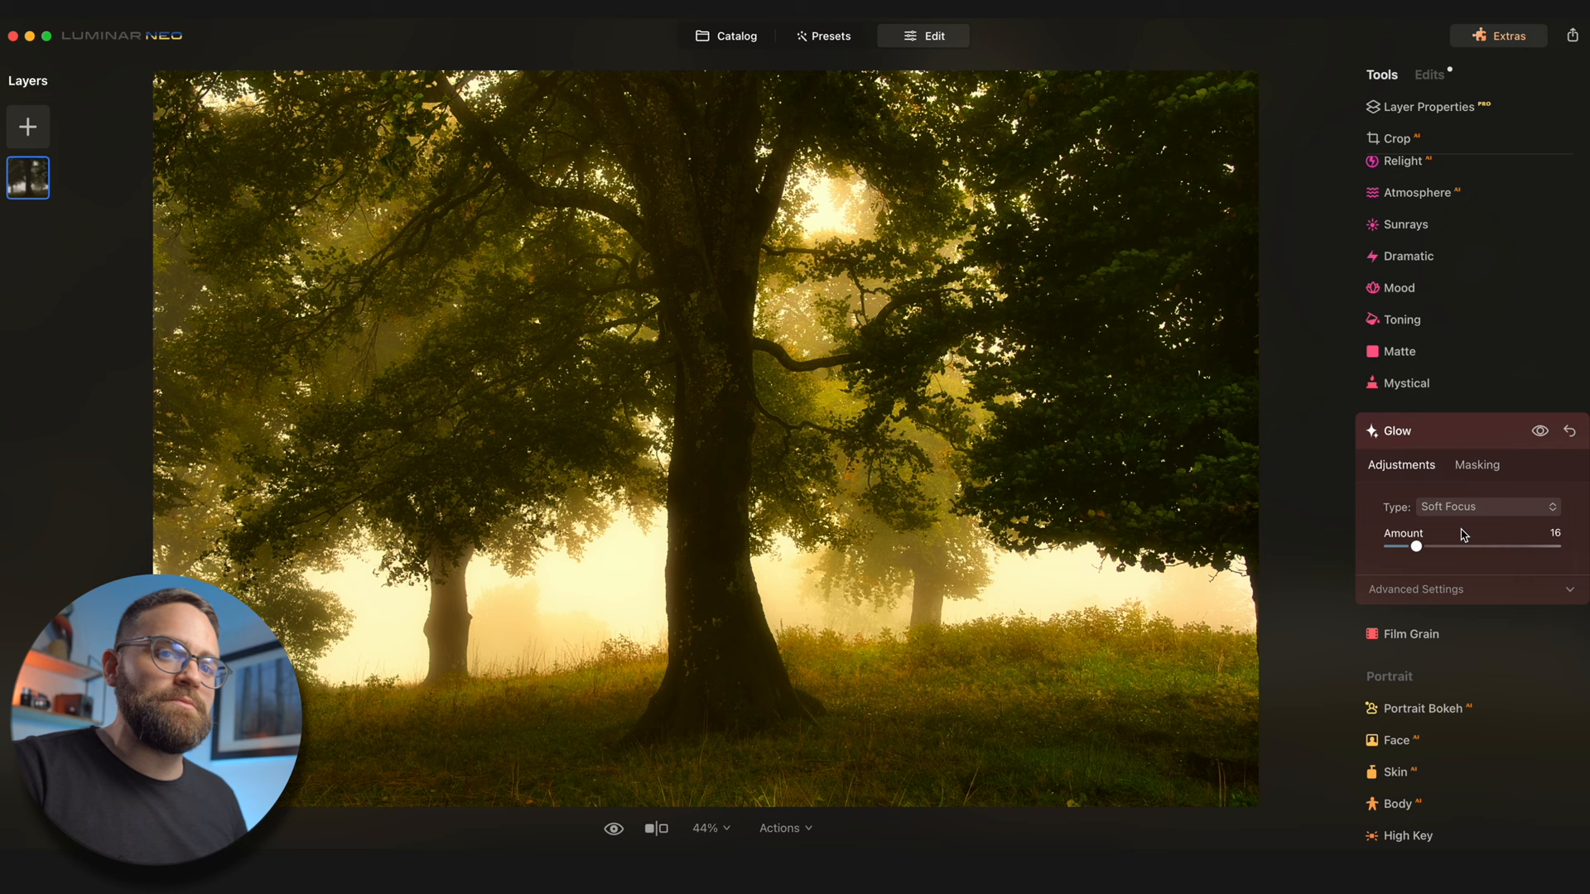
pyautogui.scroll(-3)
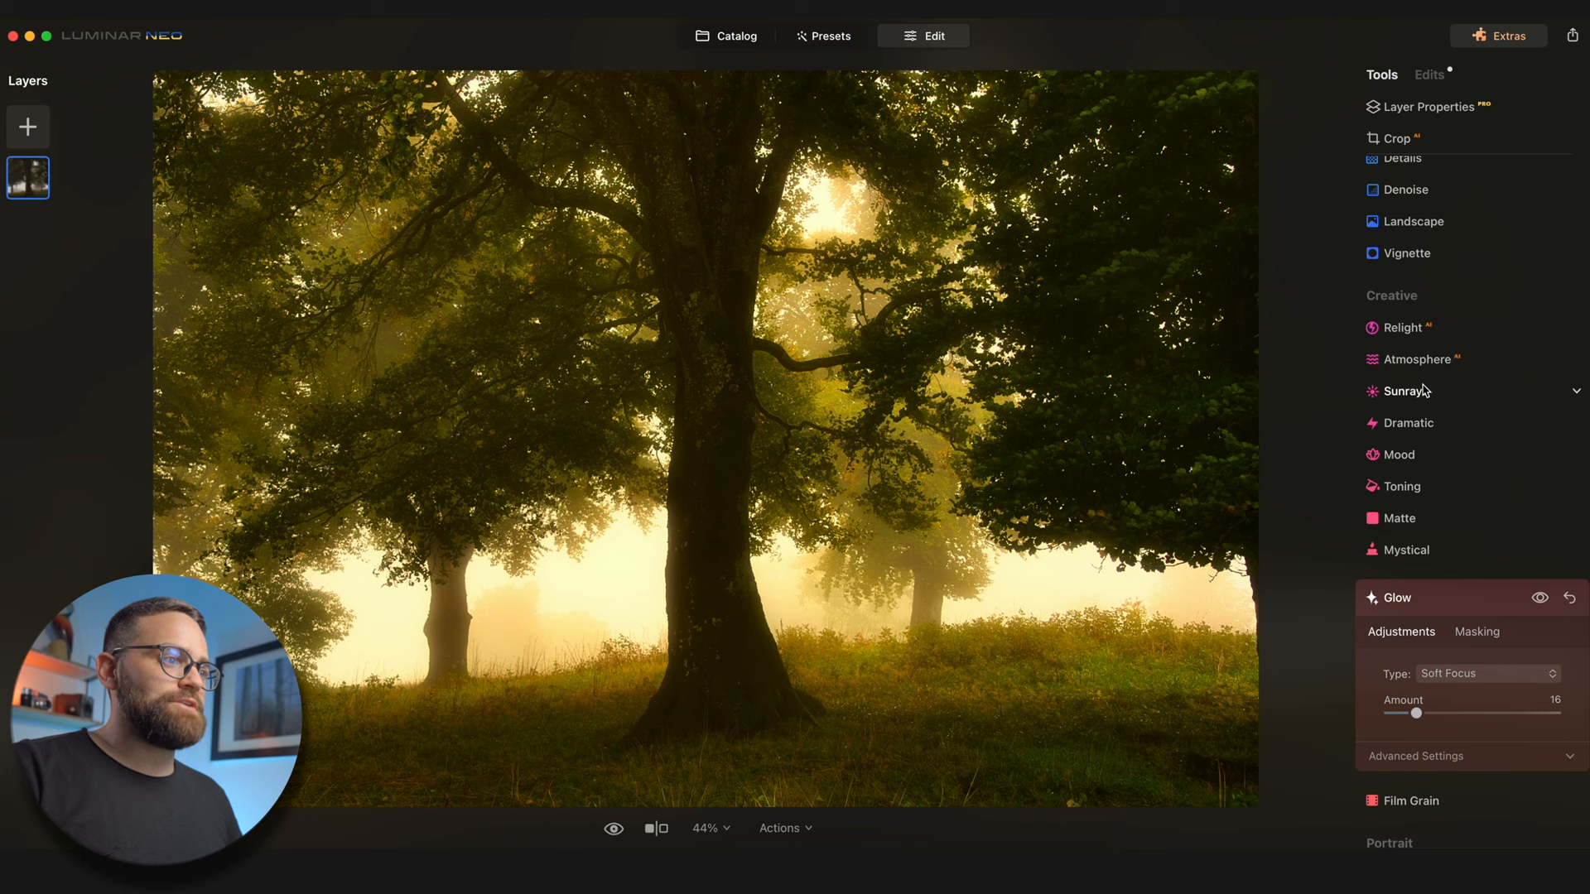
# Step: Place the Sunrays centre on the top of the central tree at amount 48
pyautogui.click(1408, 391)
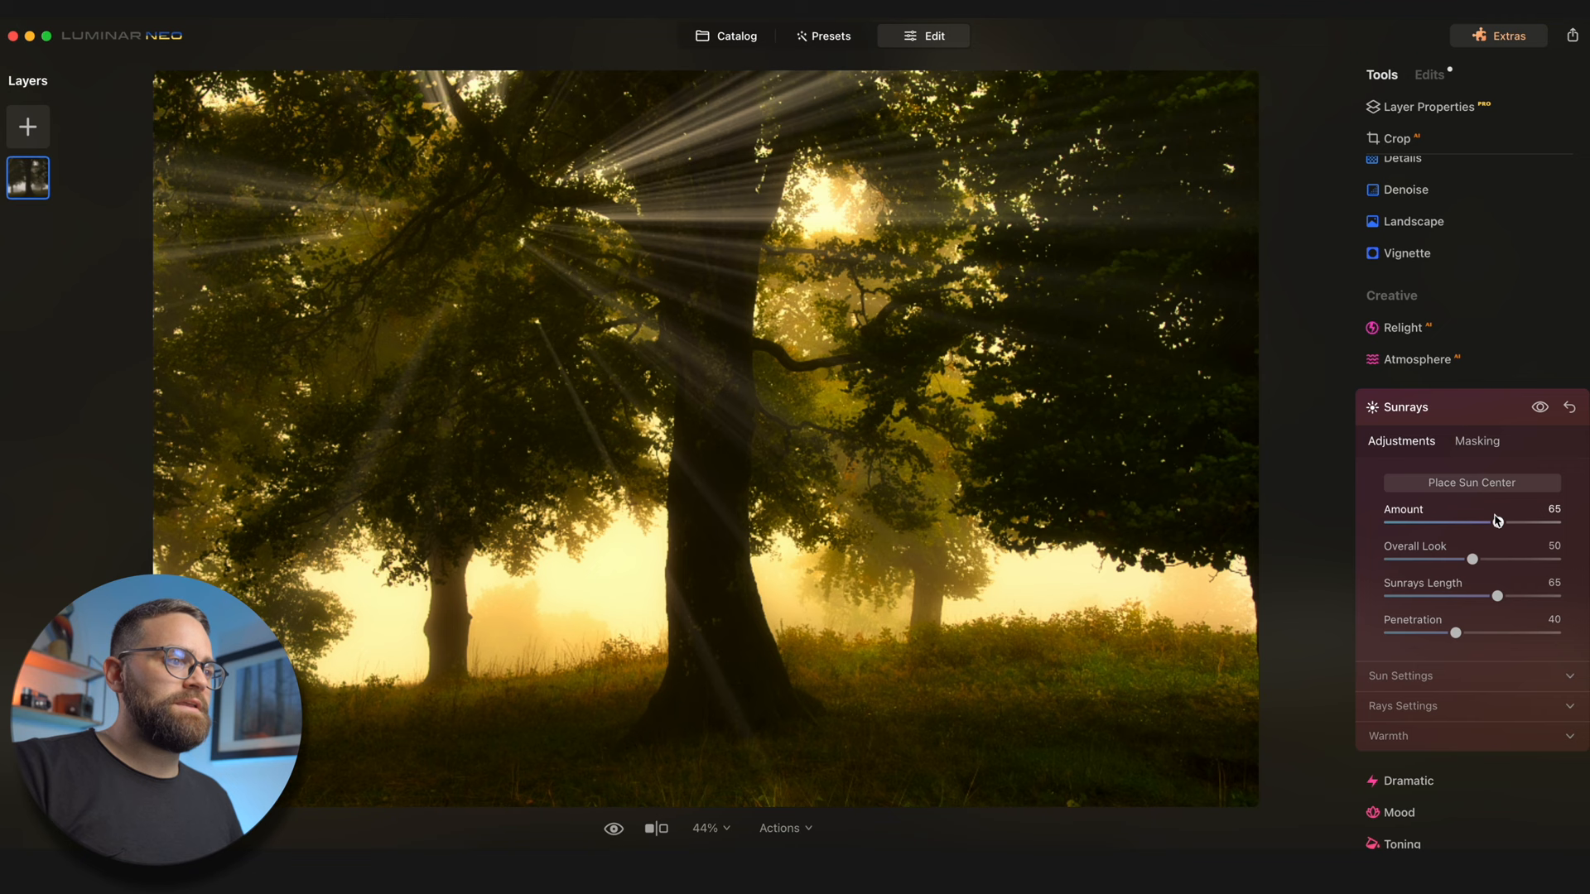
pyautogui.click(866, 225)
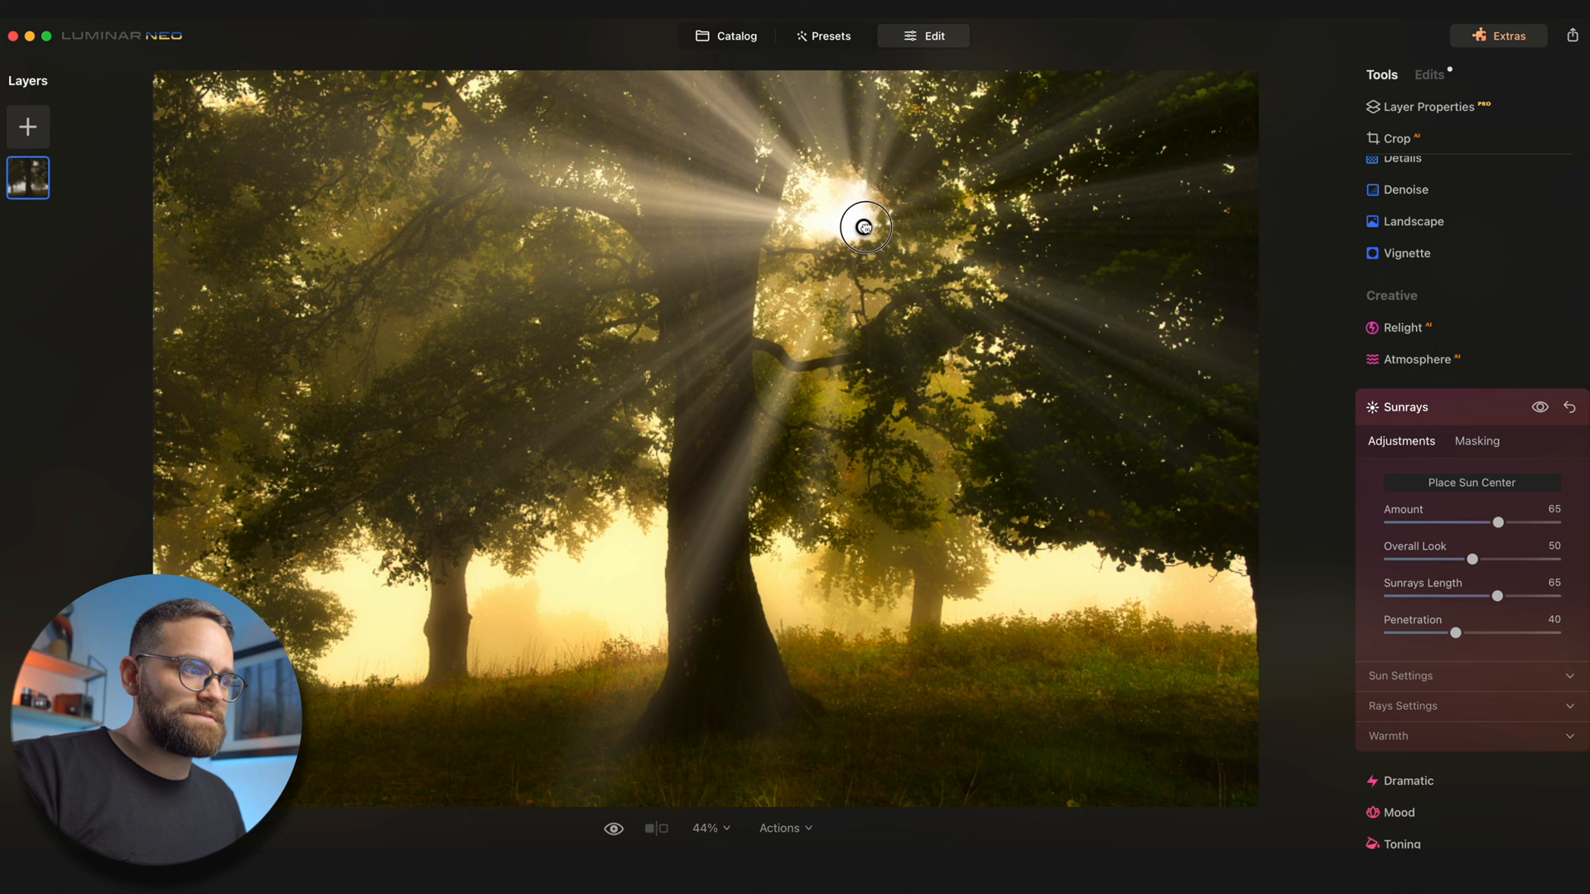
pyautogui.moveTo(864, 226); pyautogui.dragTo(981, 211)
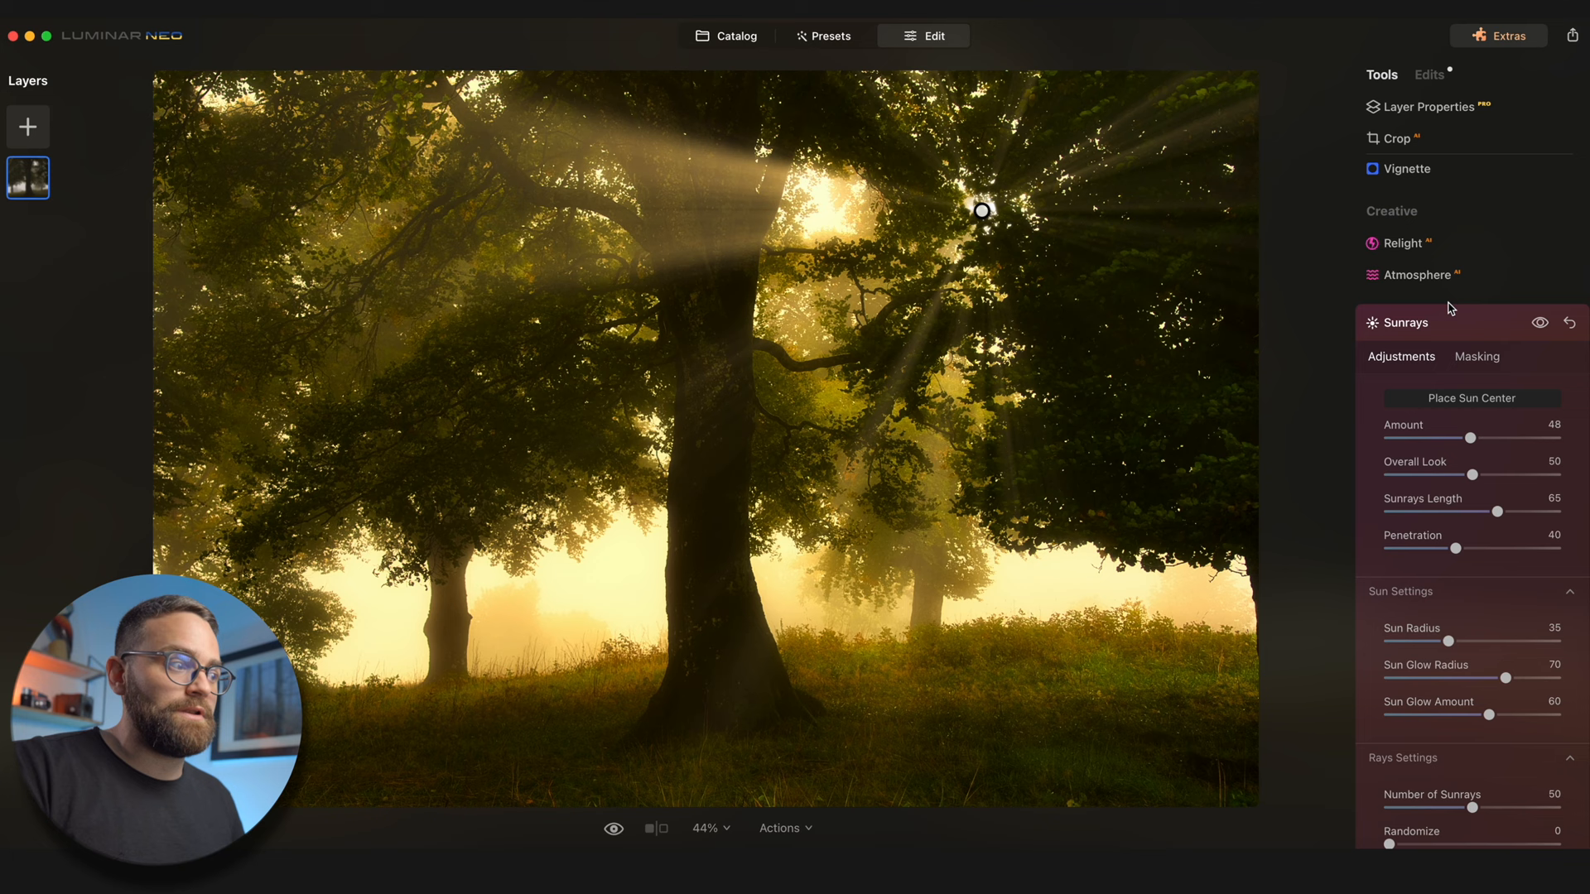
pyautogui.click(615, 828)
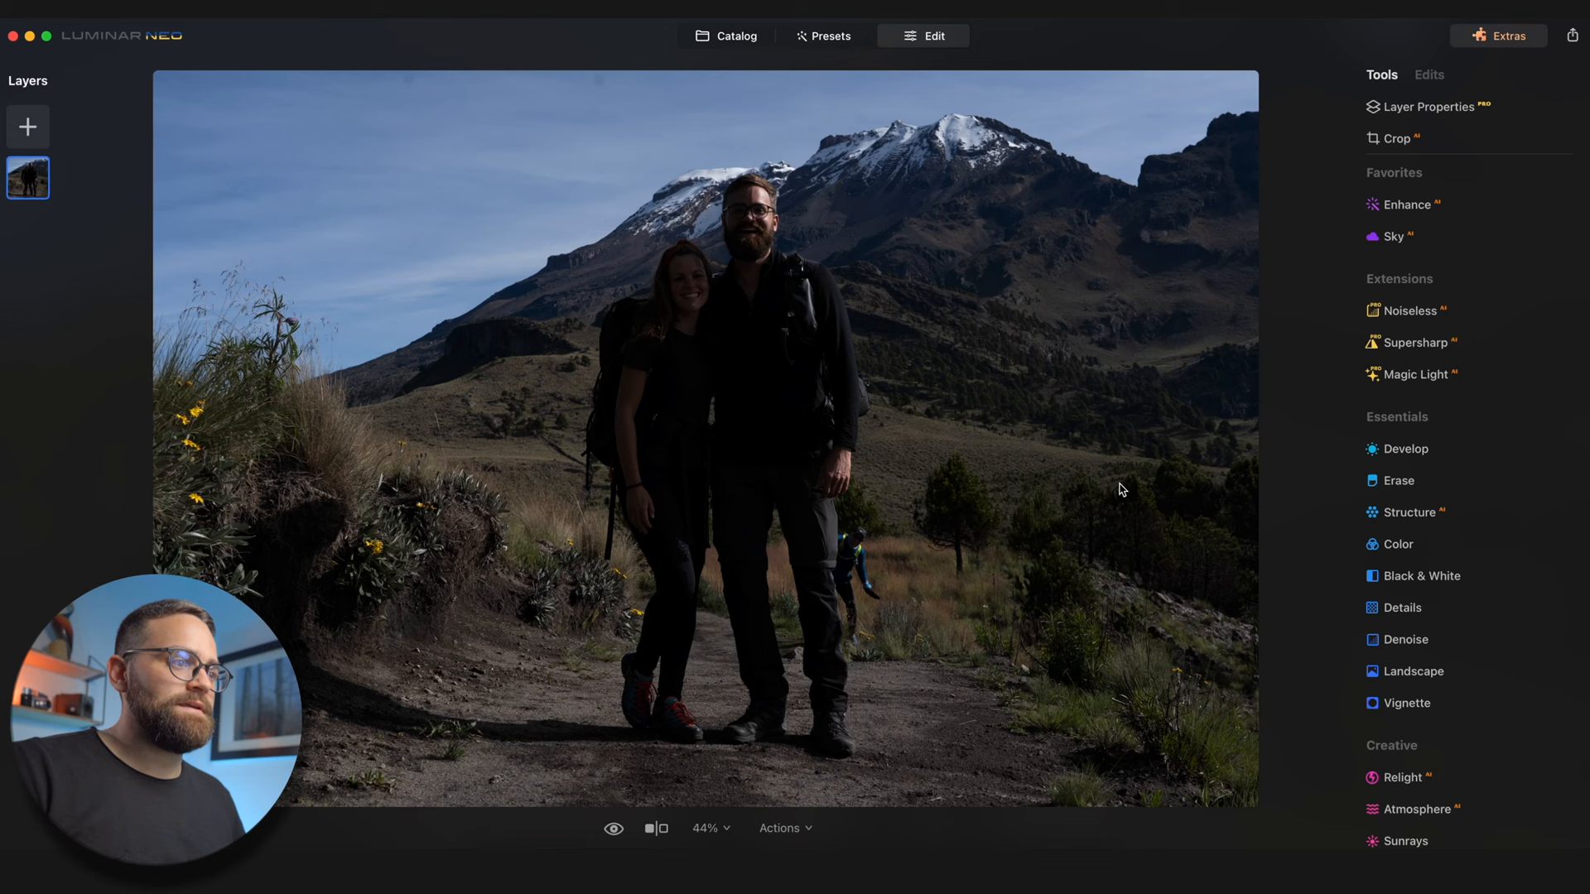
pyautogui.moveTo(1189, 223)
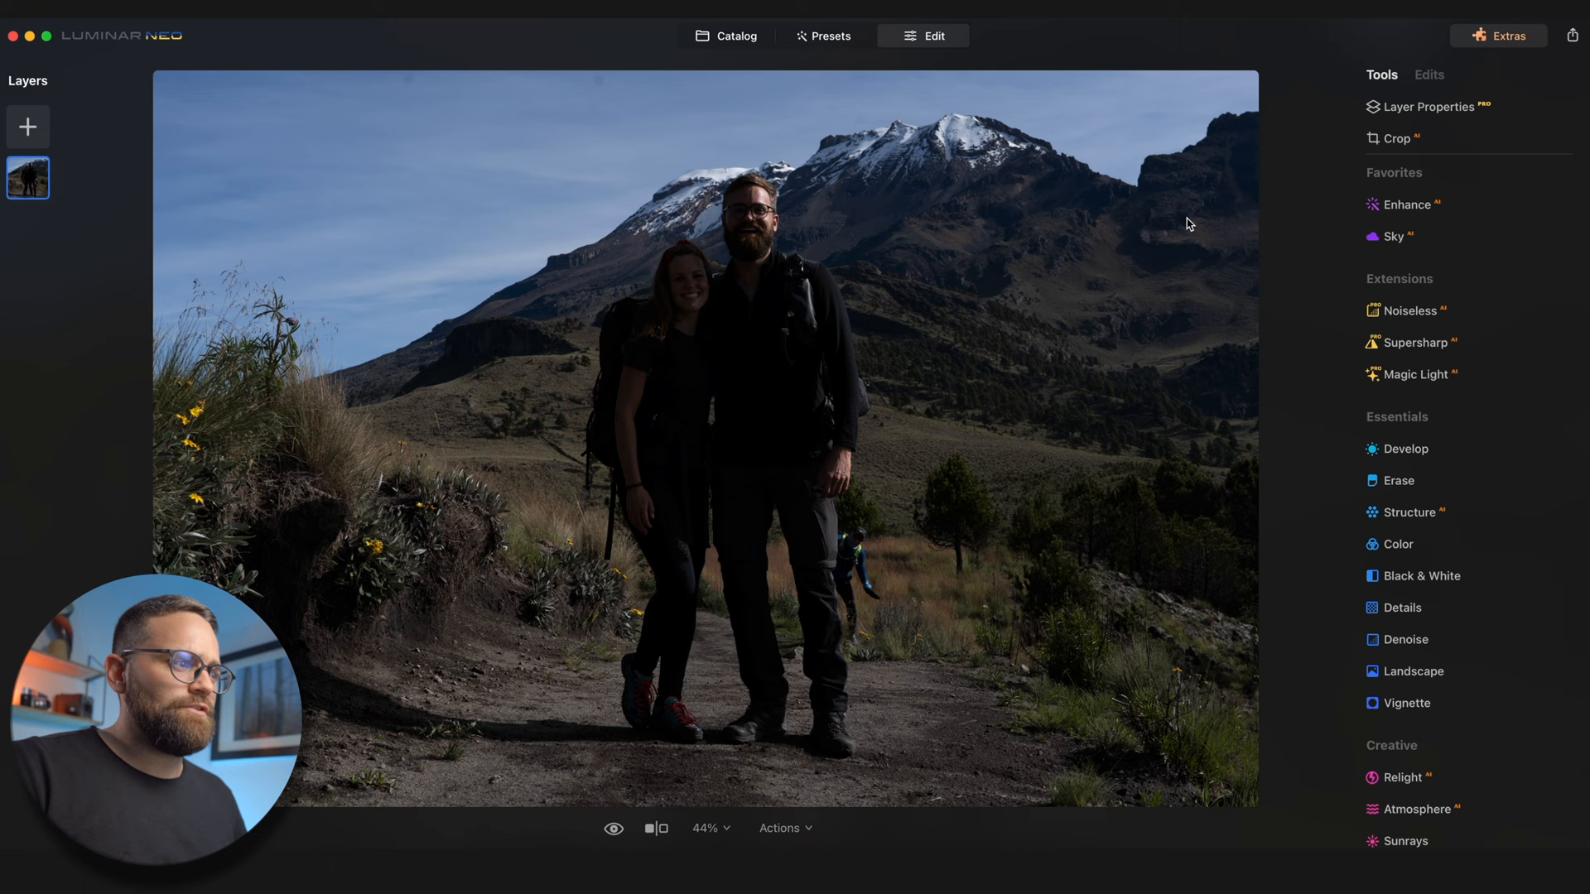
pyautogui.moveTo(717, 245)
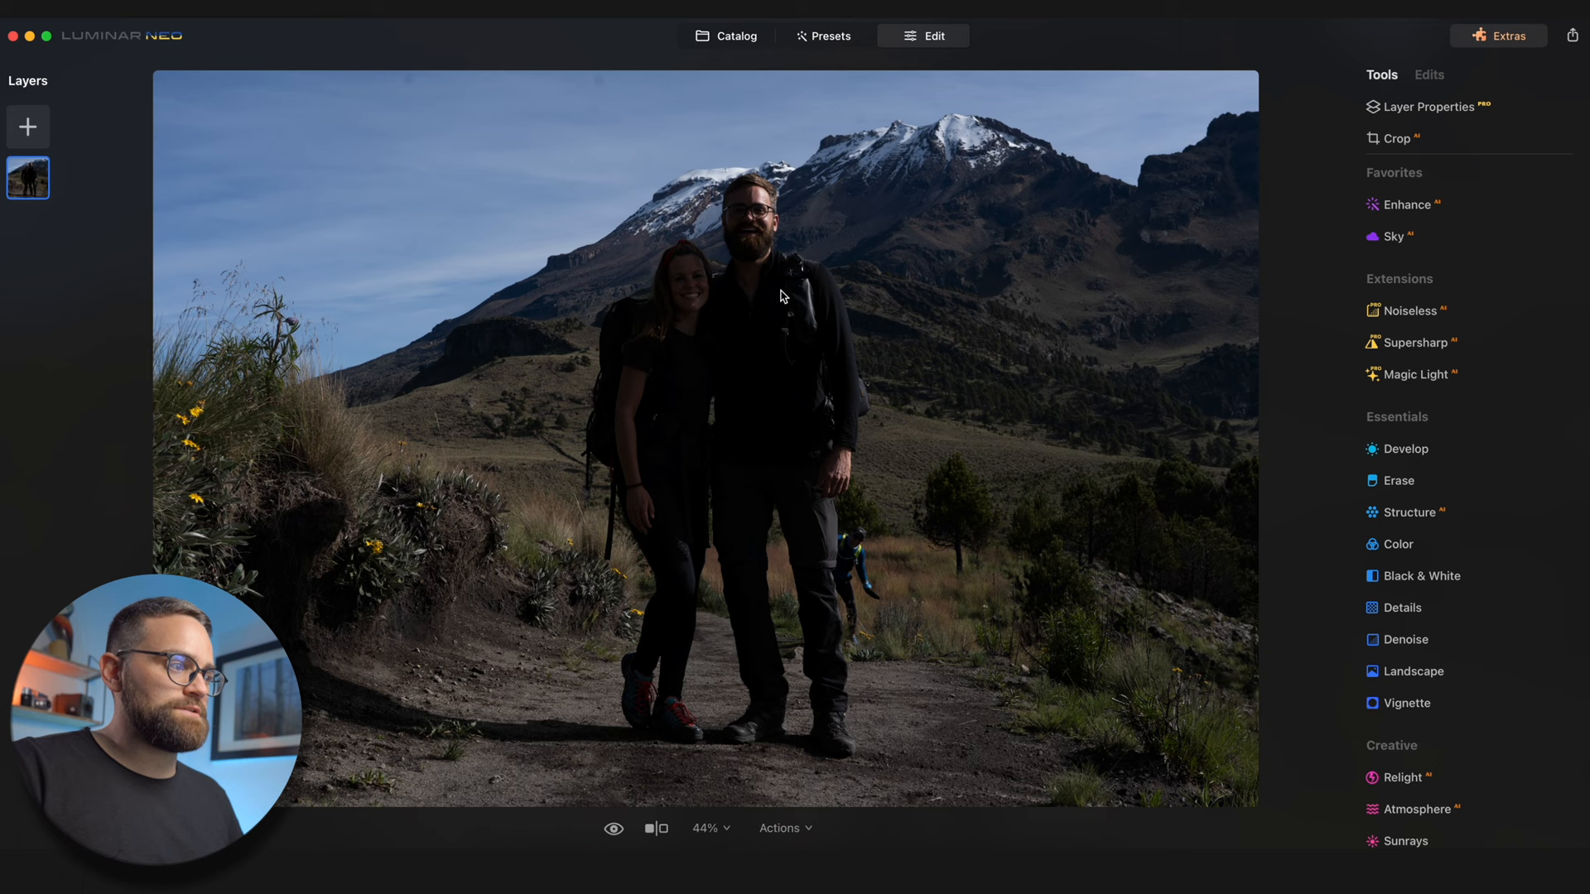
# Step: Raise the portrait's Accent to 40 and Sky Enhancer to 50 in Enhance AI
pyautogui.click(1410, 203)
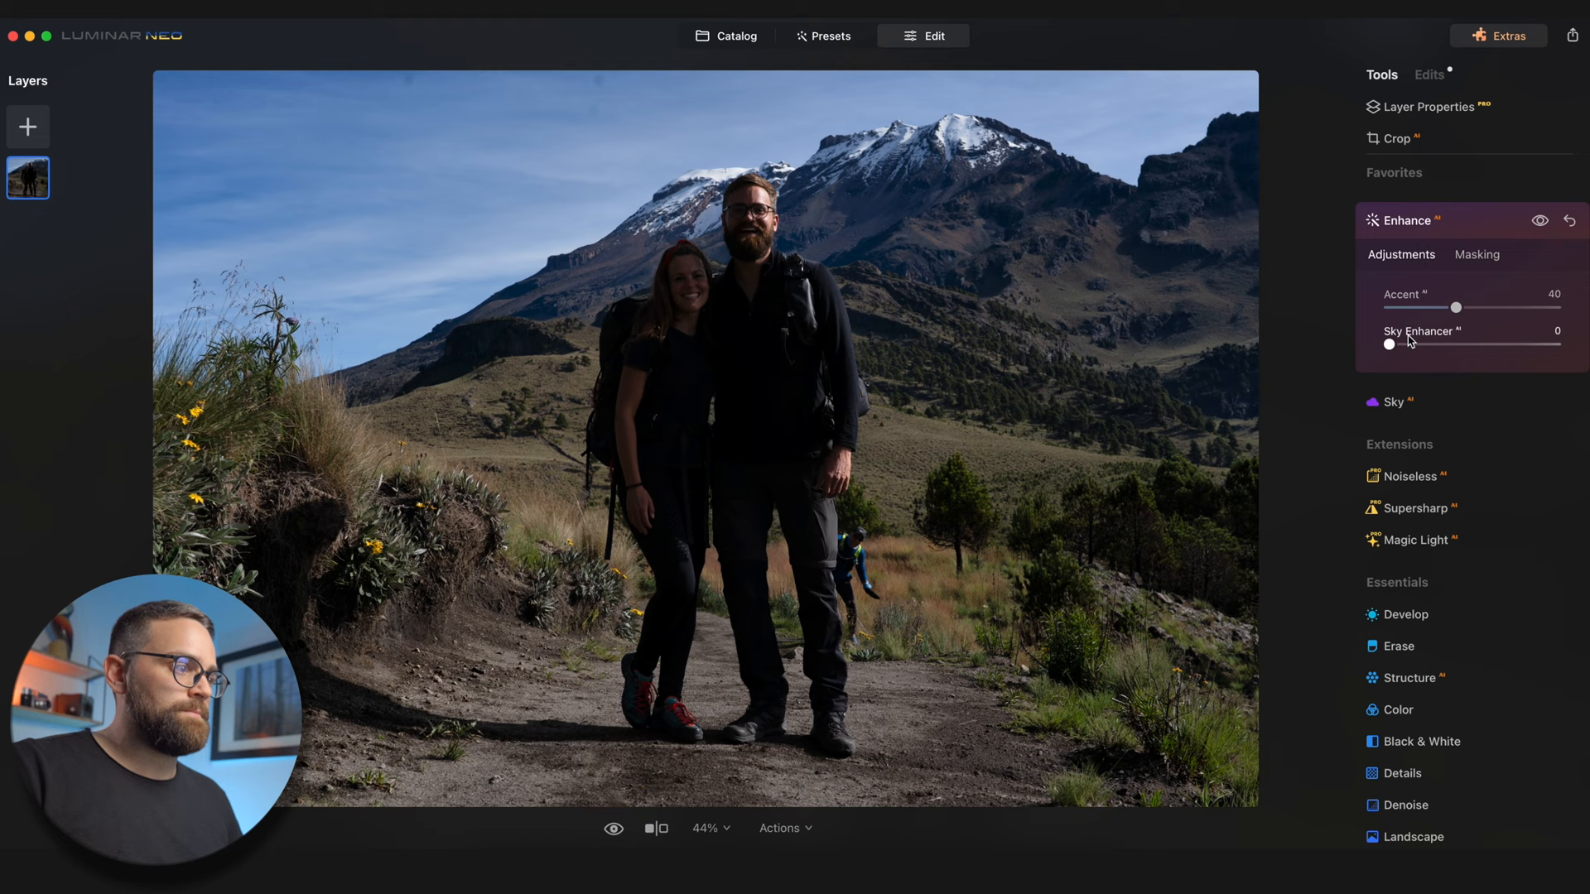
pyautogui.moveTo(1389, 345); pyautogui.dragTo(1470, 345)
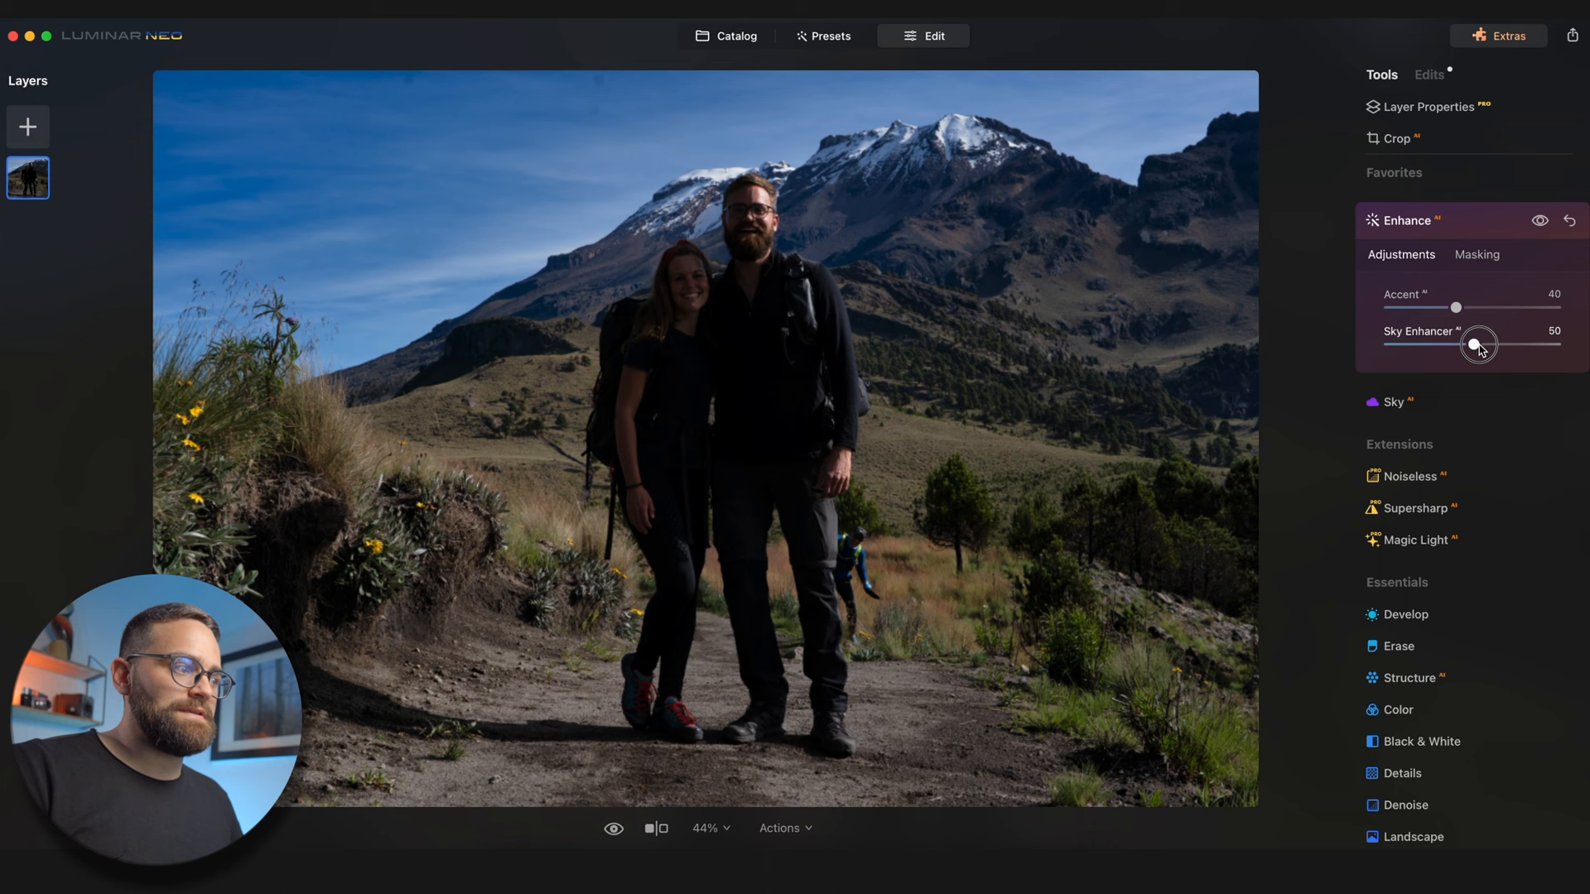
pyautogui.moveTo(1470, 344); pyautogui.dragTo(1477, 344)
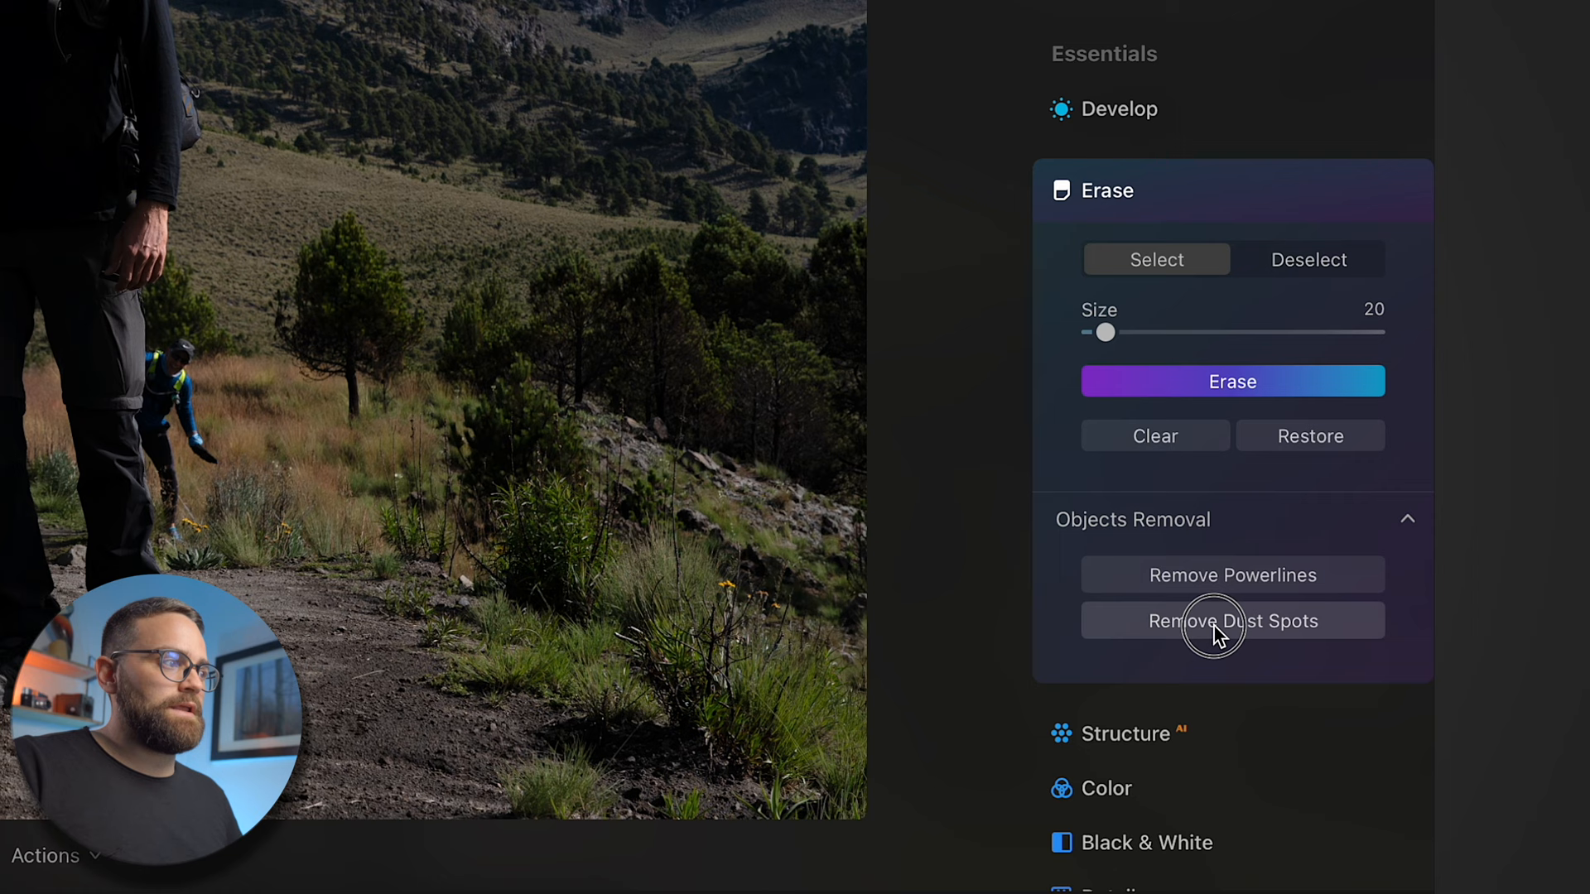
# Step: Remove dust spots and erase the masked background hiker from the portrait
pyautogui.click(1232, 621)
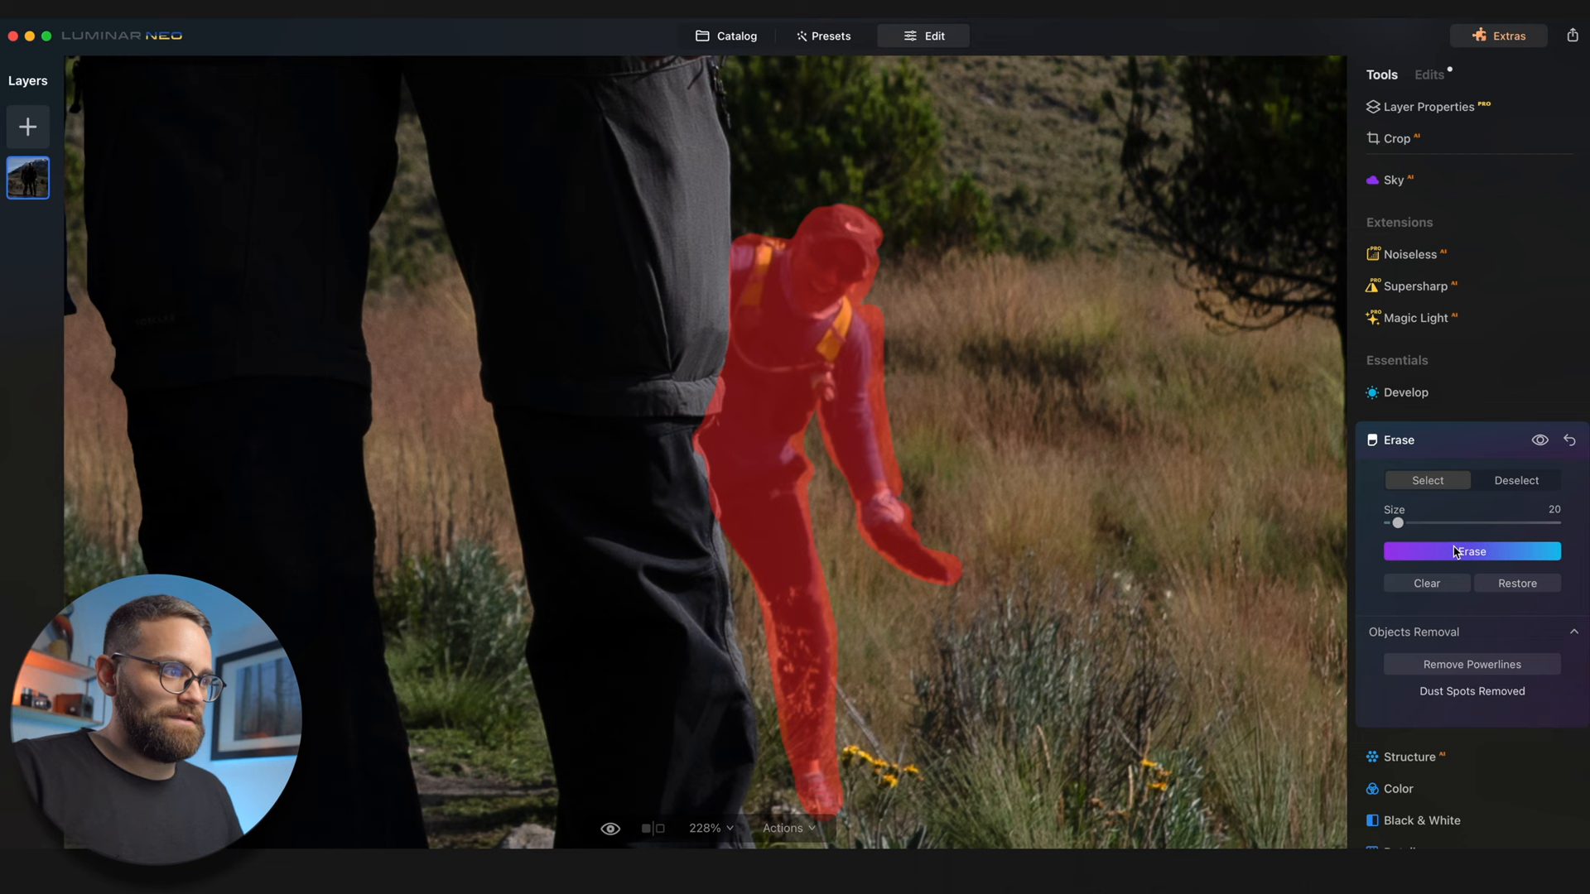
pyautogui.click(1471, 550)
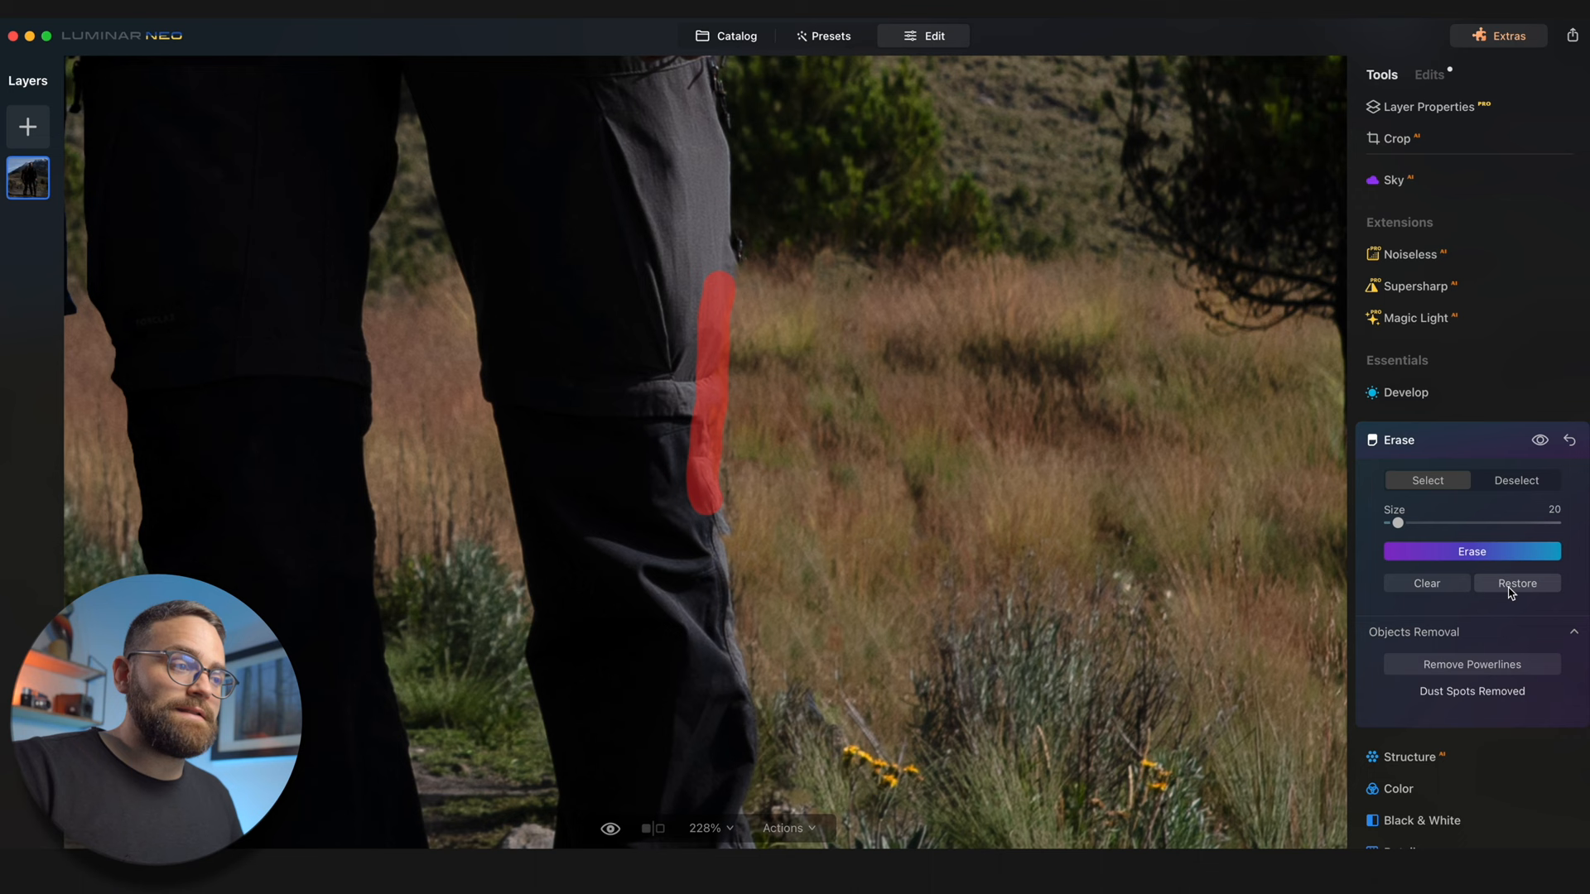
pyautogui.click(1405, 393)
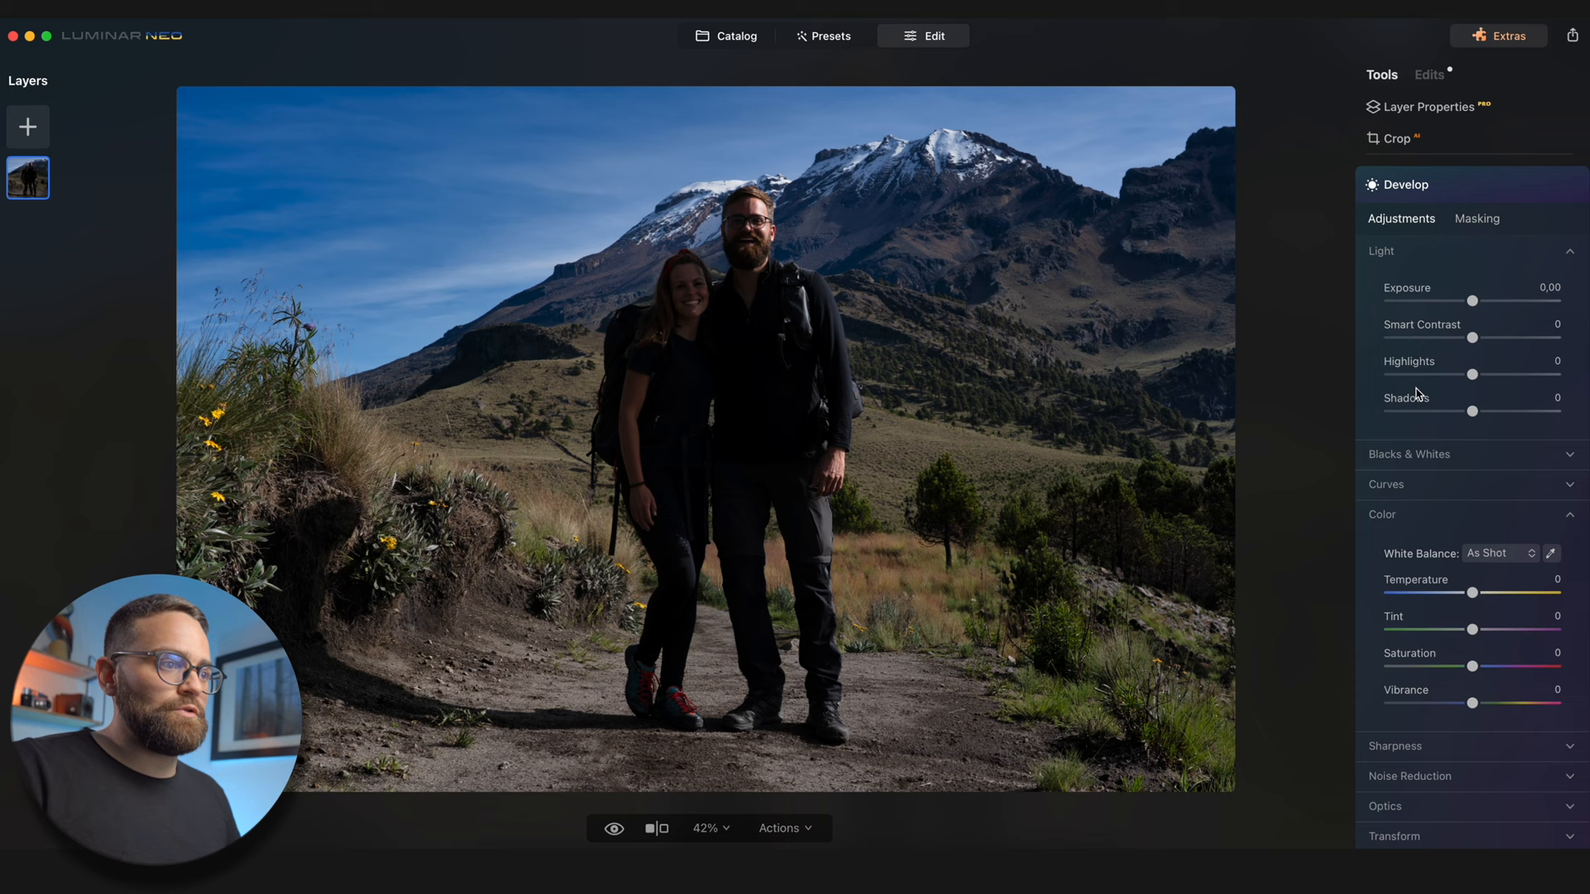
# Step: Lift Develop Shadows to 59 and nudge the portrait's overall exposure
pyautogui.moveTo(1472, 411); pyautogui.dragTo(1518, 411)
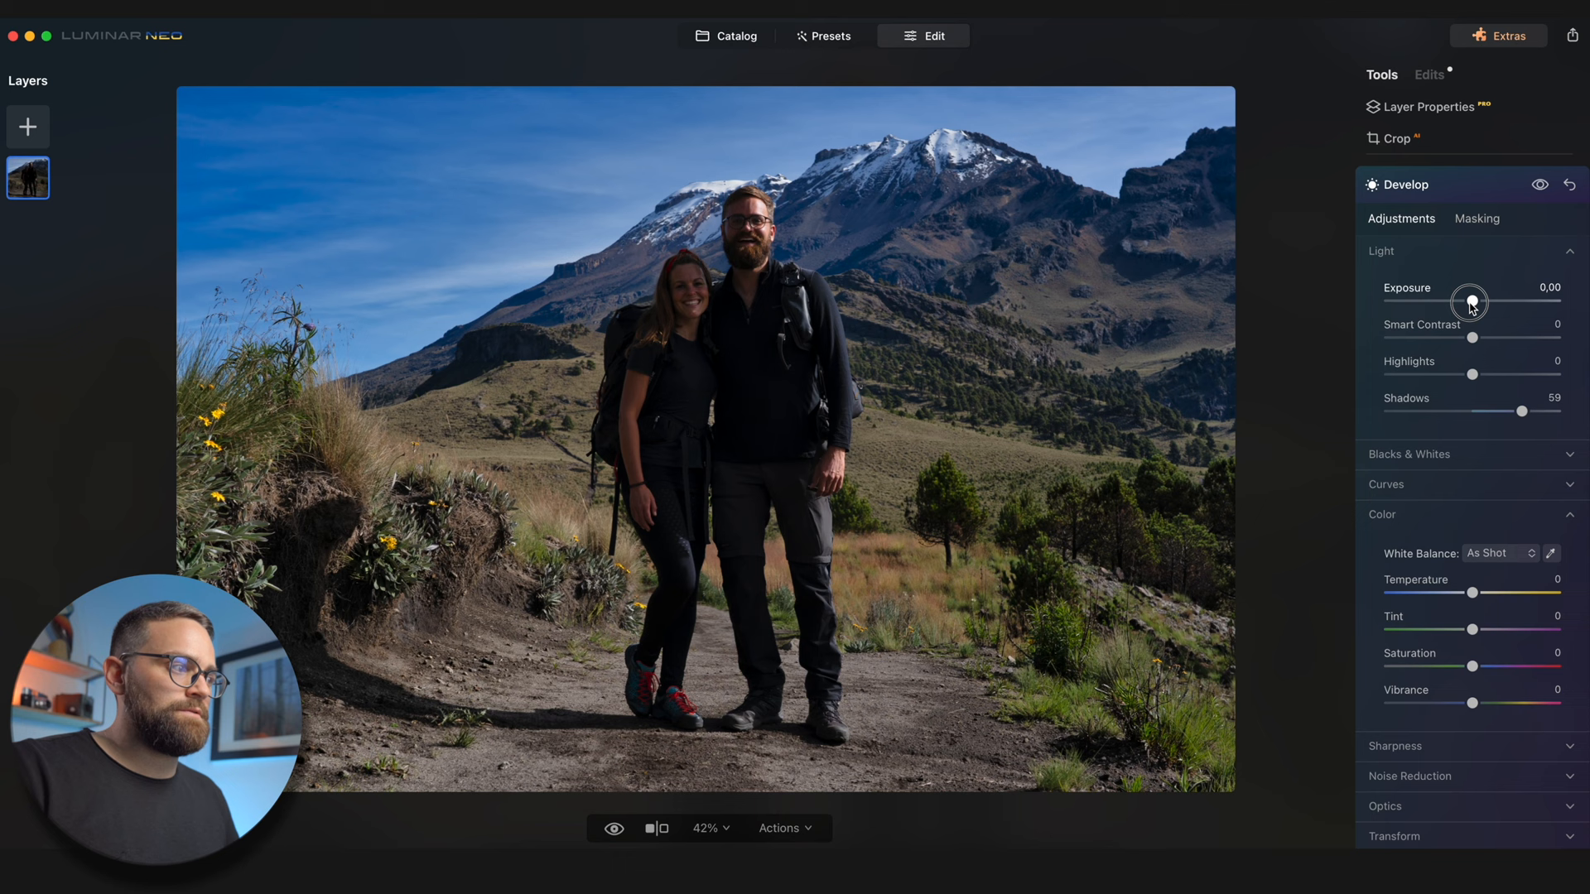
pyautogui.moveTo(1471, 302); pyautogui.dragTo(1487, 302)
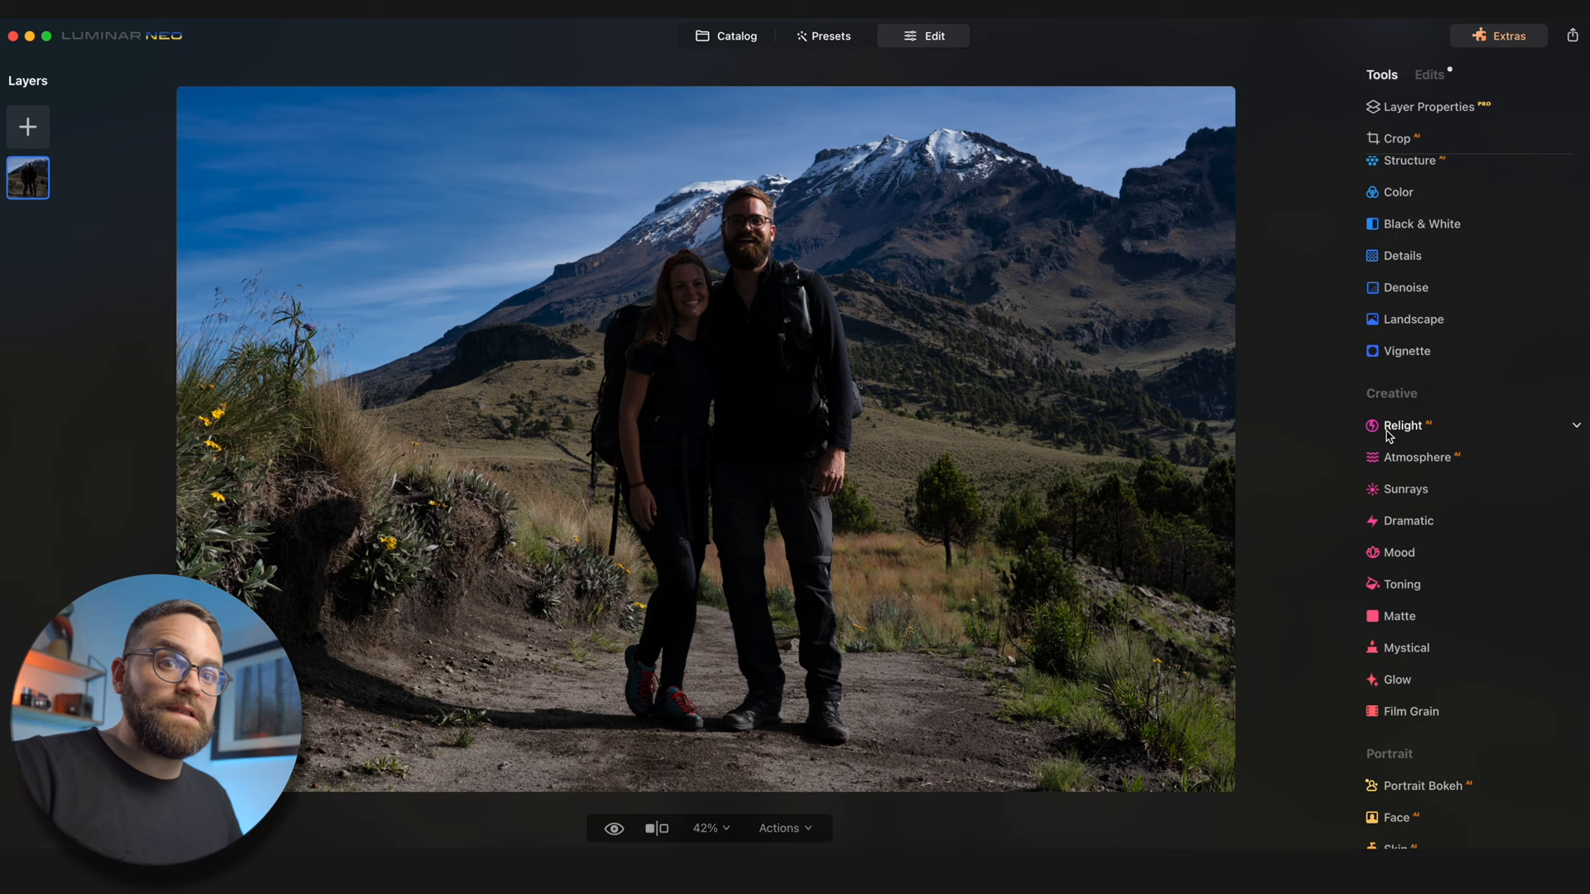
# Step: Relight with Brightness Near 89, Brightness Far -21 and Depth 60
pyautogui.click(1402, 426)
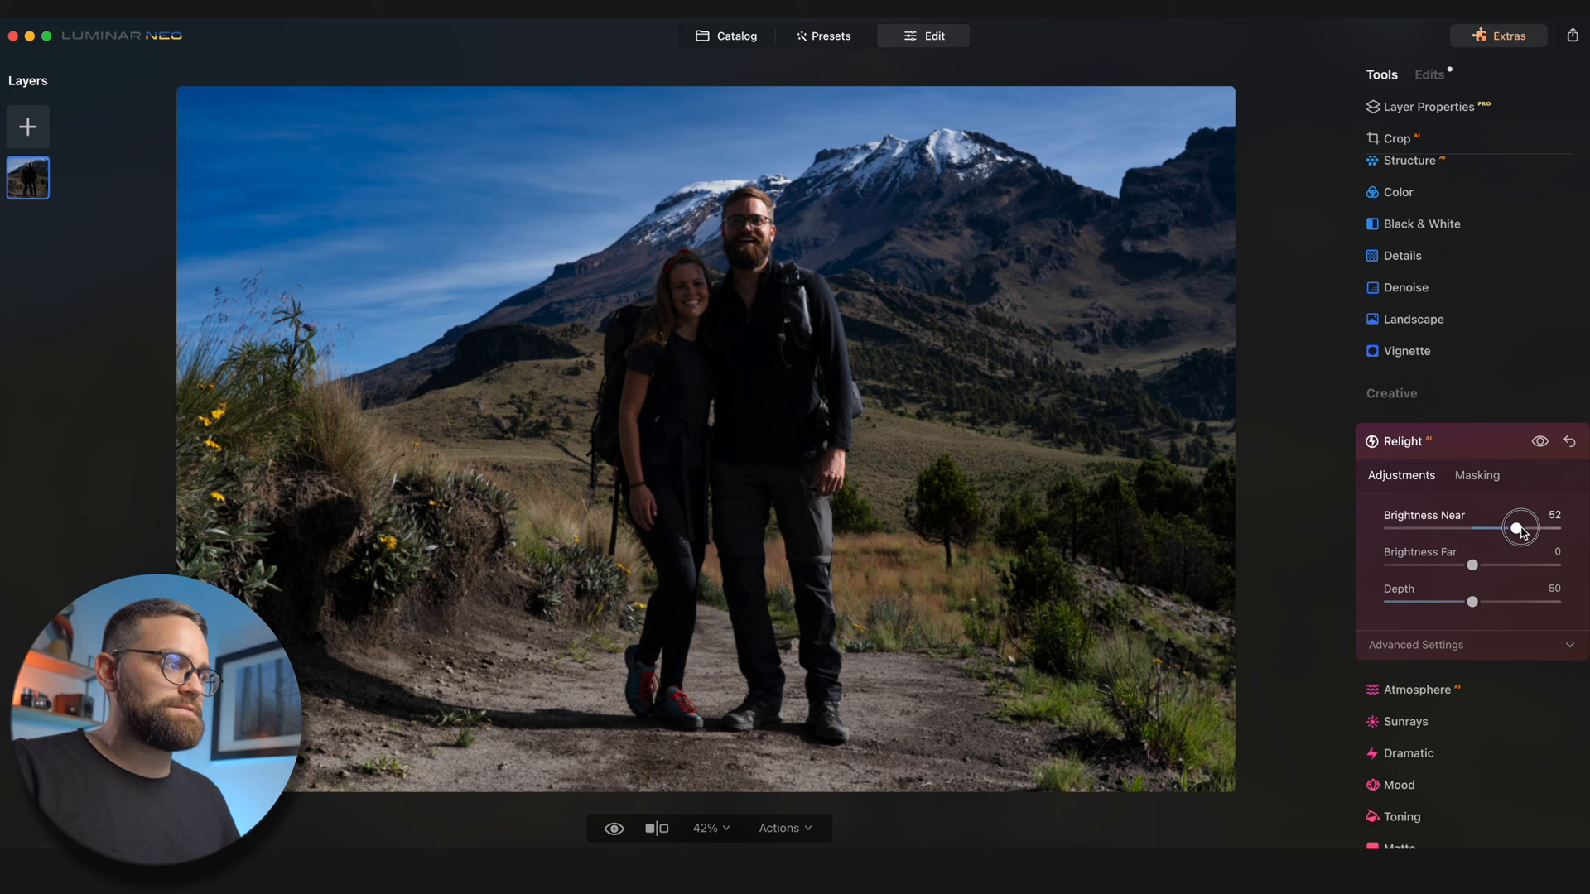
pyautogui.moveTo(1520, 526); pyautogui.dragTo(1575, 526)
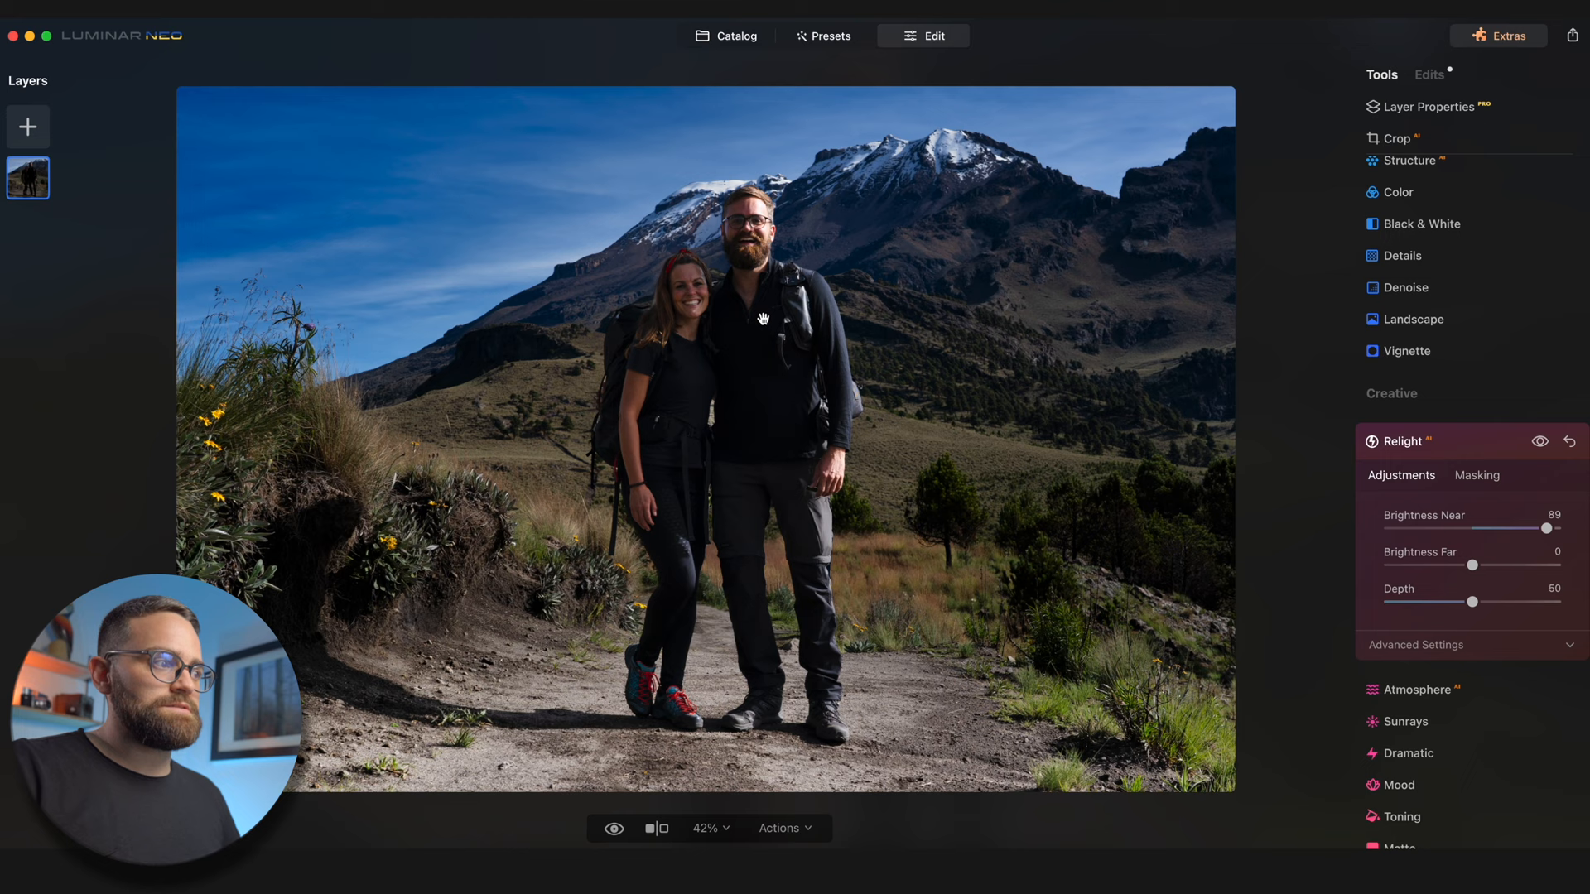
pyautogui.moveTo(1504, 567); pyautogui.dragTo(1452, 566)
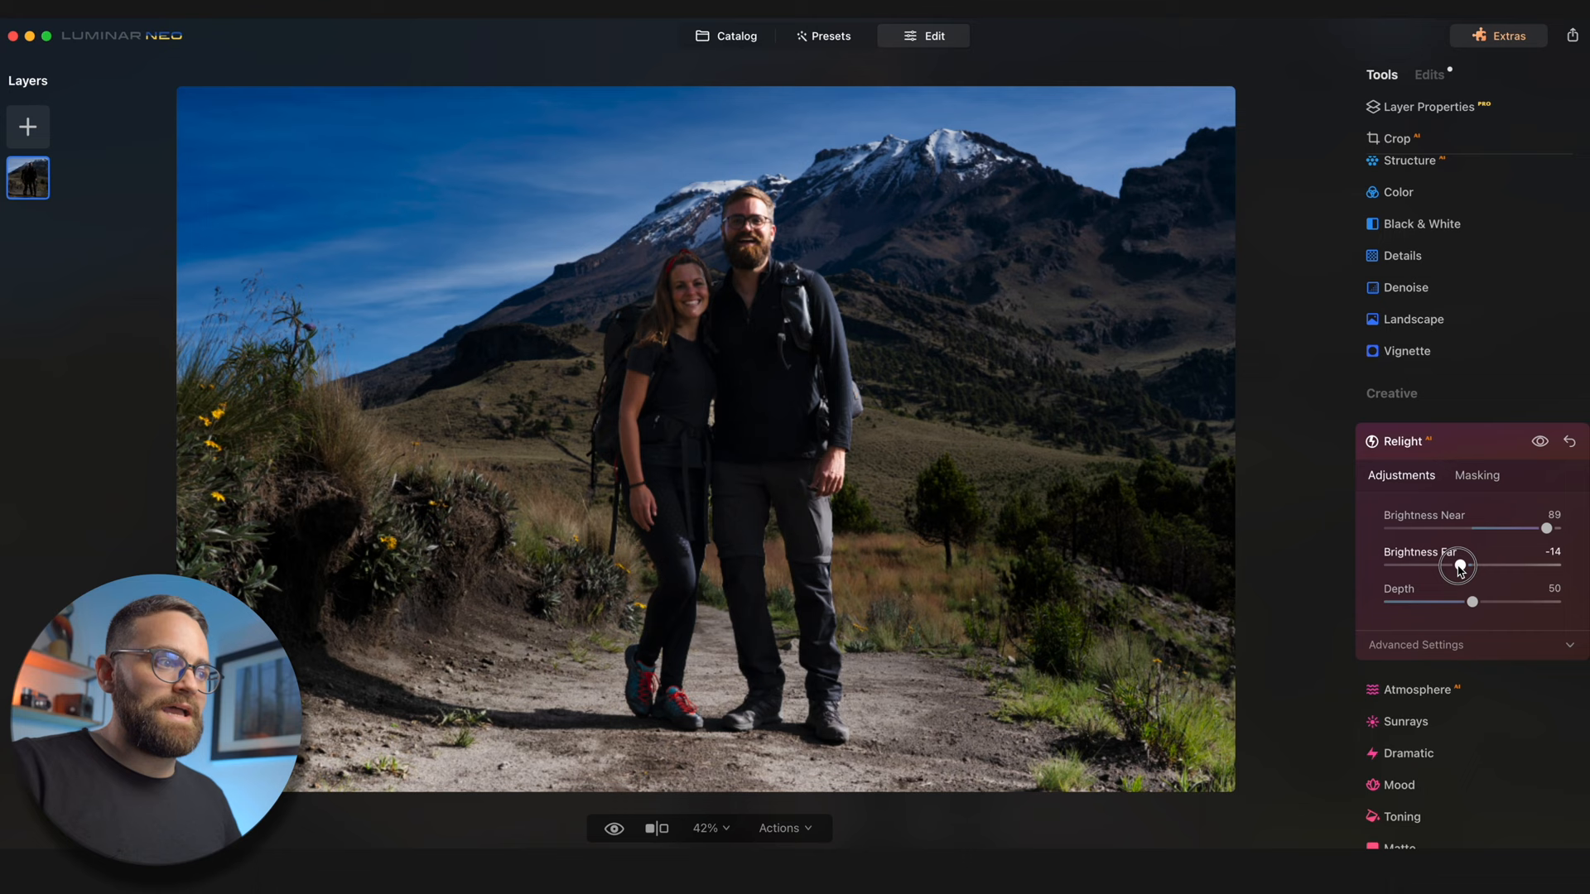
pyautogui.moveTo(1474, 601); pyautogui.dragTo(1484, 601)
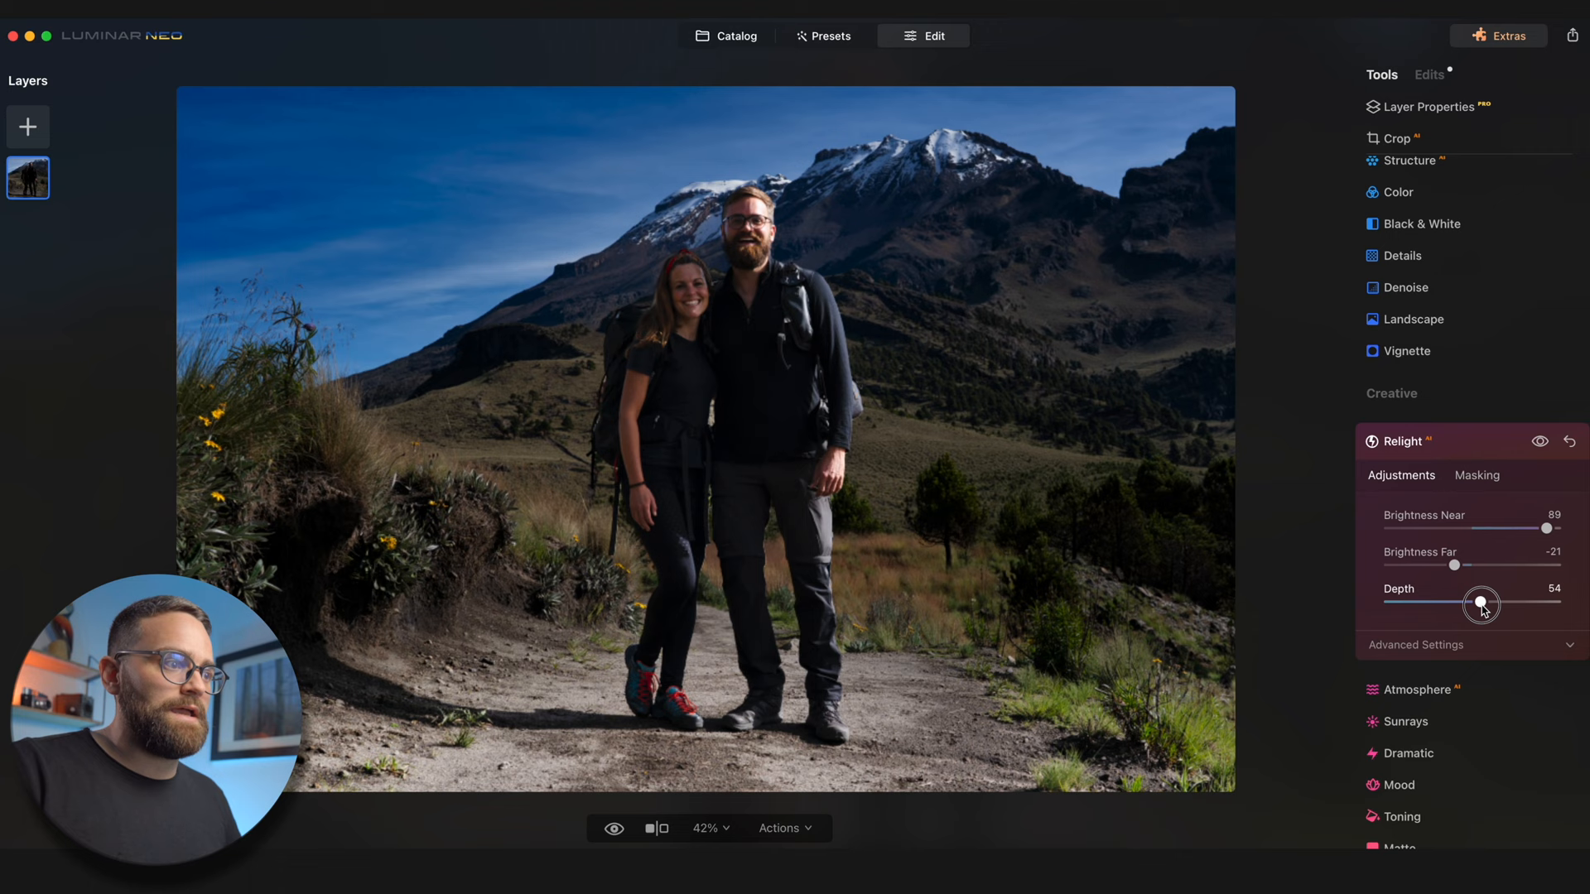
pyautogui.moveTo(1481, 601); pyautogui.dragTo(1489, 601)
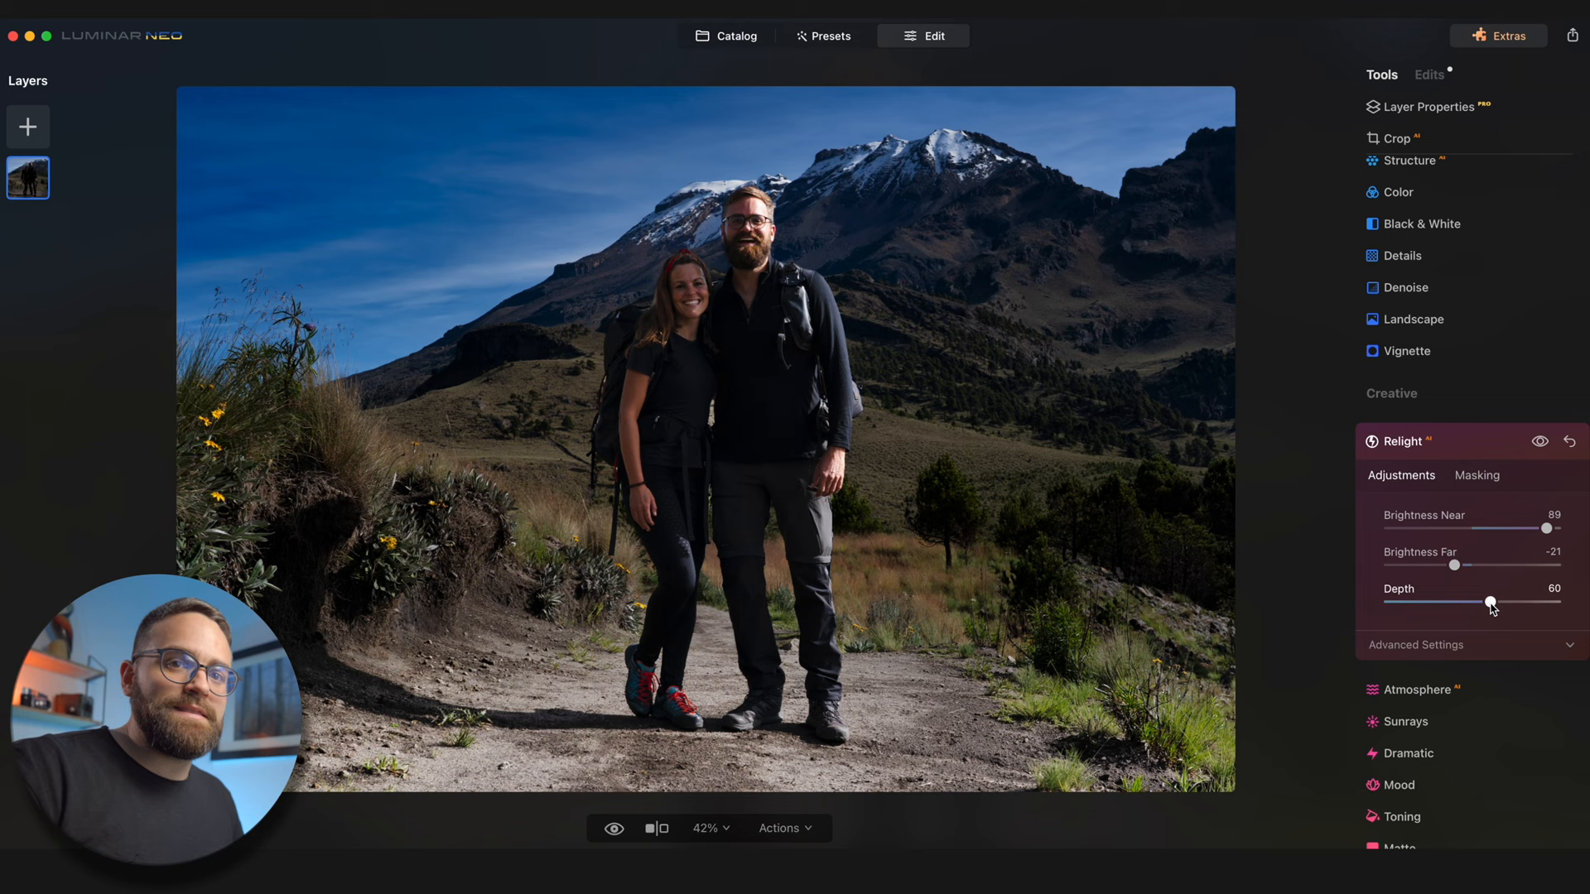
pyautogui.moveTo(1520, 570)
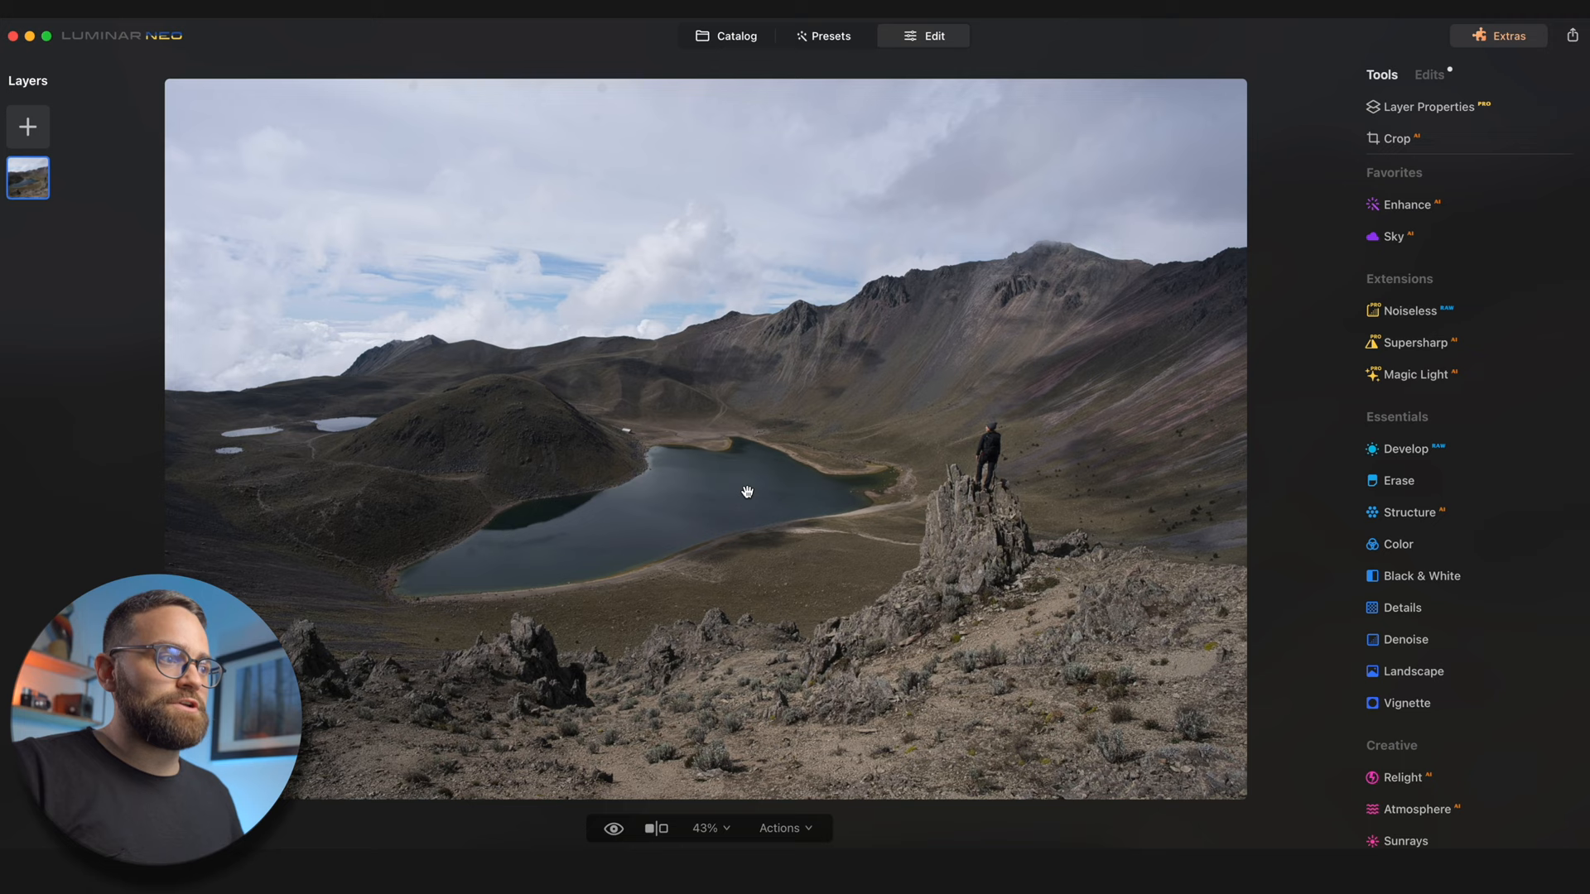
pyautogui.moveTo(789, 482)
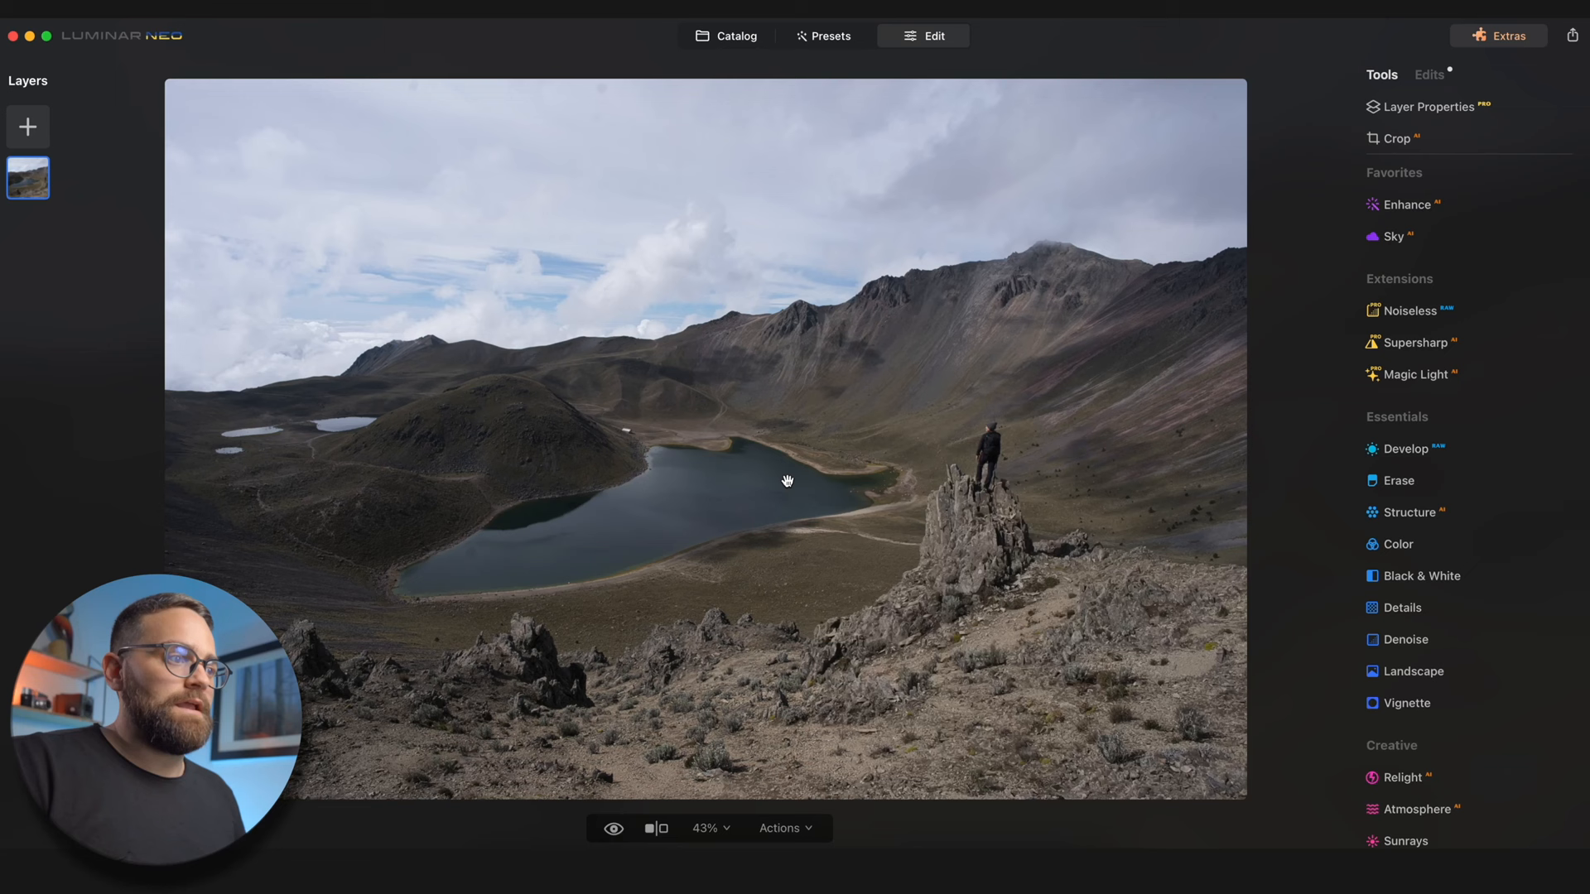
# Step: Enhance the lake photo with Accent 57 and Sky Enhancer 13
pyautogui.click(1408, 205)
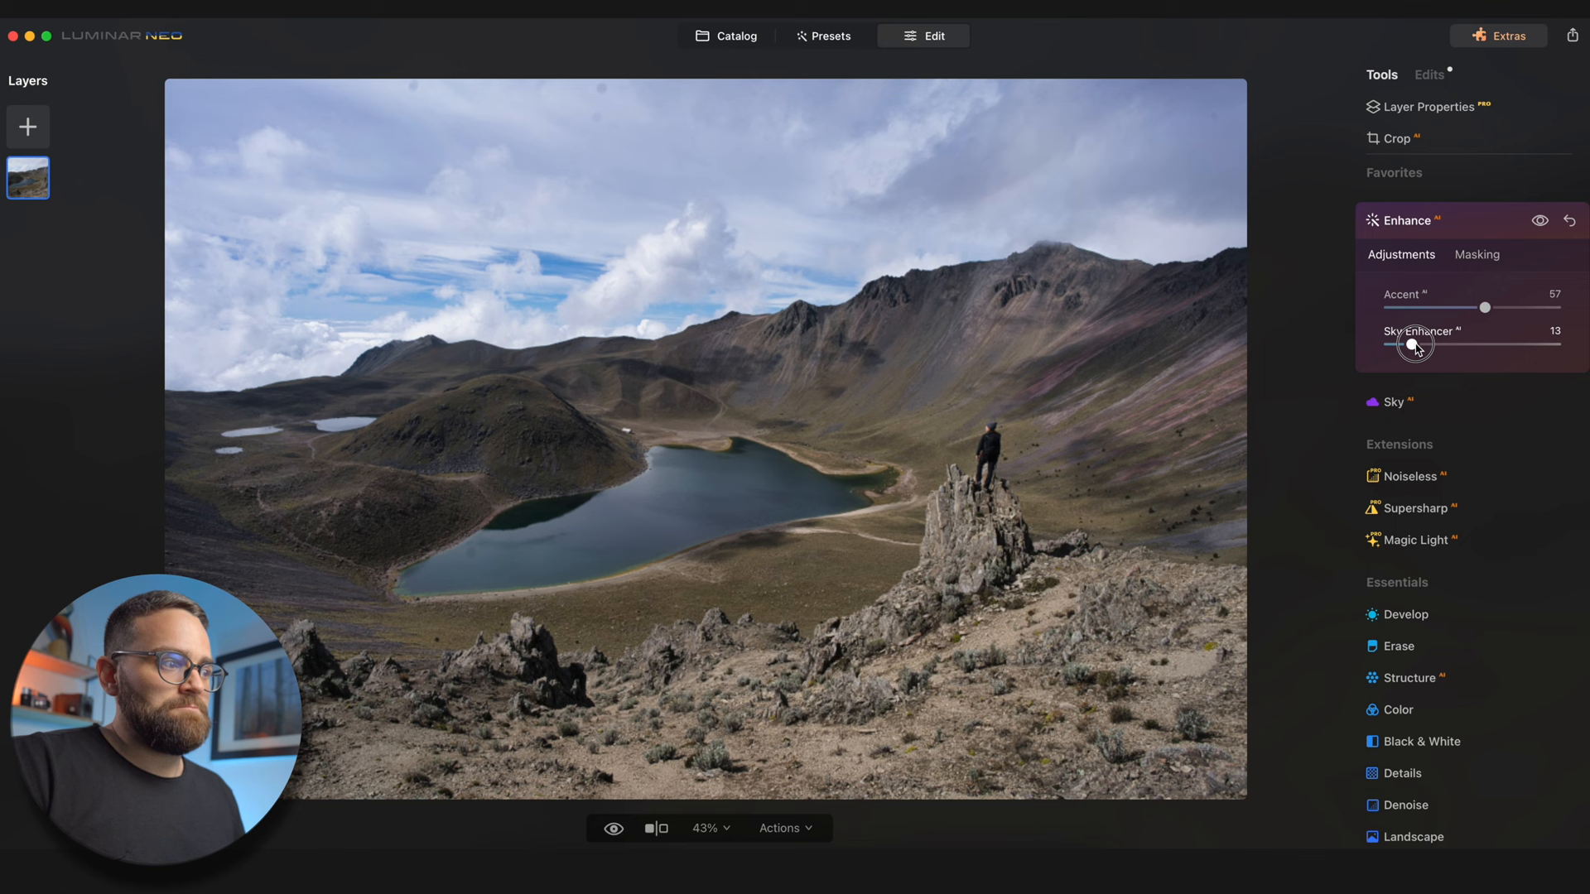
pyautogui.moveTo(1413, 345); pyautogui.dragTo(1423, 345)
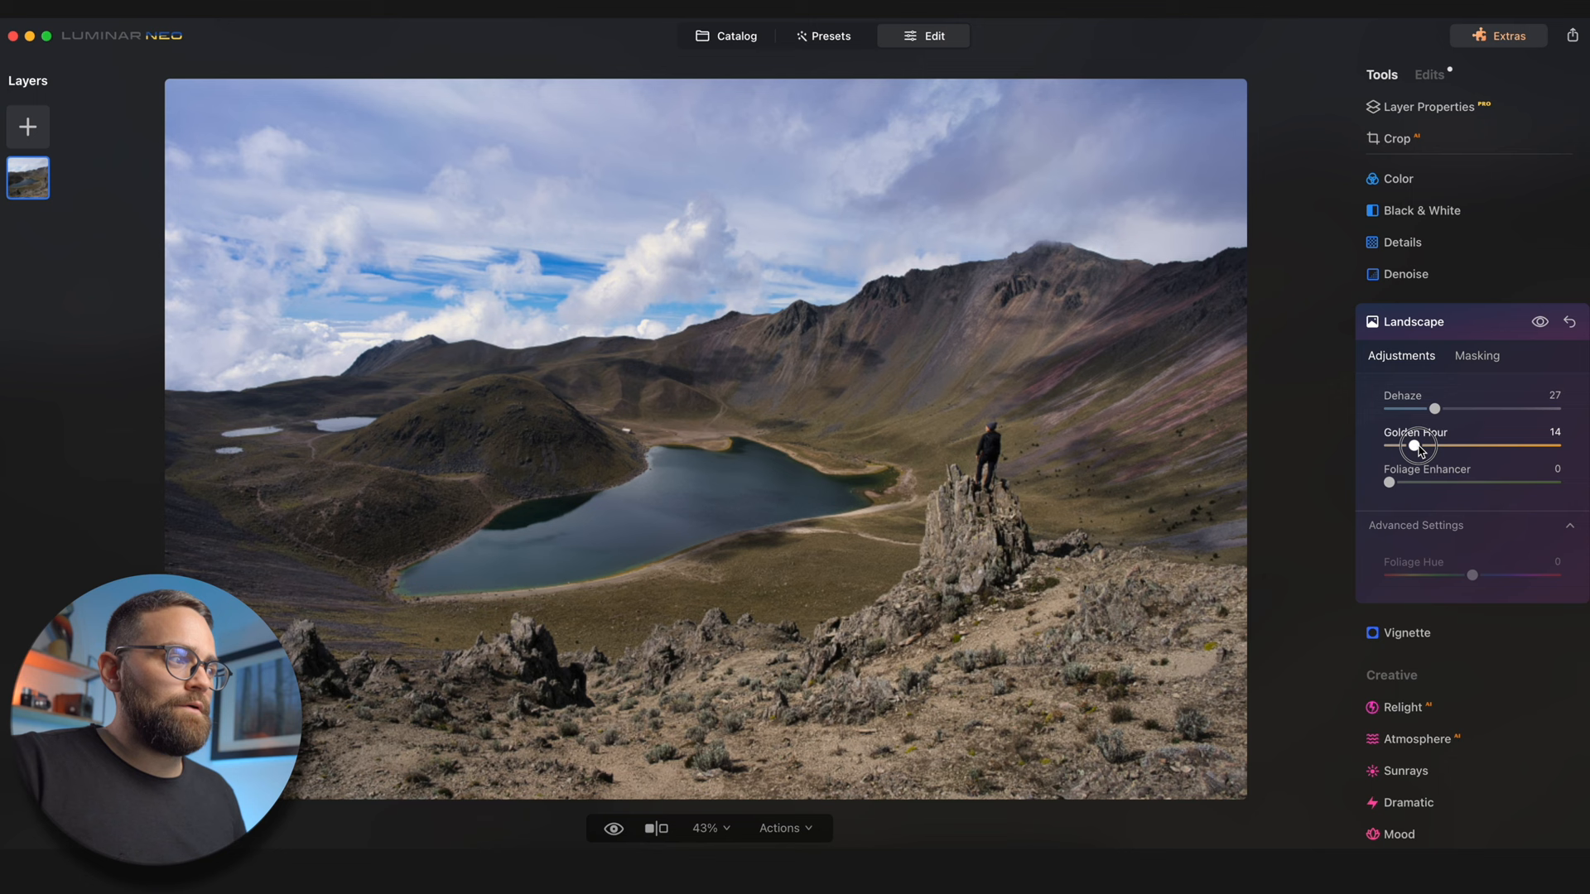
# Step: Set Golden Hour to 53 and Foliage Enhancer to 25 to warm the lake landscape
pyautogui.moveTo(1438, 445); pyautogui.dragTo(1479, 446)
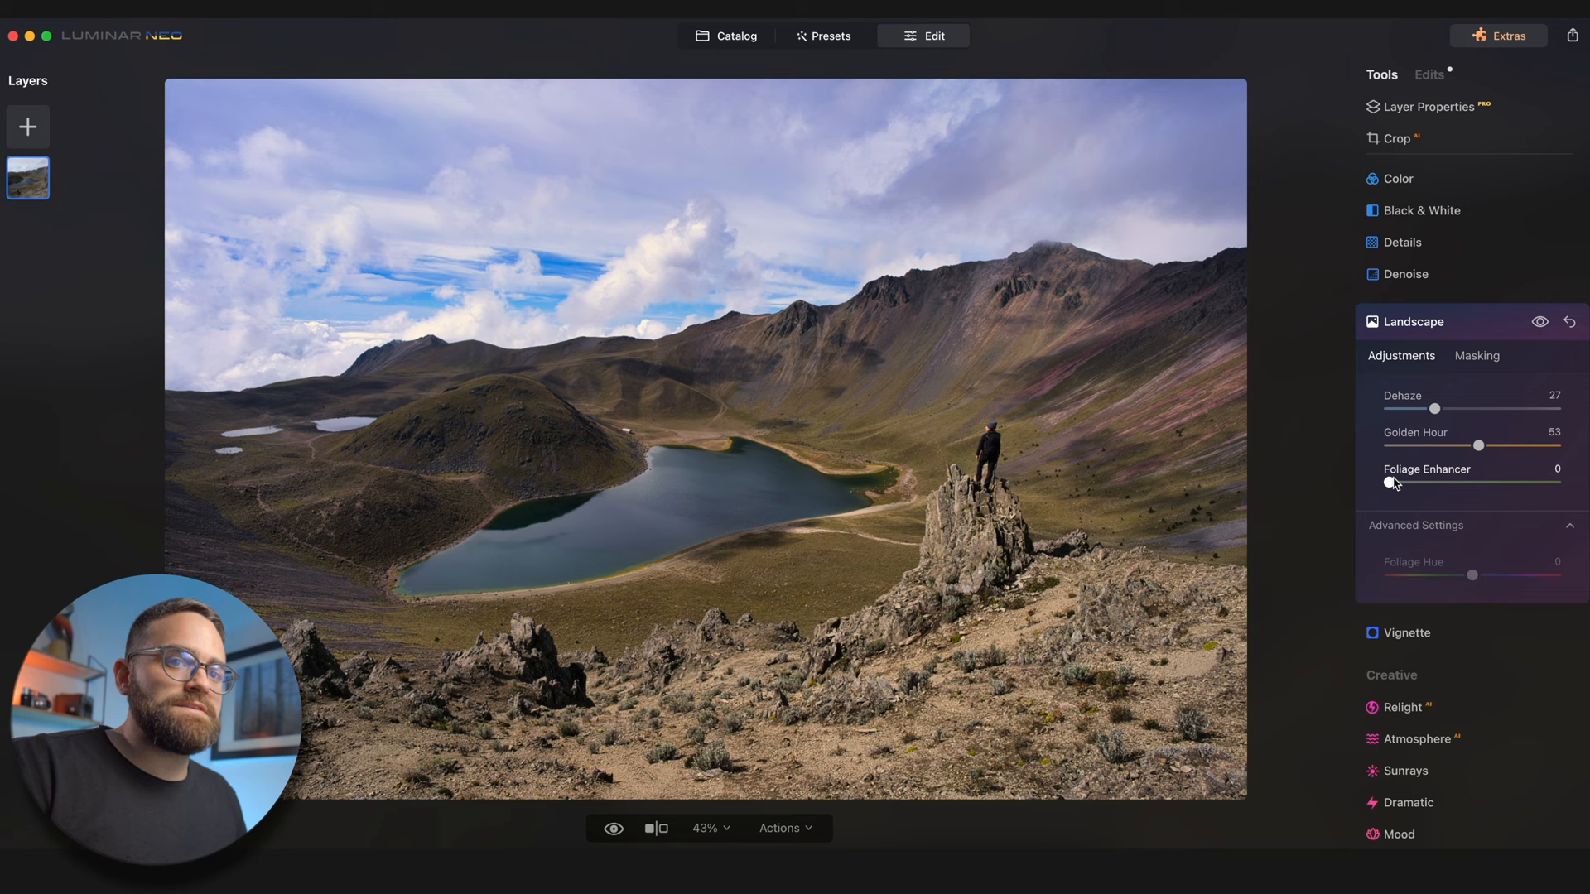
pyautogui.moveTo(1391, 484); pyautogui.dragTo(1434, 484)
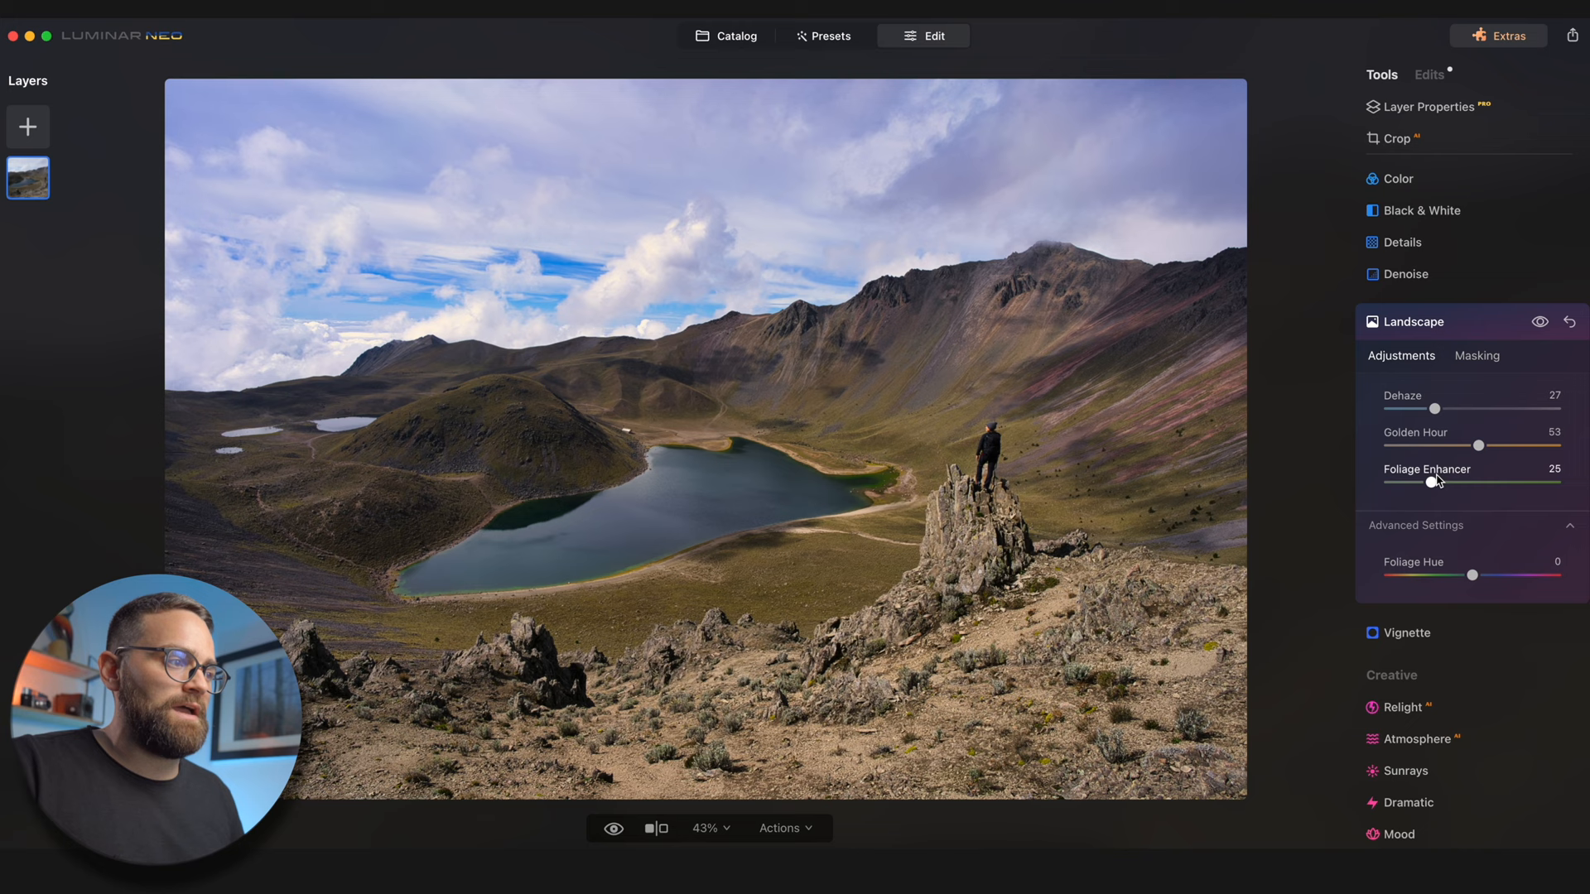
pyautogui.moveTo(924, 425)
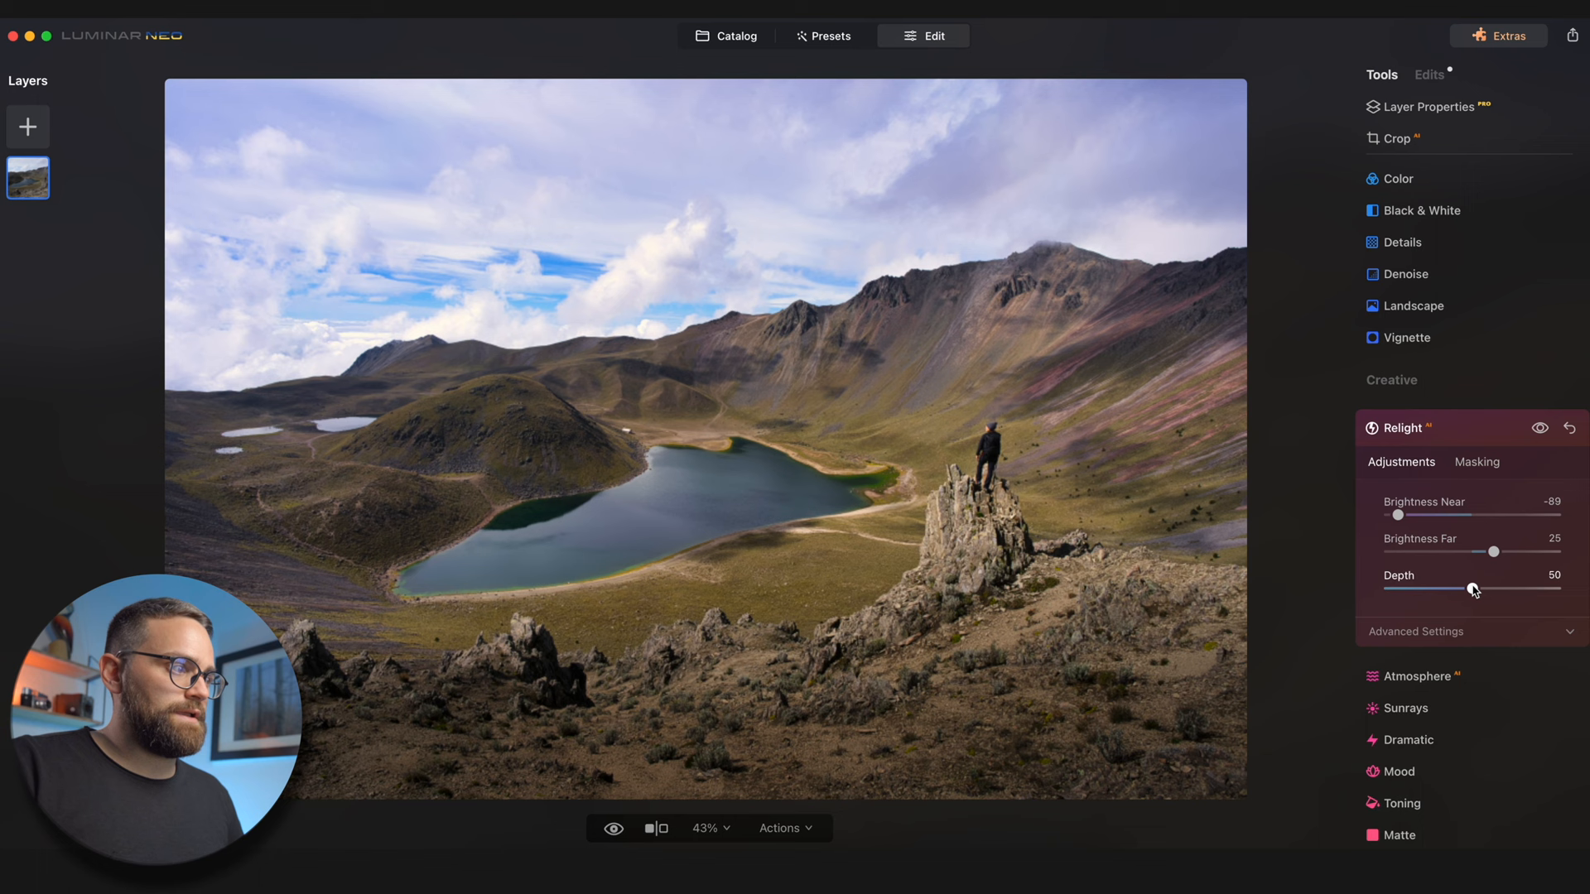
# Step: Adjust Relight Depth so the darkened foreground (Near -89, Far 25) reaches correctly into the scene
pyautogui.moveTo(1474, 588); pyautogui.dragTo(1510, 588)
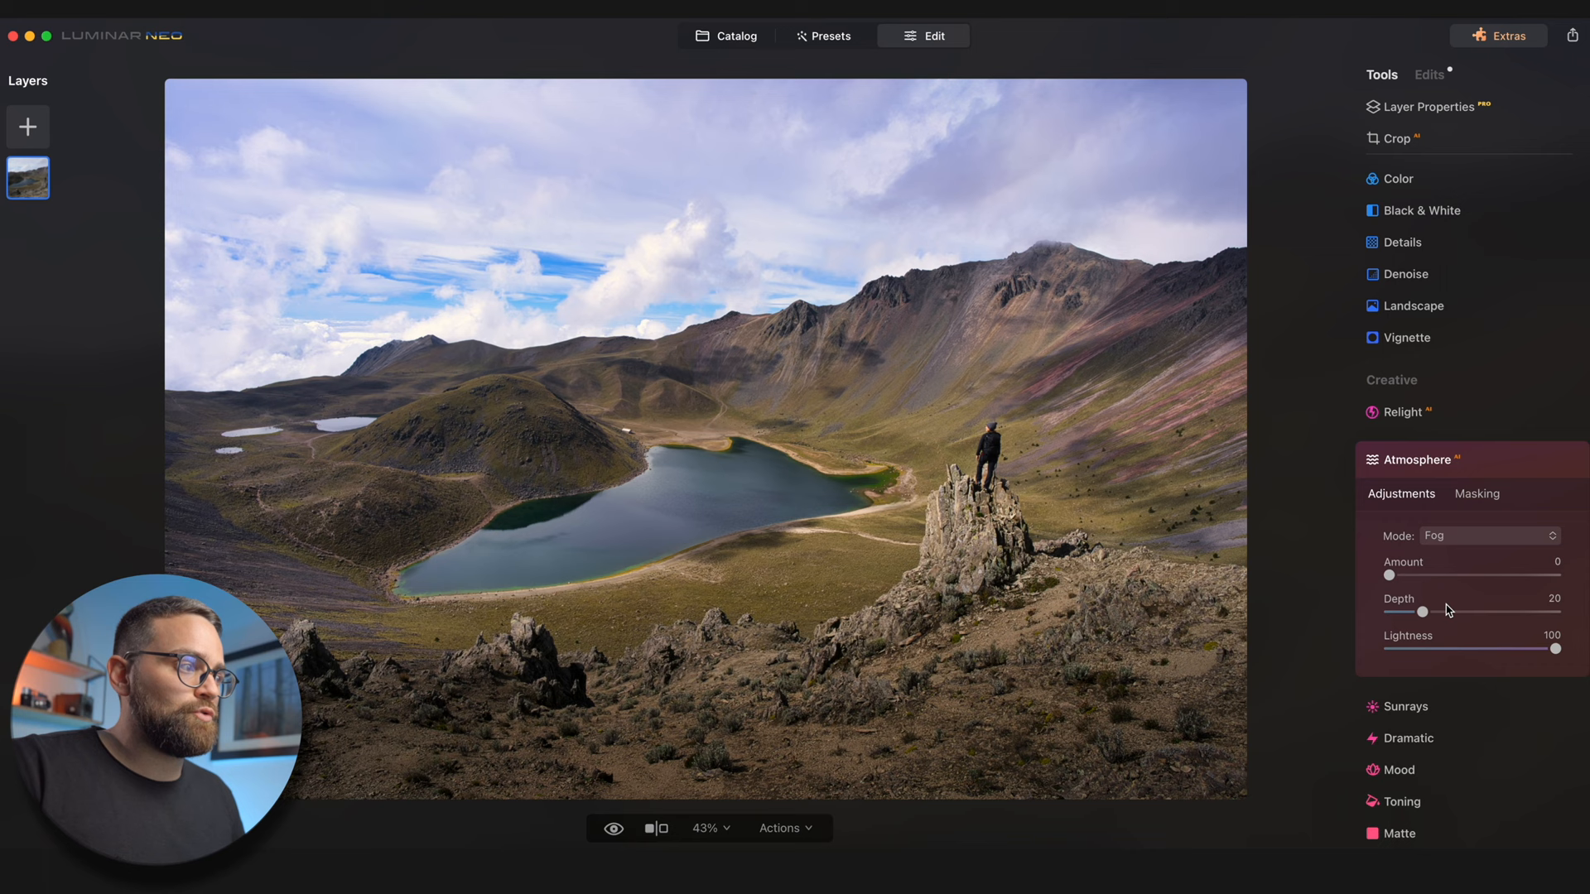
# Step: Switch the Atmosphere mode to Haze after trying another type
pyautogui.click(1487, 534)
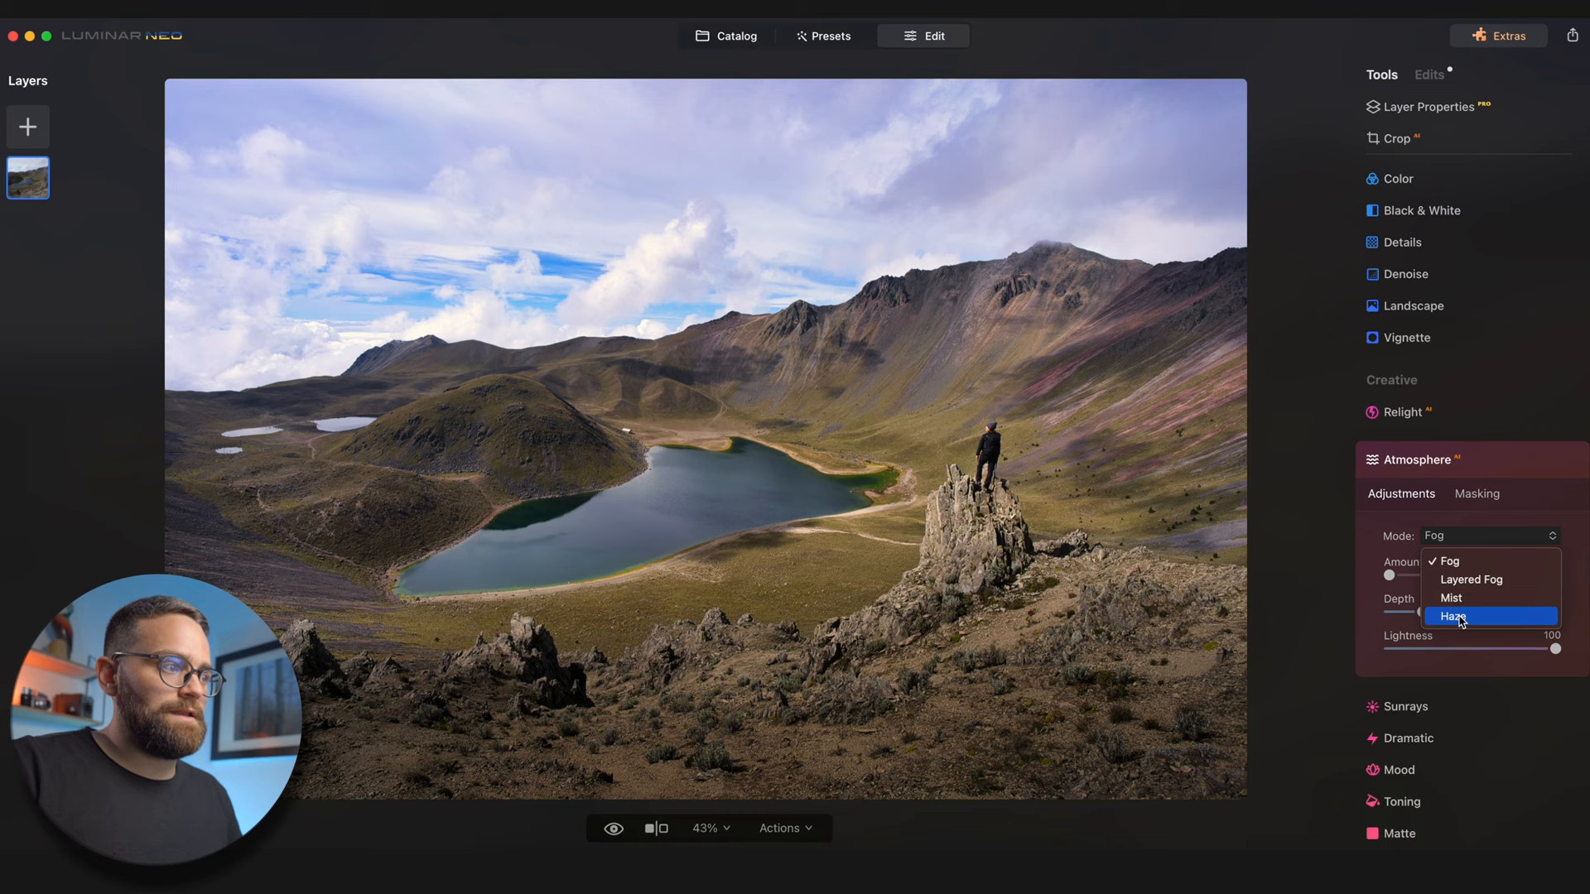
pyautogui.click(1471, 579)
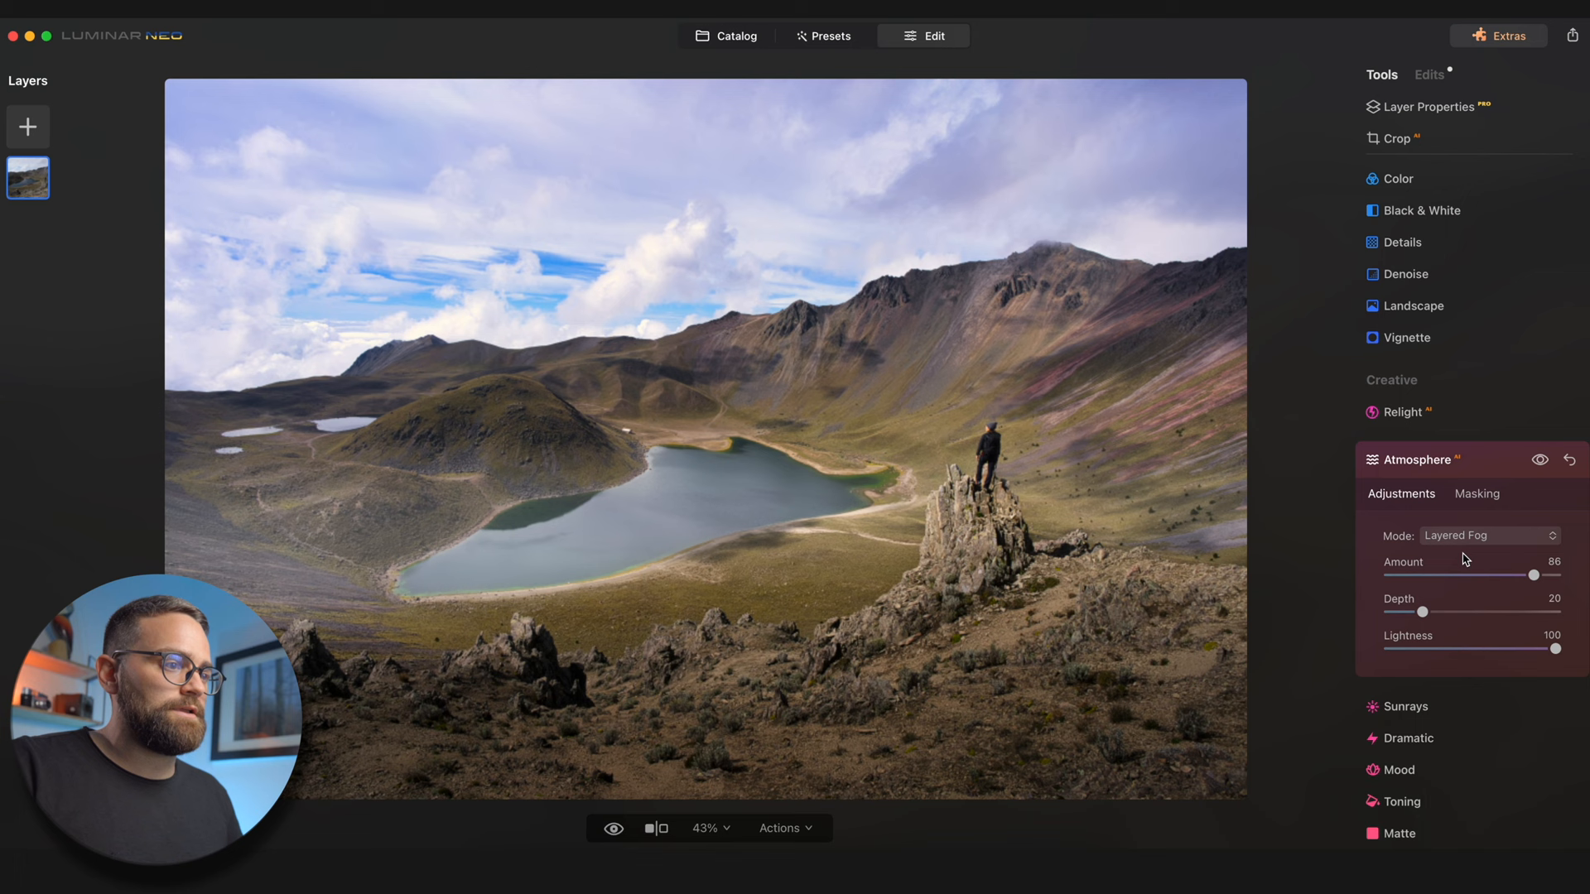
pyautogui.click(1487, 535)
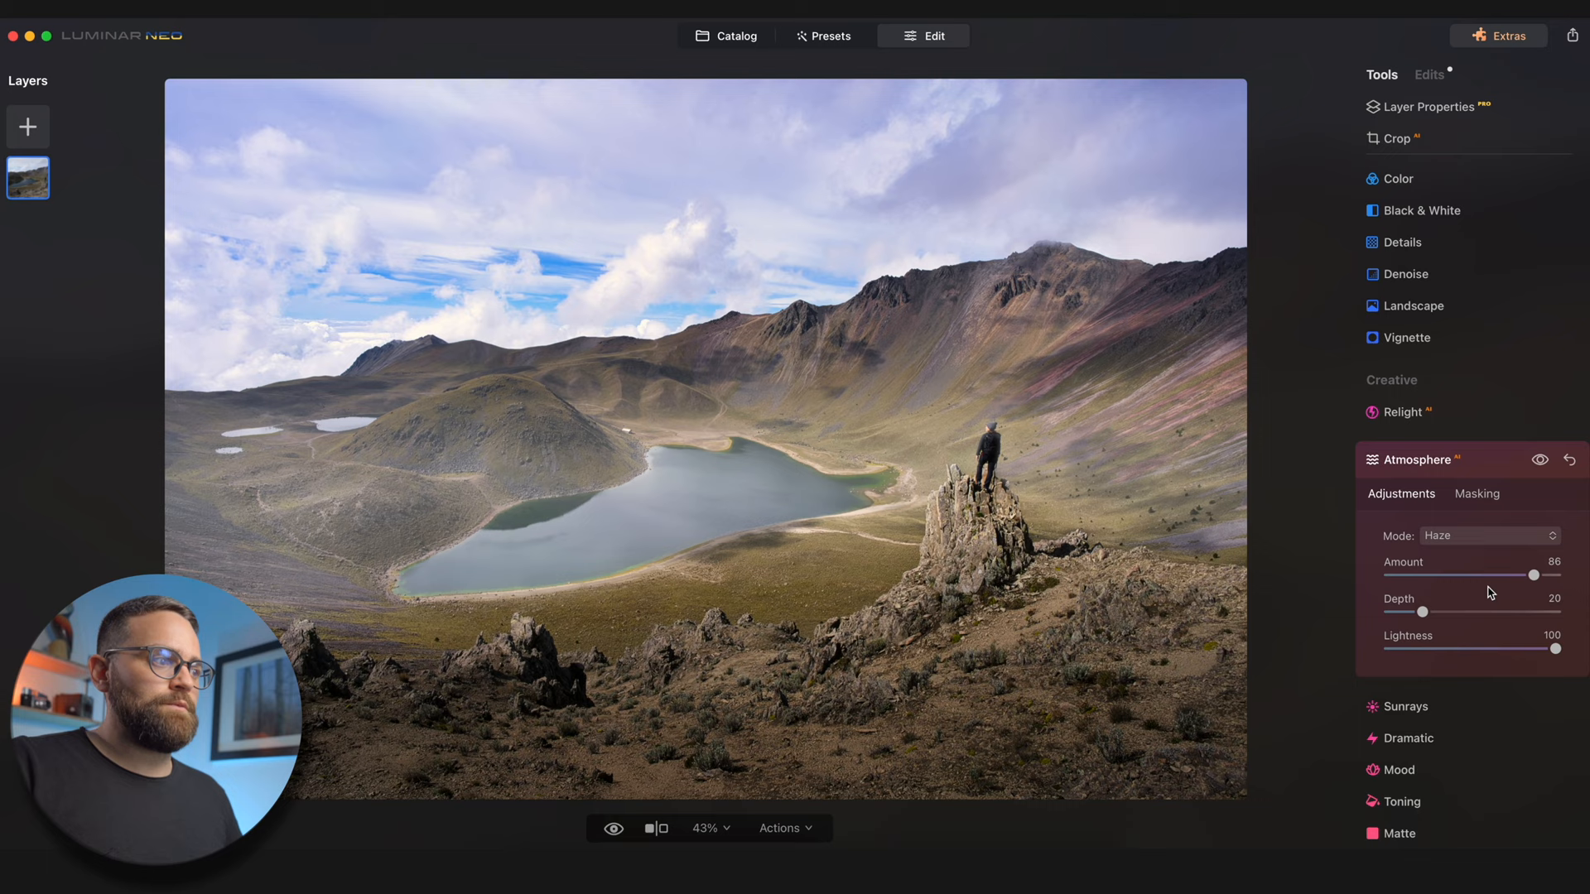
# Step: Set the haze Amount to 86 and Depth to 57 so it reaches into the distance
pyautogui.moveTo(1424, 611); pyautogui.dragTo(1408, 611)
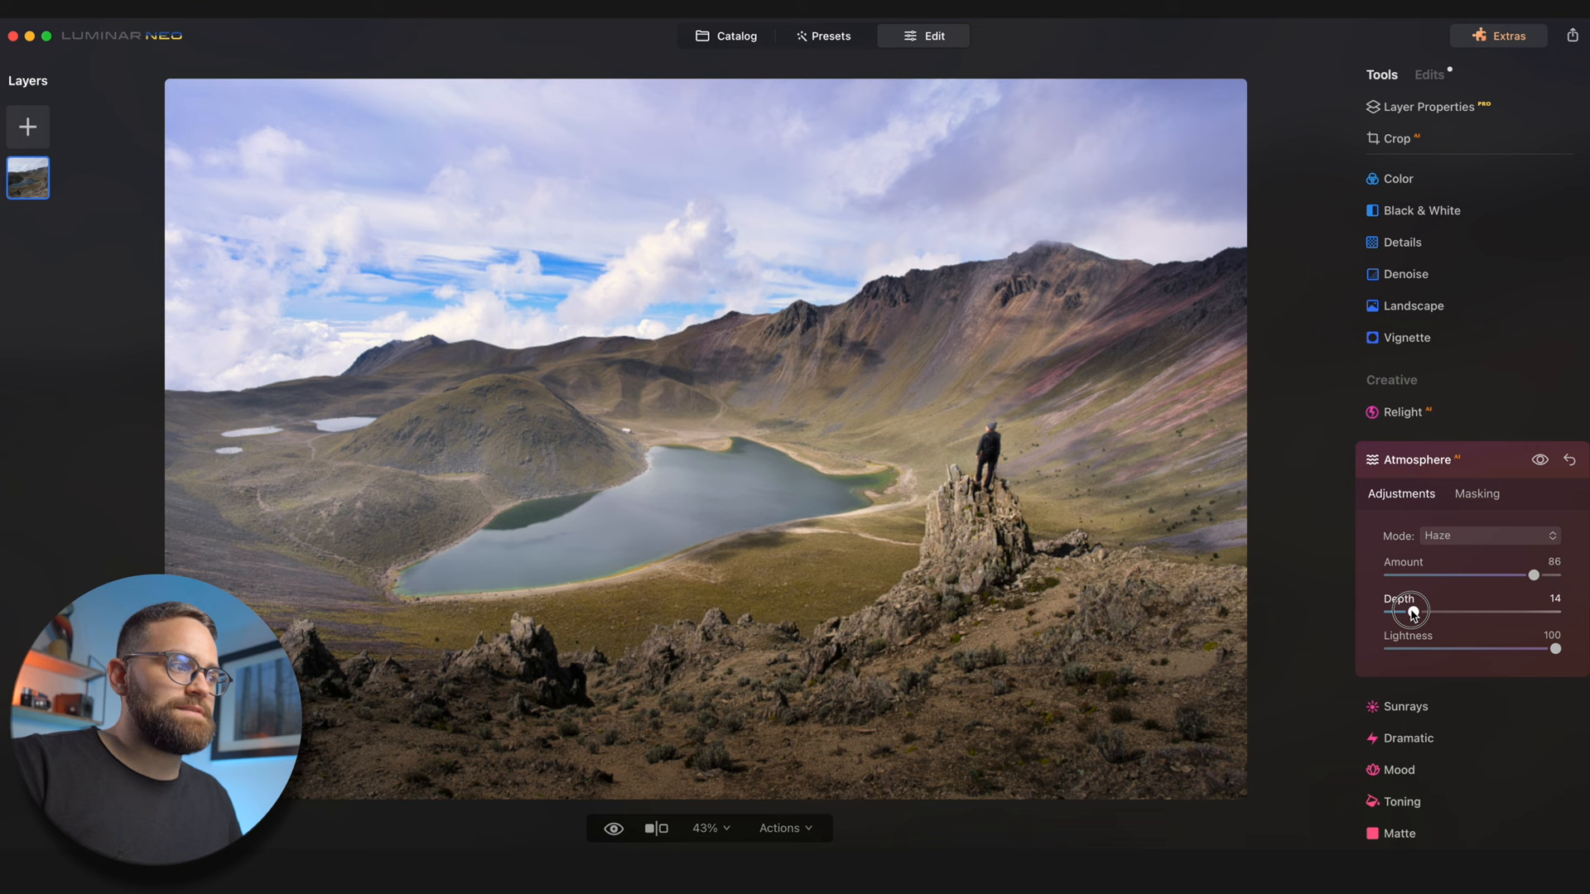
pyautogui.moveTo(1401, 611); pyautogui.dragTo(1484, 612)
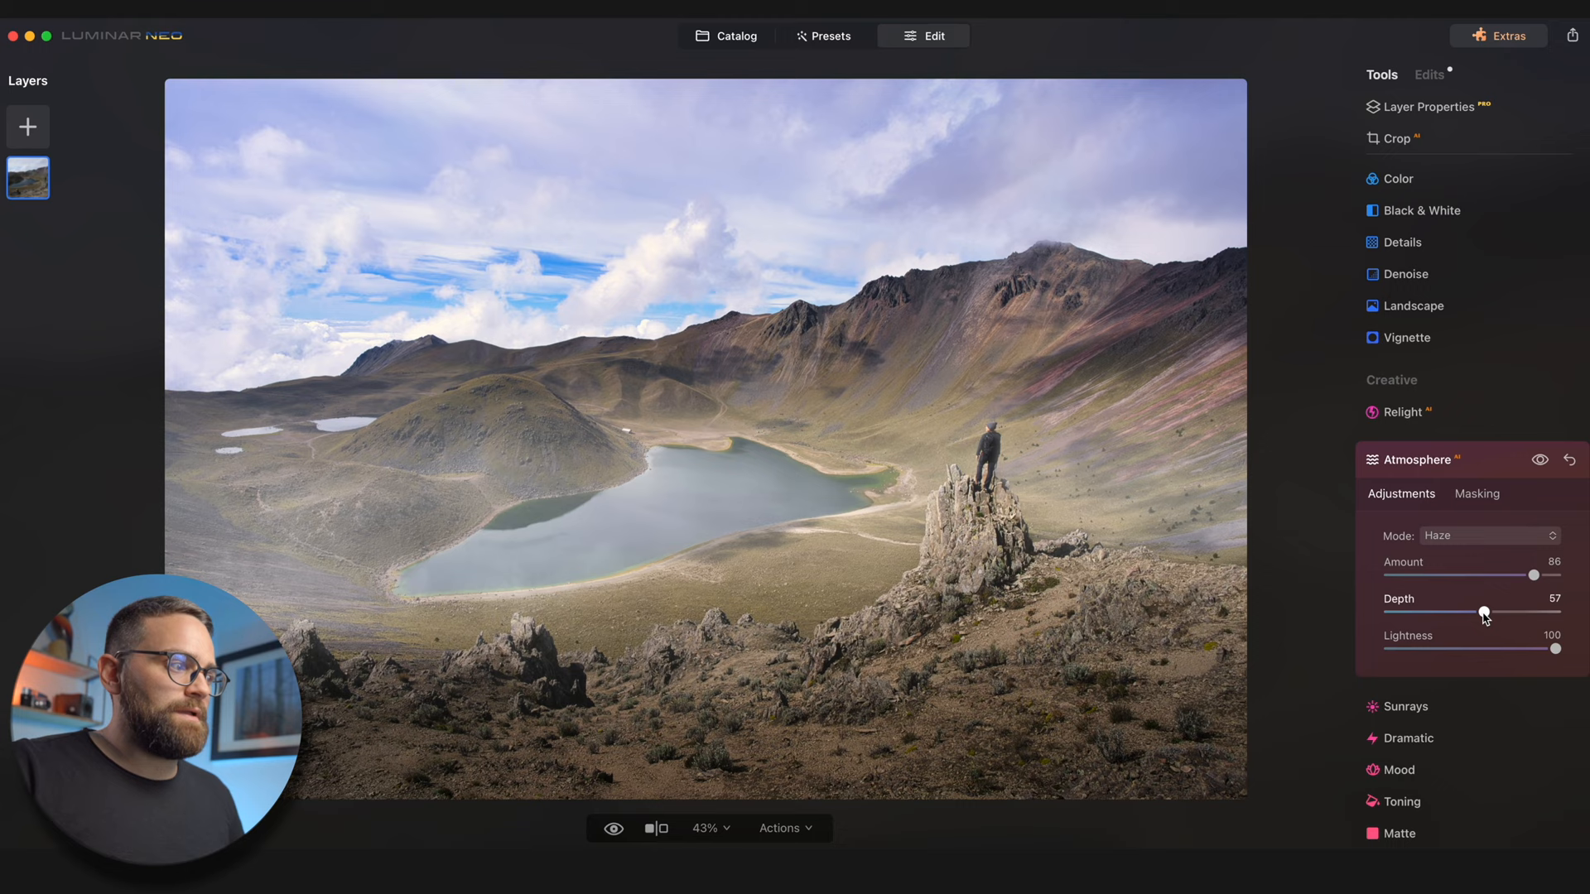
pyautogui.moveTo(1494, 603)
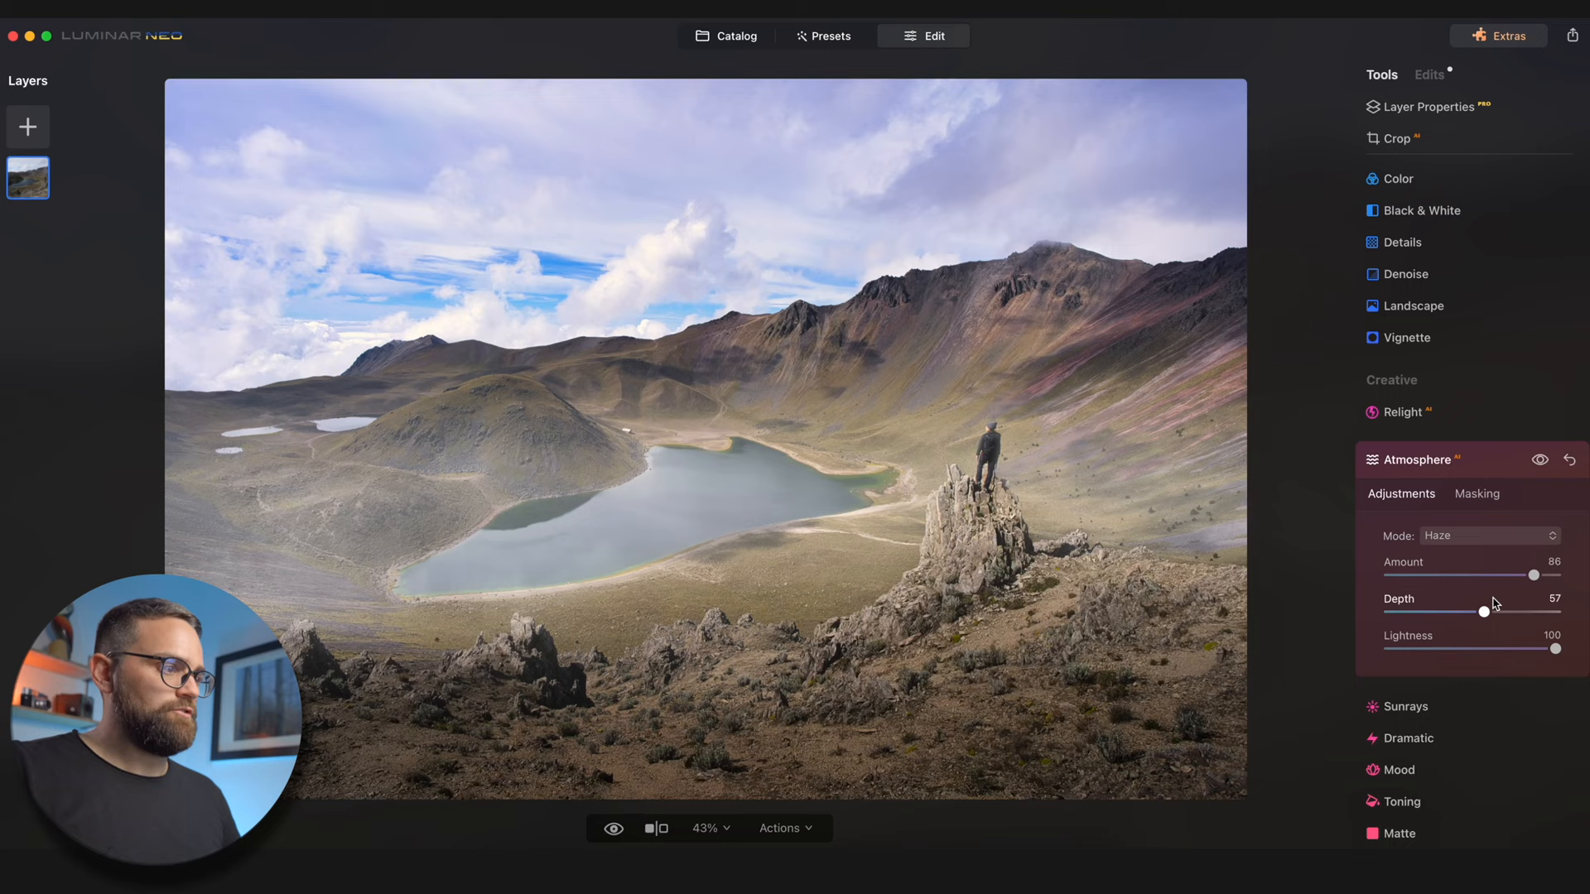
pyautogui.moveTo(1530, 577); pyautogui.dragTo(1515, 576)
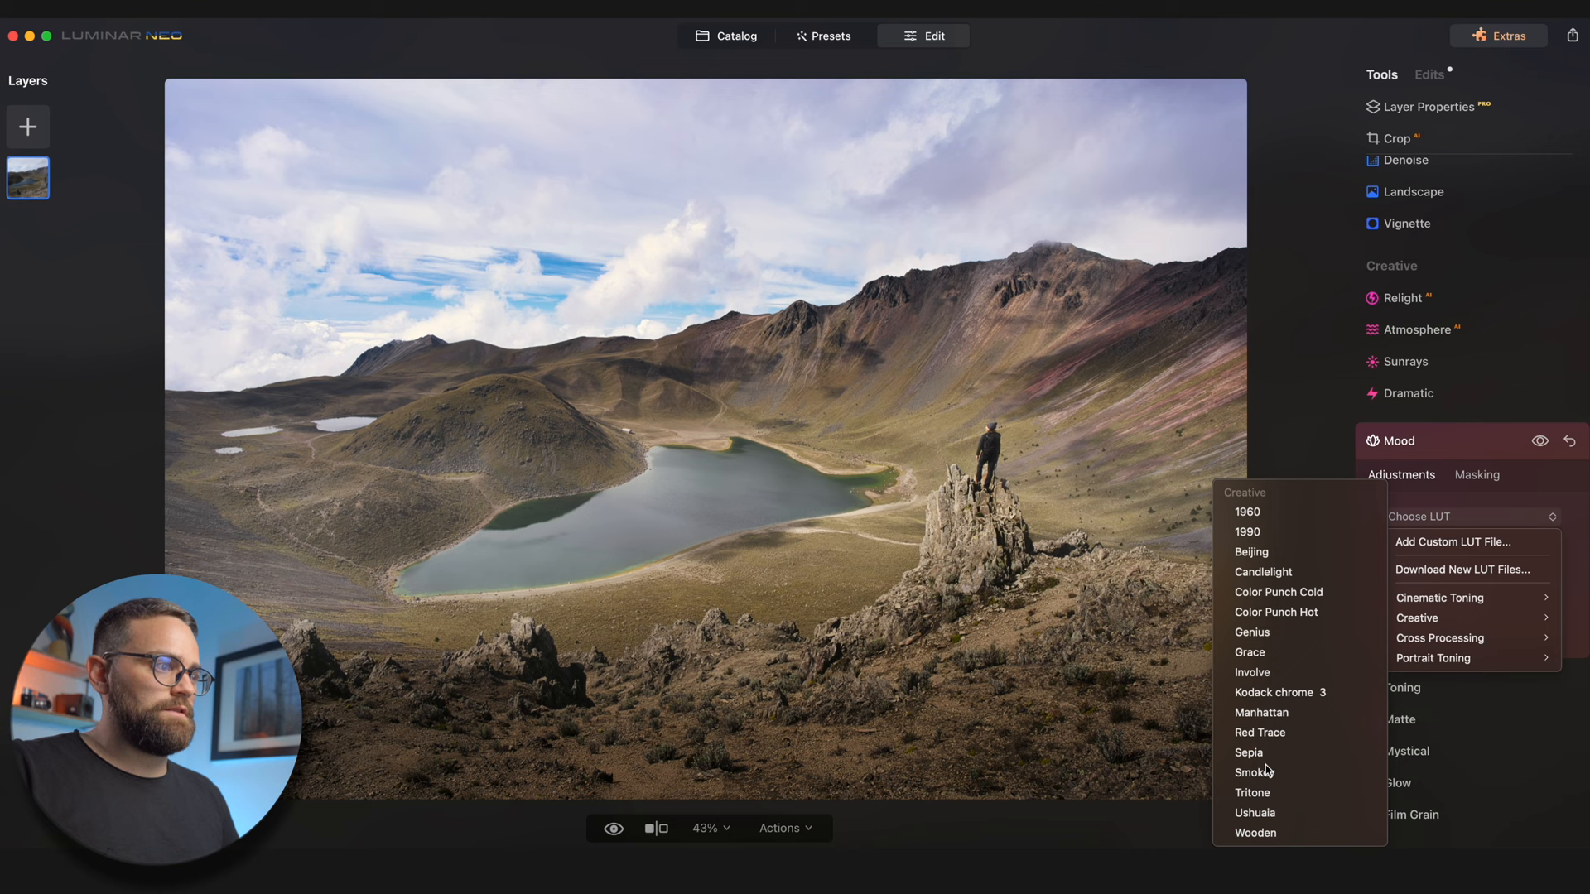
# Step: Apply the Smokey creative LUT in Mood at amount 64
pyautogui.click(1250, 772)
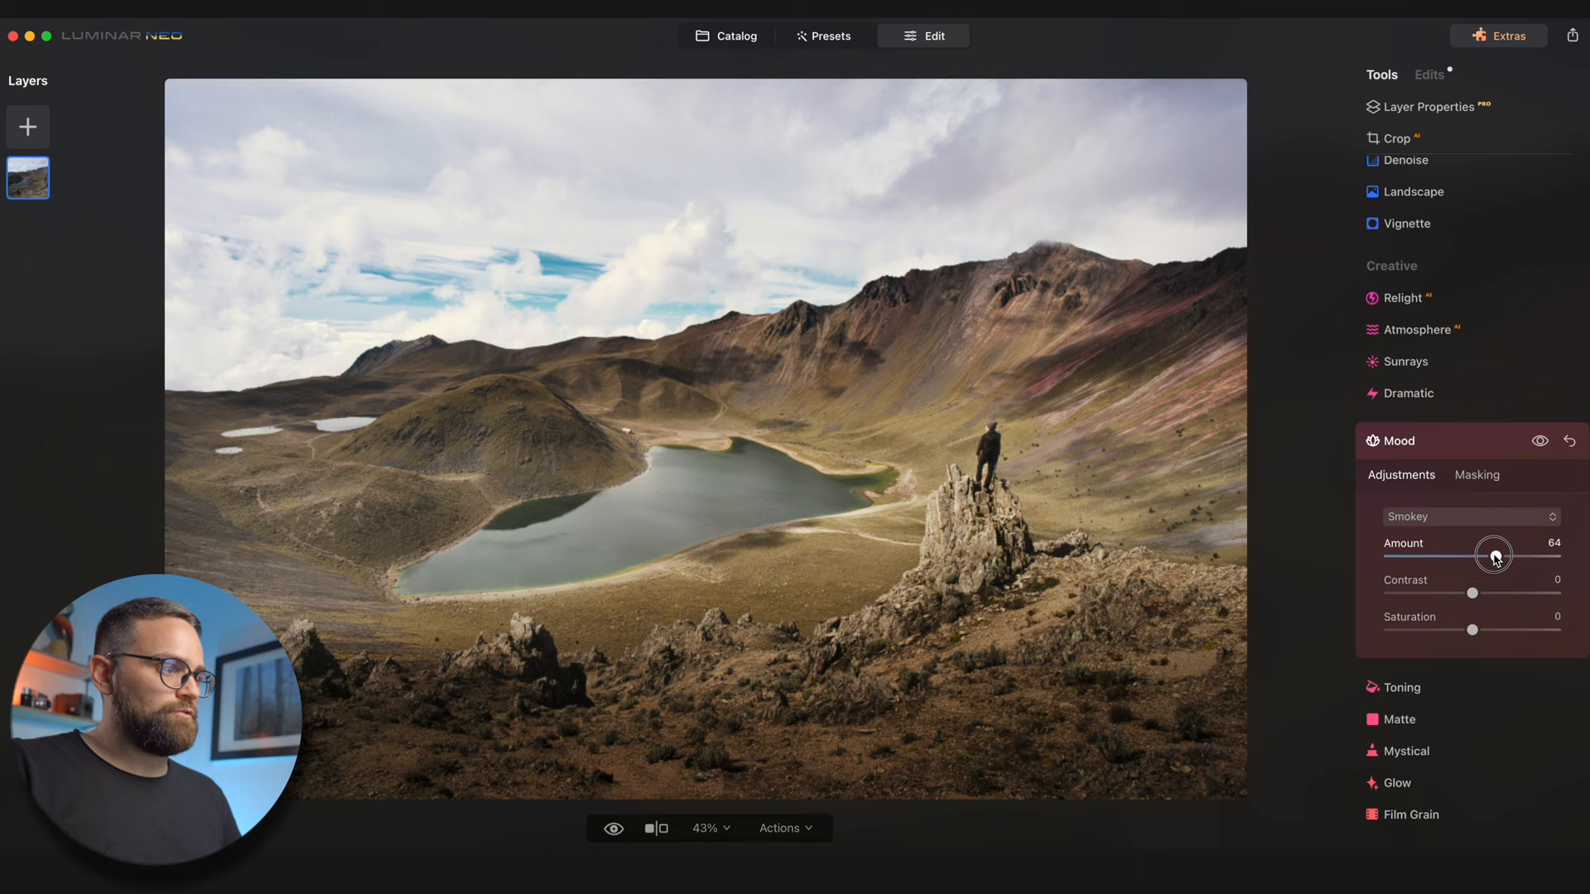
pyautogui.moveTo(1474, 629); pyautogui.dragTo(1506, 629)
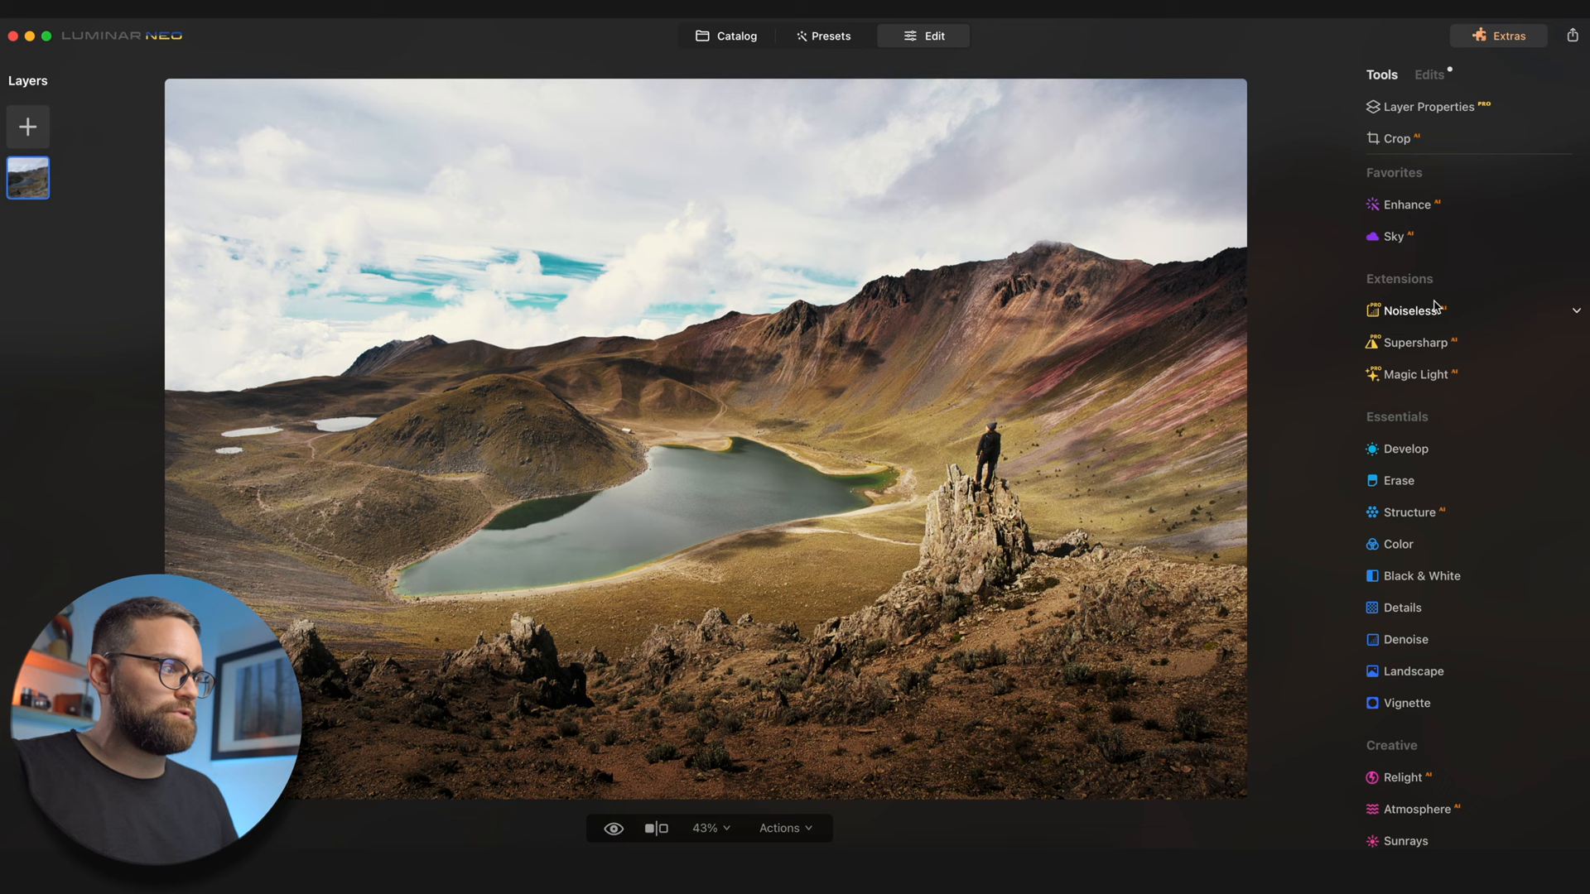
# Step: Start Sky replacement, which places a Dramatic Sunset 2 sky over the lake
pyautogui.click(1391, 237)
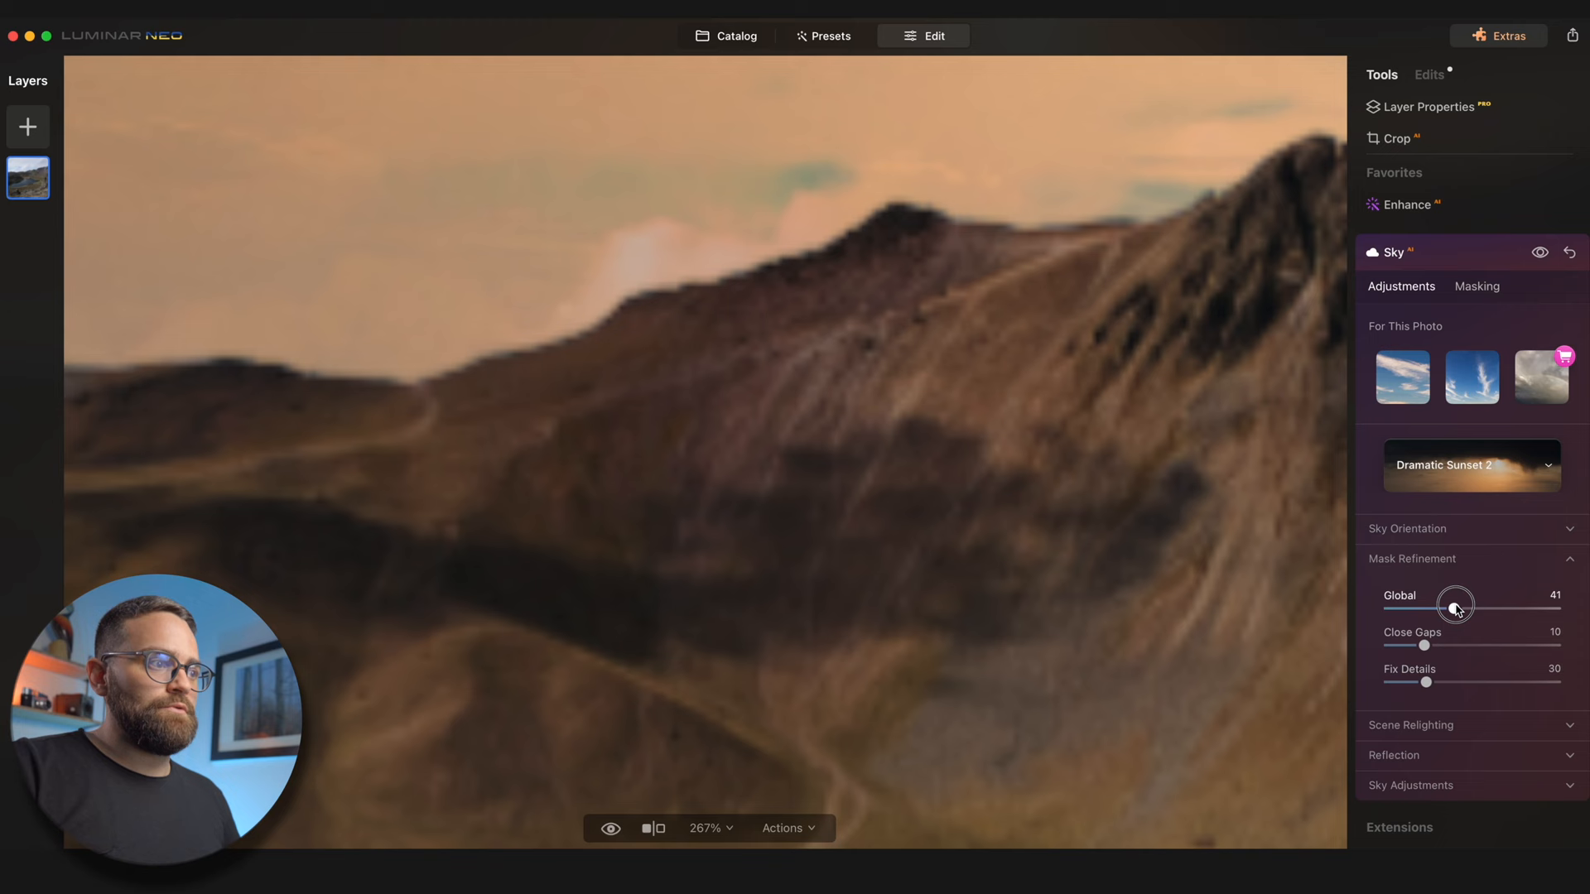
# Step: Raise Mask Refinement Global from 41 to 51 so the sky blends along the ridge
pyautogui.moveTo(1456, 608); pyautogui.dragTo(1471, 608)
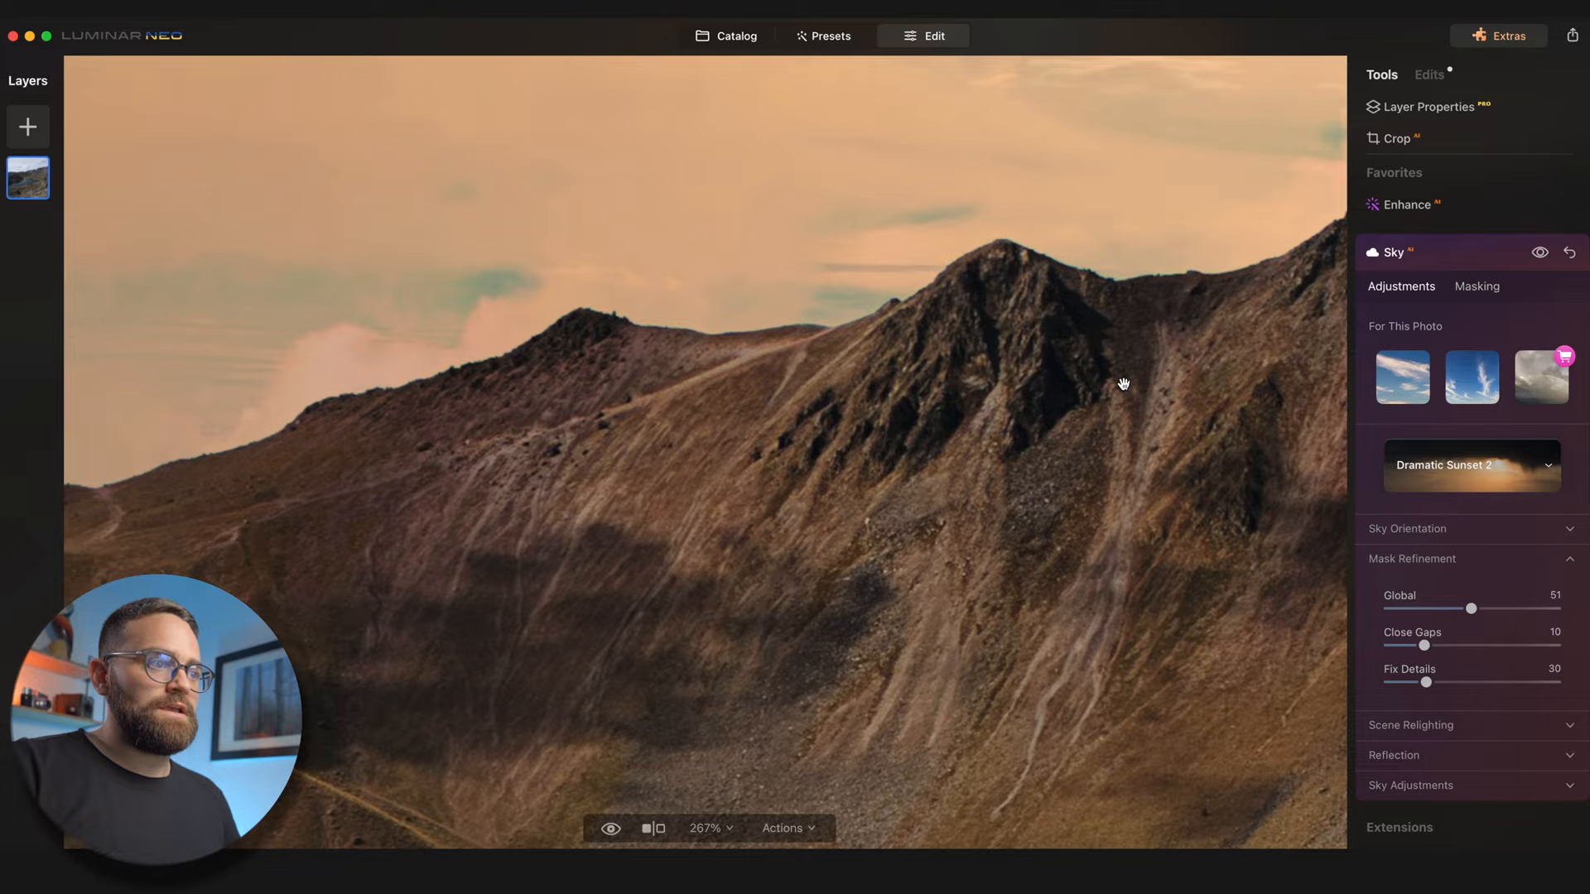